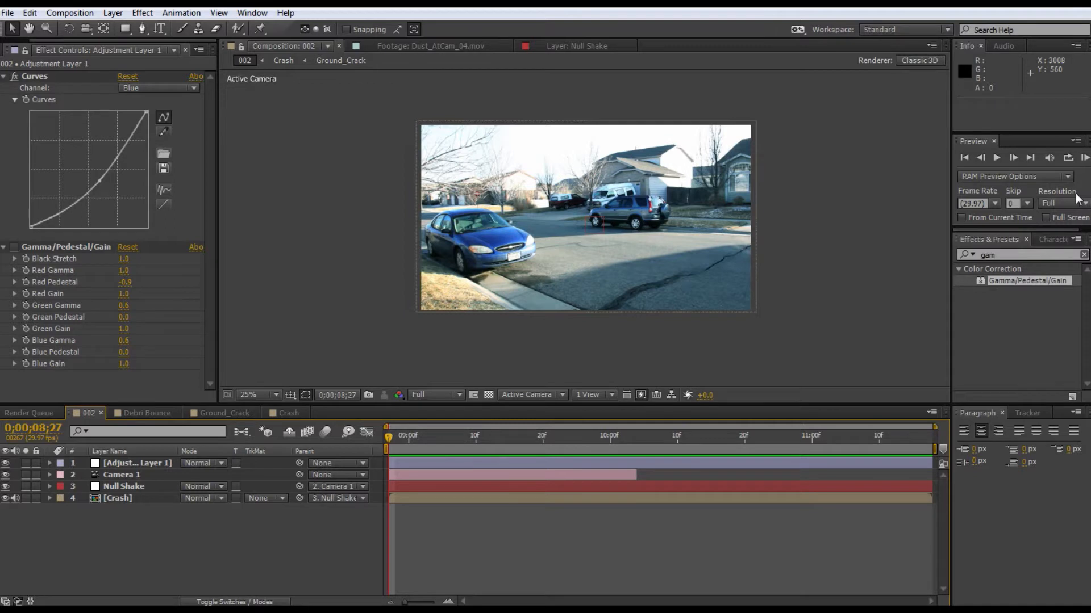
- Close the finished street composite project so the Welcome screen appears
{"action": "left_click", "coordinate": [995, 157]}
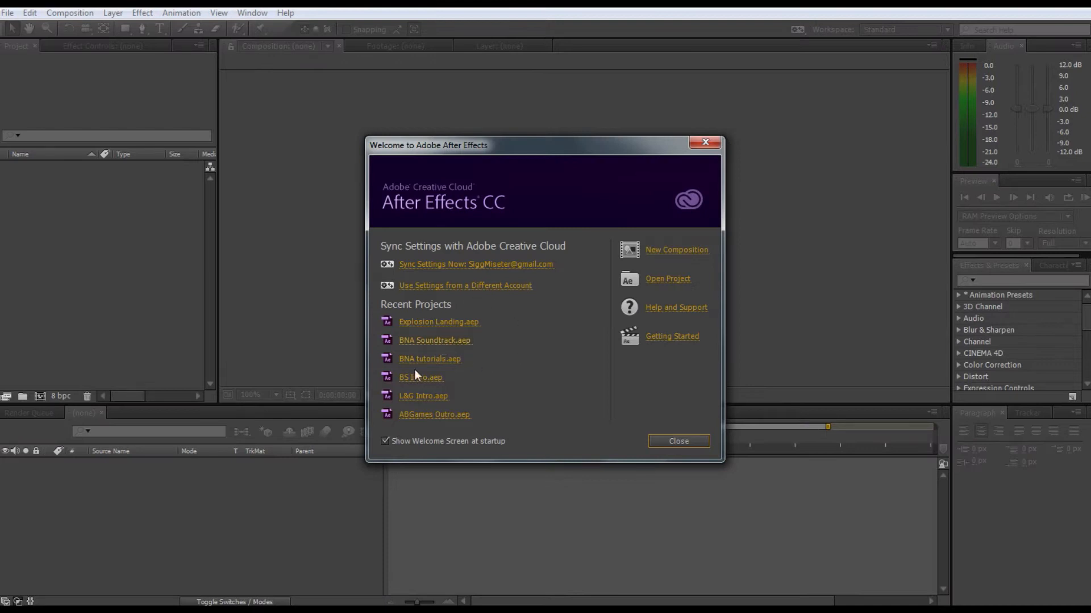
{"action": "mouse_move", "coordinate": [502, 184]}
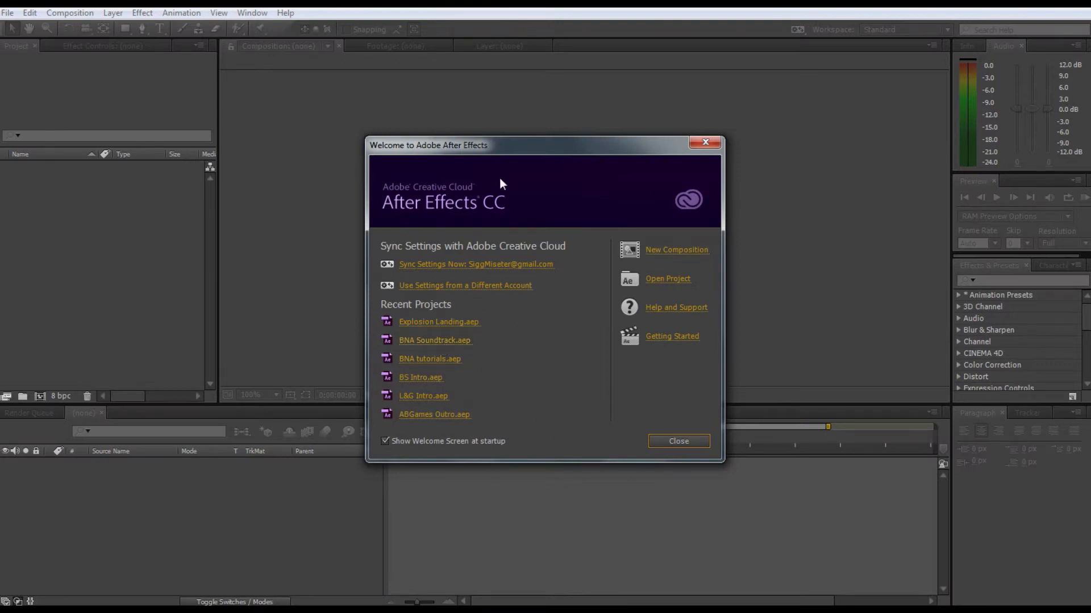
{"action": "mouse_move", "coordinate": [552, 357]}
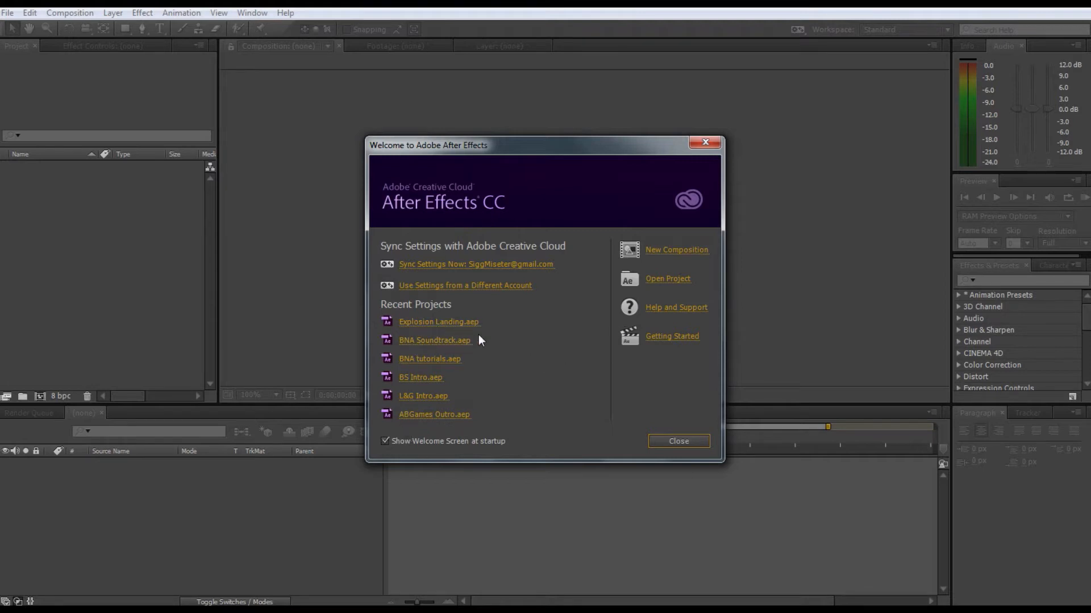
{"action": "mouse_move", "coordinate": [379, 357]}
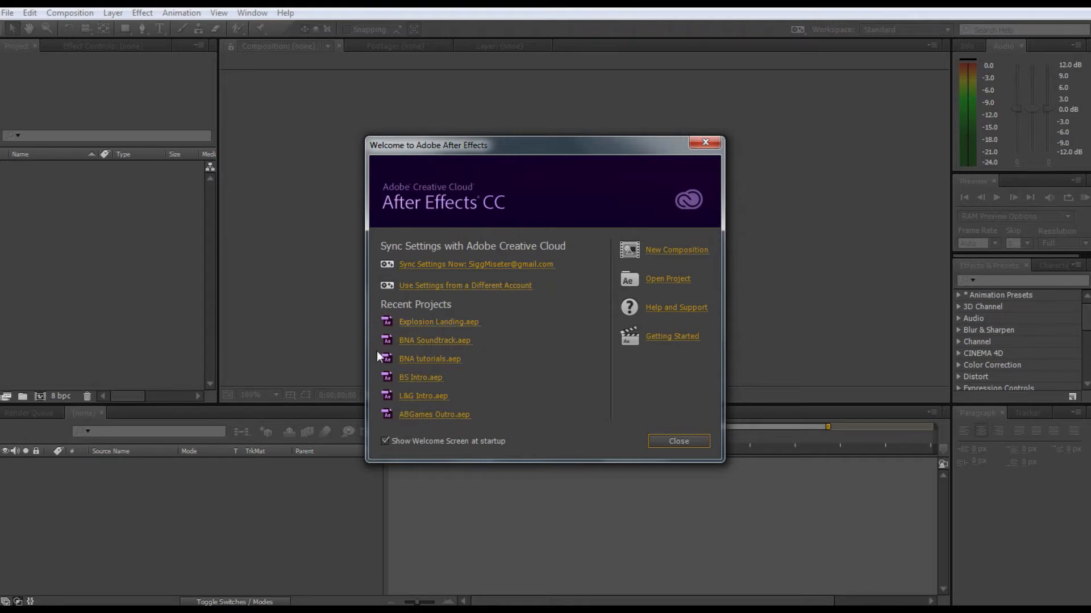
{"action": "mouse_move", "coordinate": [525, 272]}
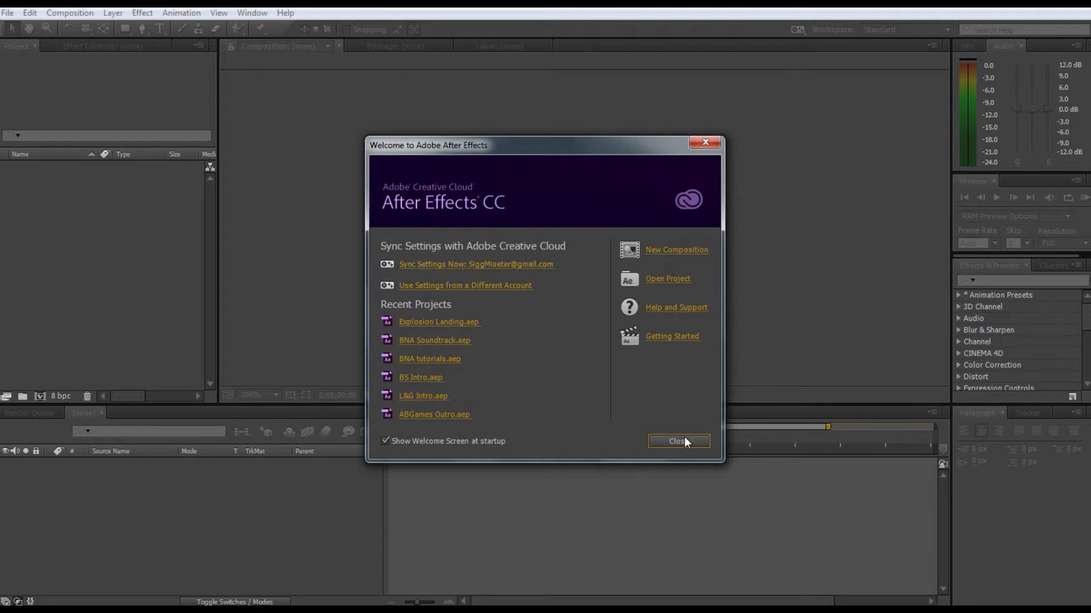
- Import the 002 clip from Pictures > 2014-03-02 and build a comp from it
{"action": "left_click", "coordinate": [678, 441]}
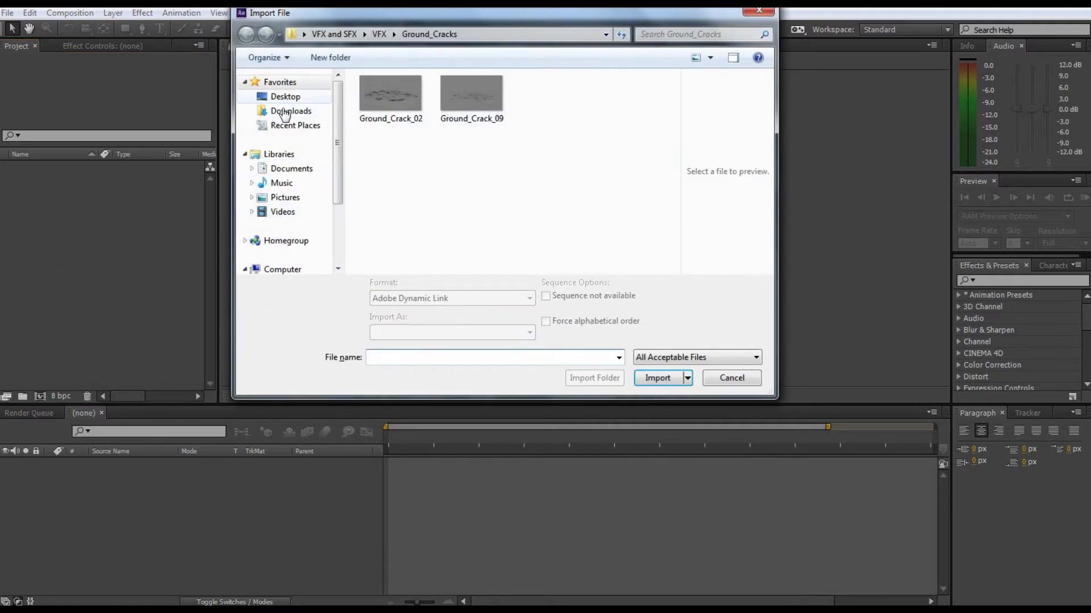
{"action": "left_click", "coordinate": [285, 197]}
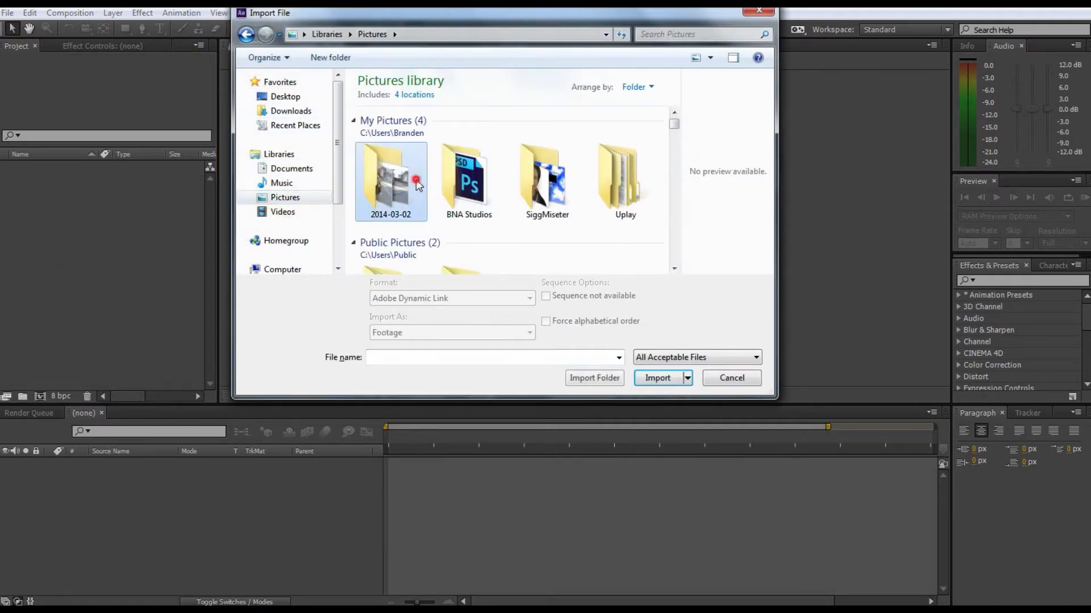
{"action": "double_click", "coordinate": [390, 180]}
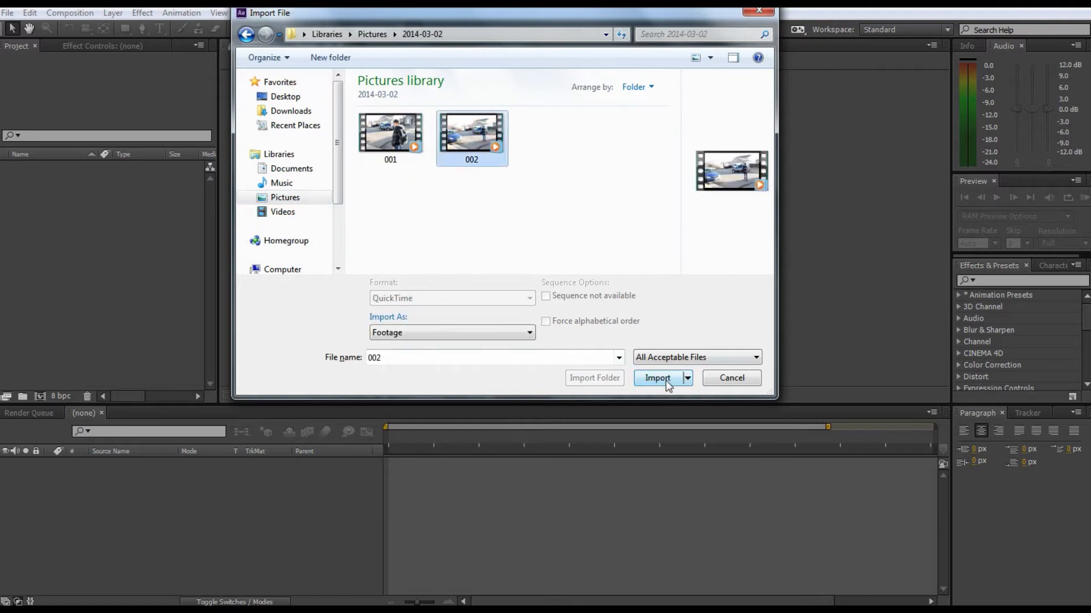
{"action": "left_click", "coordinate": [655, 378]}
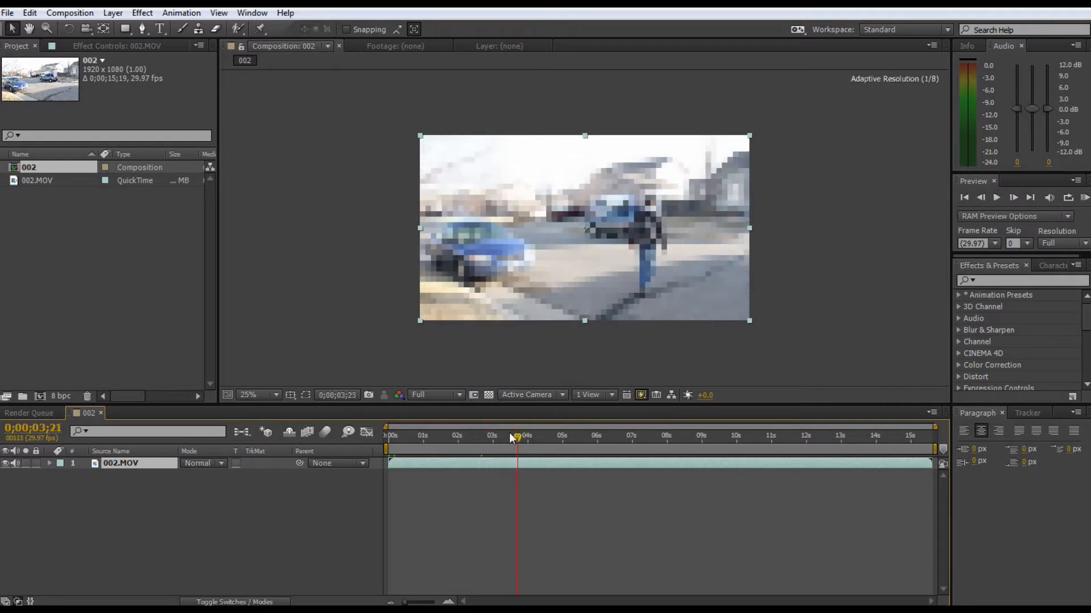
- Freeze the 002.MOV layer on the empty street frame
{"action": "left_click", "coordinate": [450, 436]}
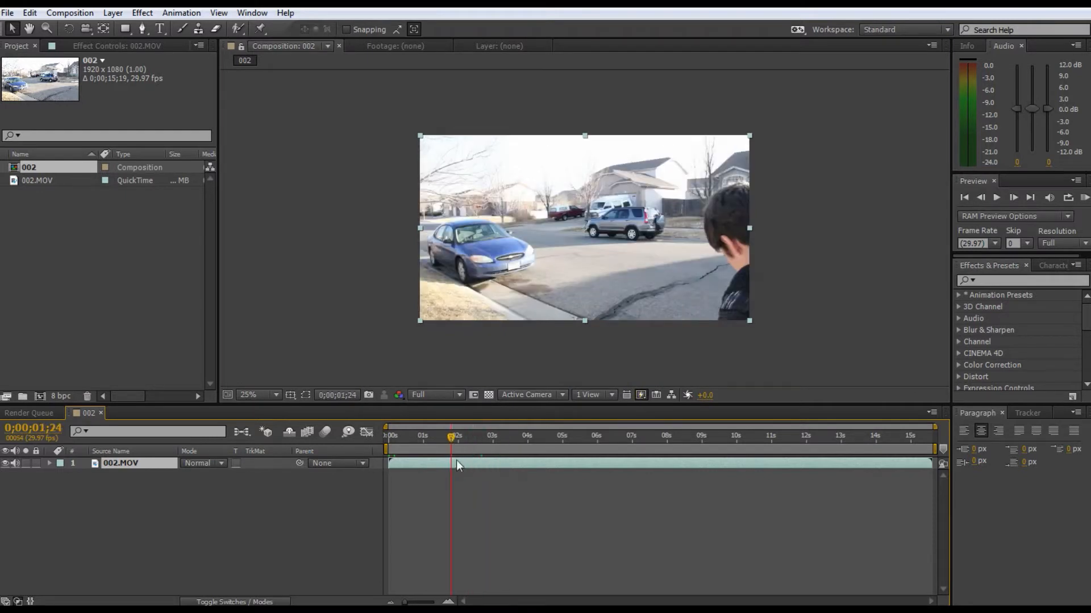
{"action": "left_click_drag", "start_coordinate": [450, 436], "coordinate": [437, 436]}
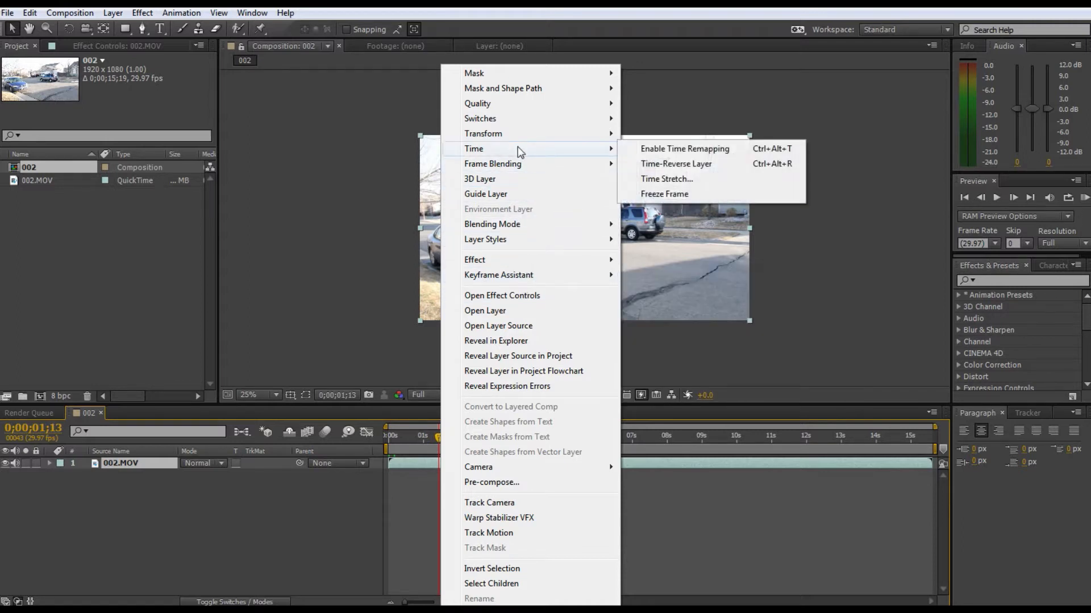
{"action": "left_click", "coordinate": [684, 148]}
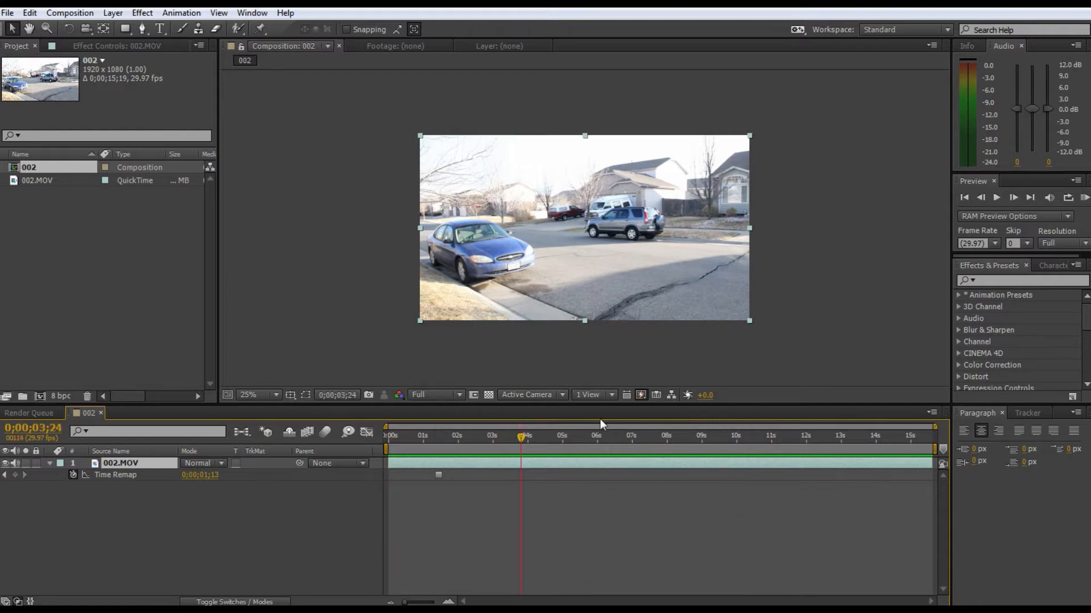
- Duplicate the frozen layer, check another time, and name the copy 'Freeze Frame'
{"action": "left_click", "coordinate": [621, 437]}
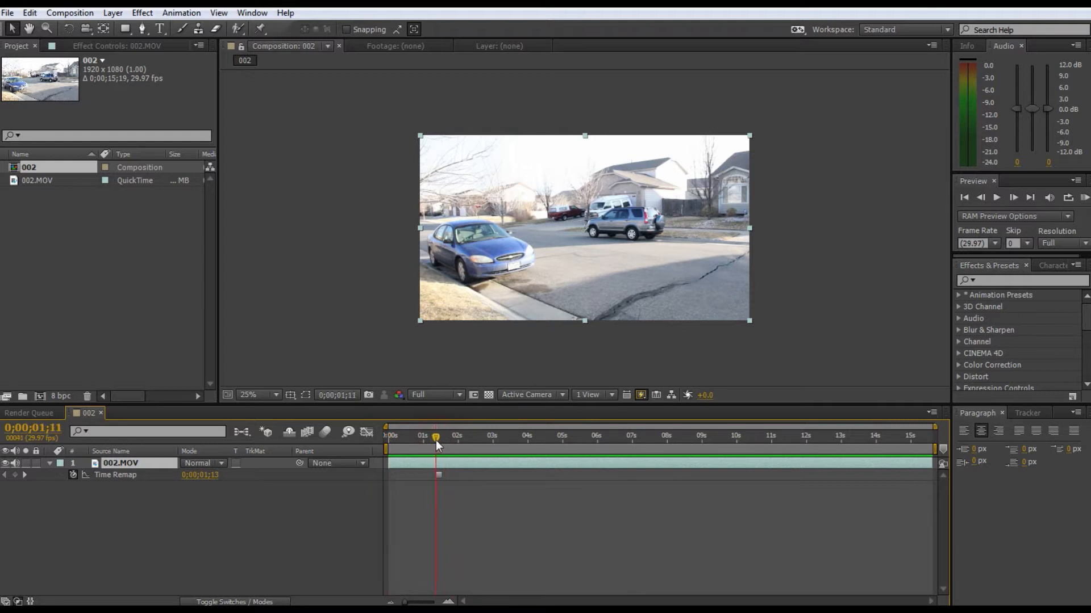
{"action": "left_click_drag", "start_coordinate": [436, 442], "coordinate": [438, 442]}
{"action": "type", "text": "F"}
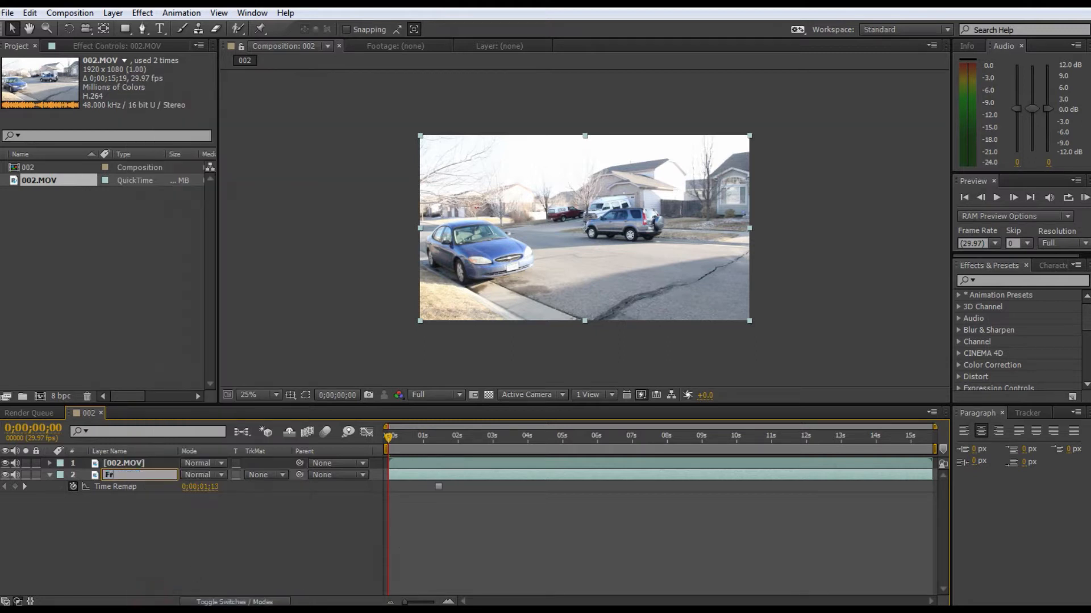
{"action": "type", "text": "reeze Fa"}
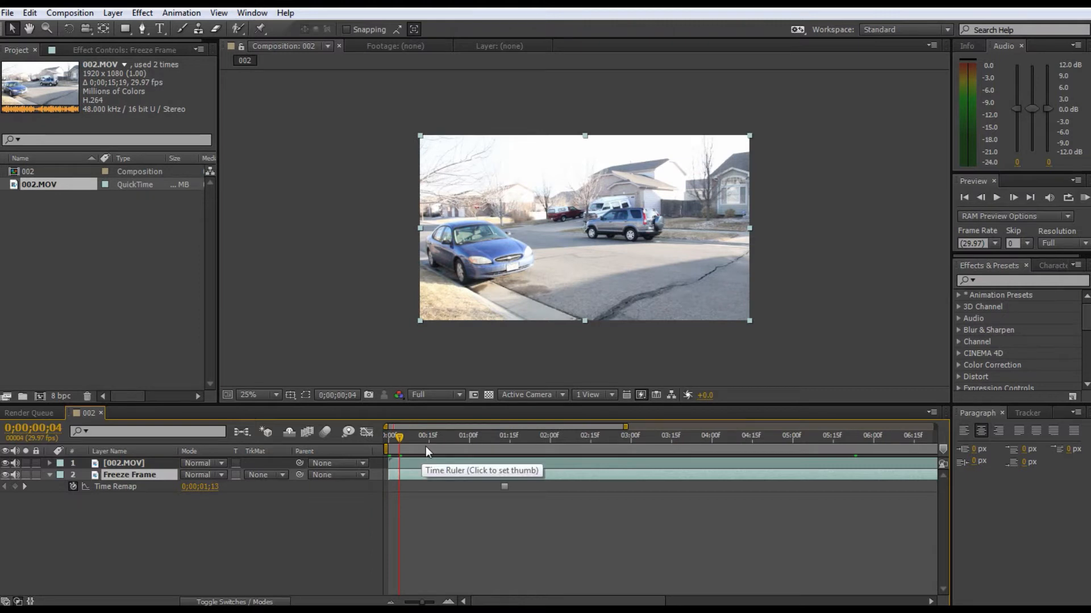
- Set the work area around the jump and trim the comp to it
{"action": "left_click", "coordinate": [614, 436]}
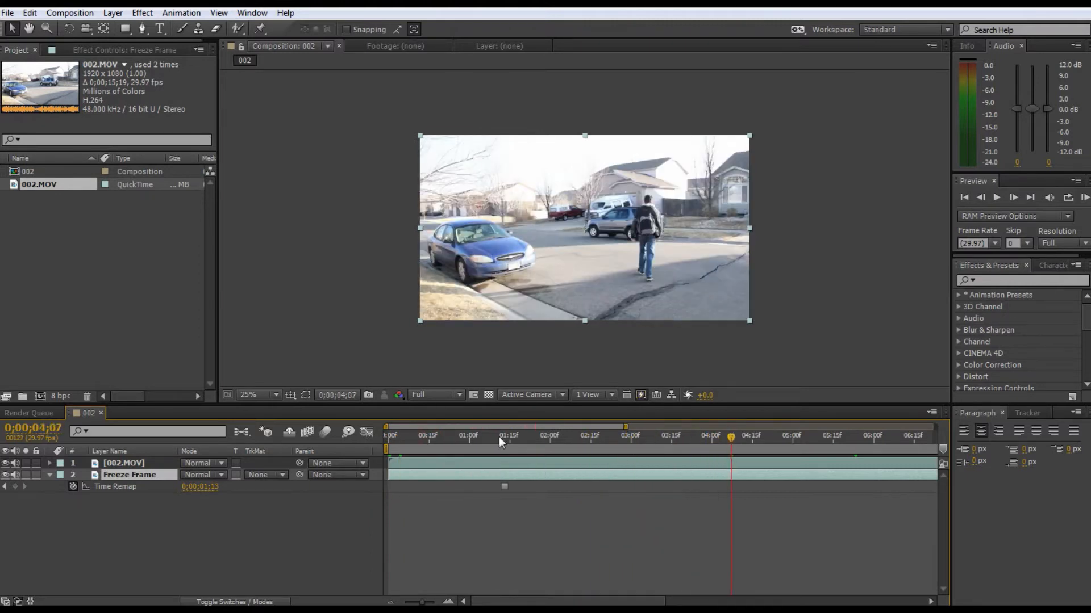
{"action": "left_click_drag", "start_coordinate": [730, 436], "coordinate": [791, 437]}
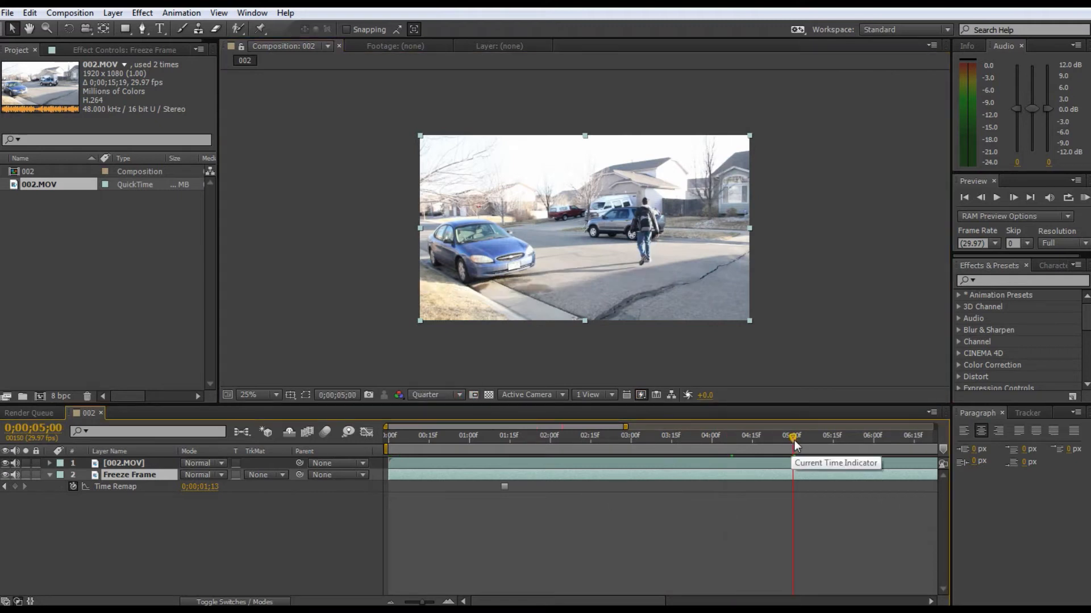
{"action": "left_click_drag", "start_coordinate": [793, 436], "coordinate": [868, 437]}
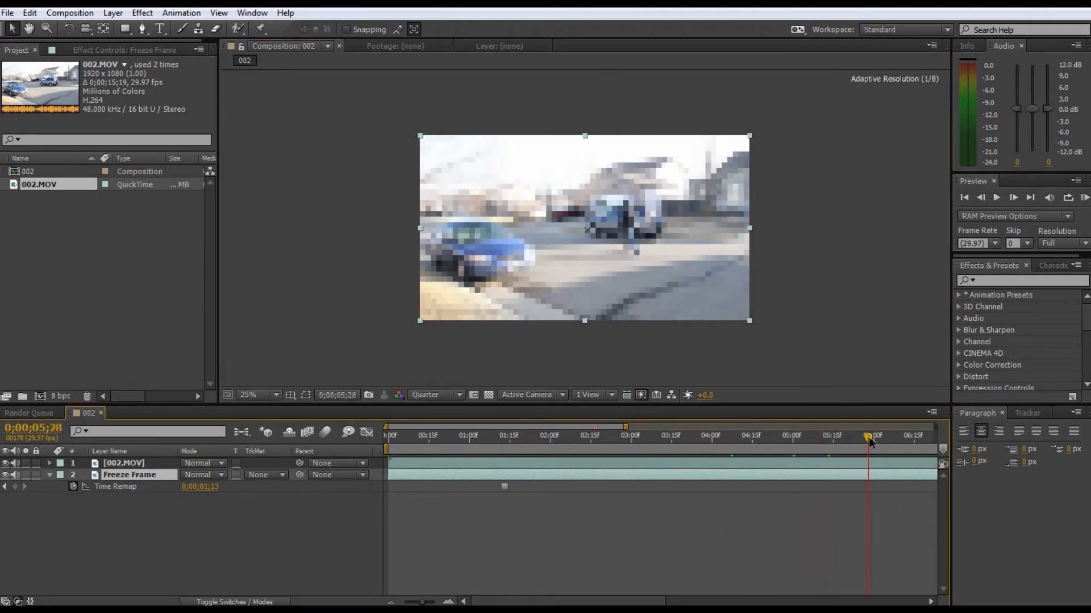
{"action": "left_click_drag", "start_coordinate": [868, 436], "coordinate": [765, 436]}
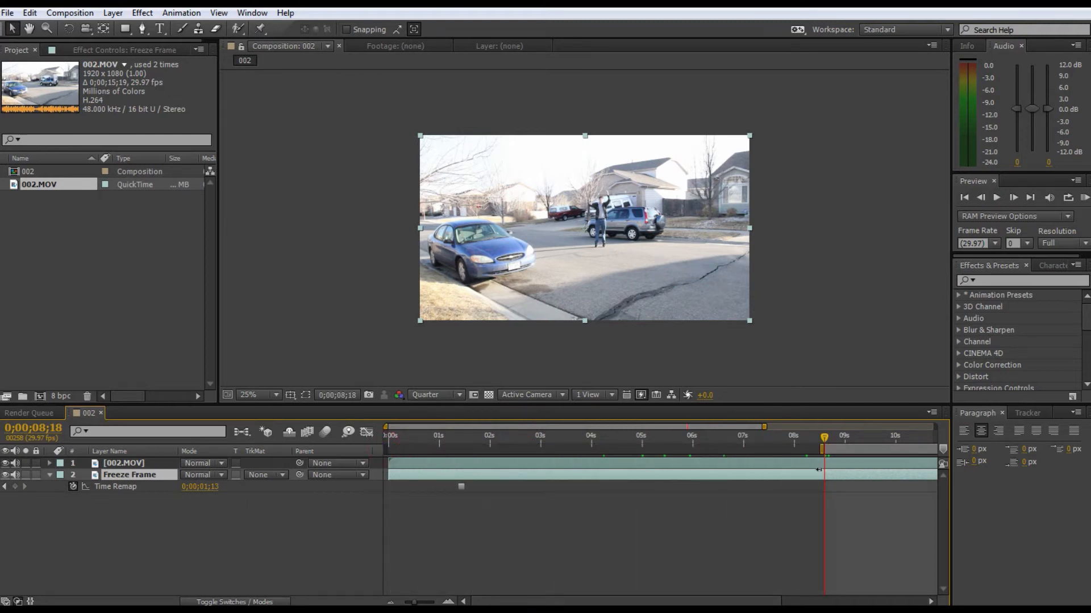
{"action": "right_click", "coordinate": [821, 470]}
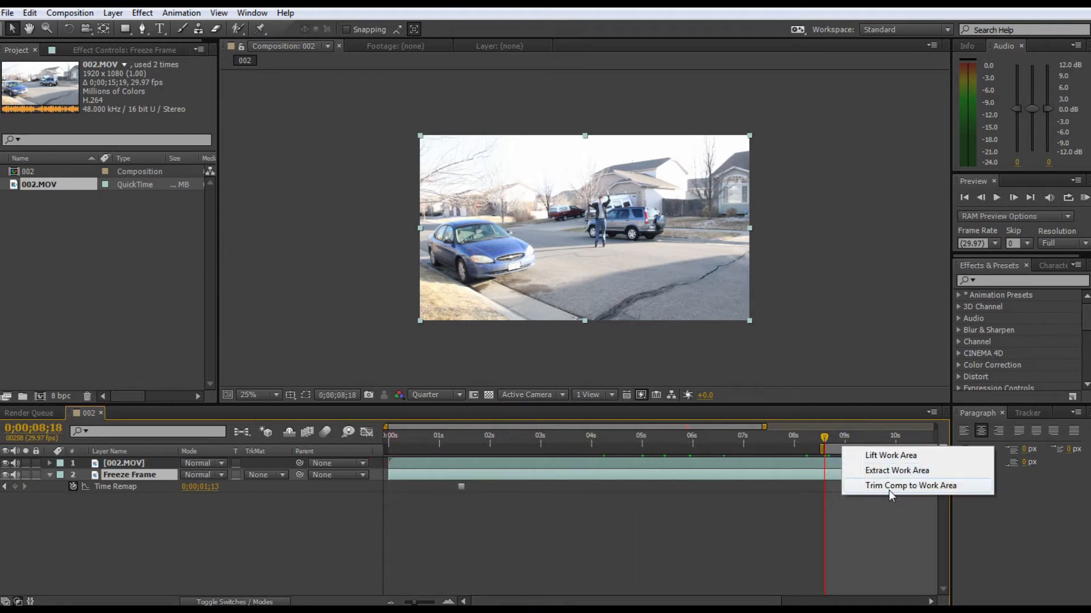
{"action": "left_click", "coordinate": [910, 486]}
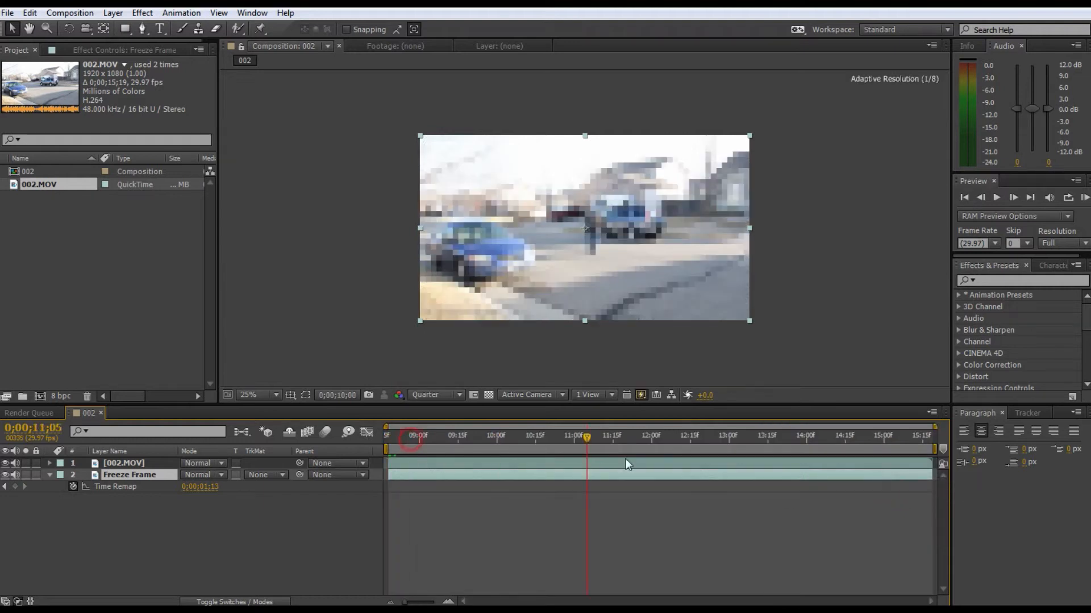
- Step frame by frame through the landing in the trimmed comp
{"action": "left_click", "coordinate": [744, 436]}
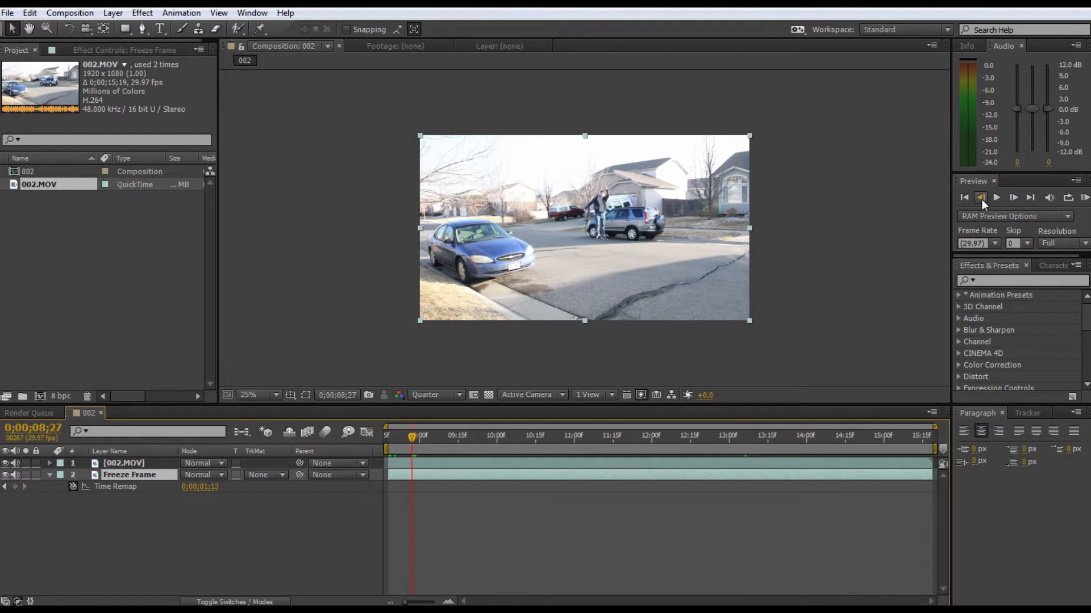
{"action": "left_click", "coordinate": [1013, 197]}
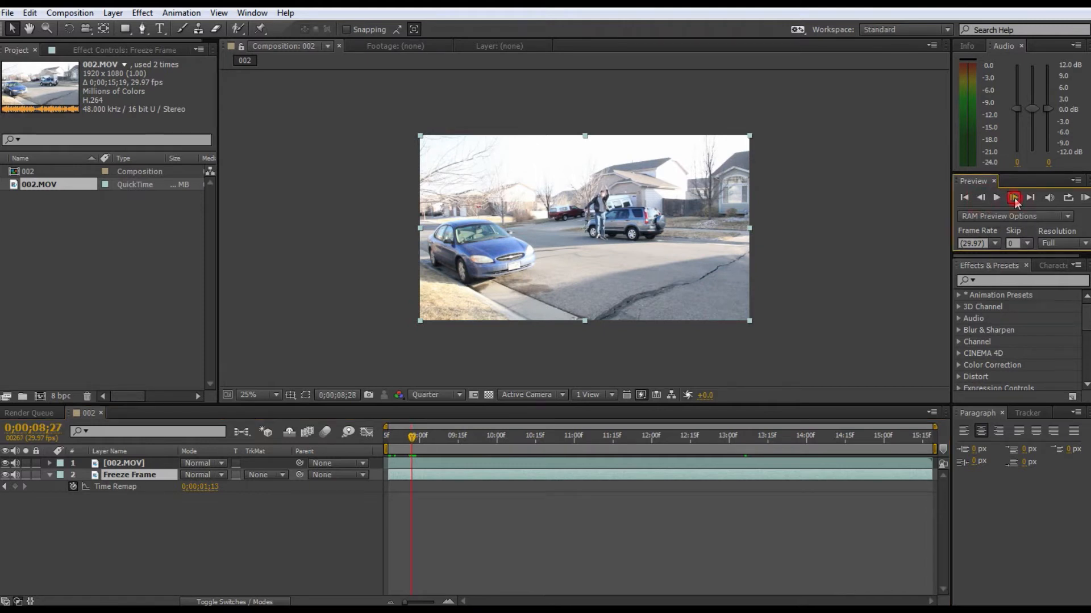
{"action": "left_click", "coordinate": [981, 197]}
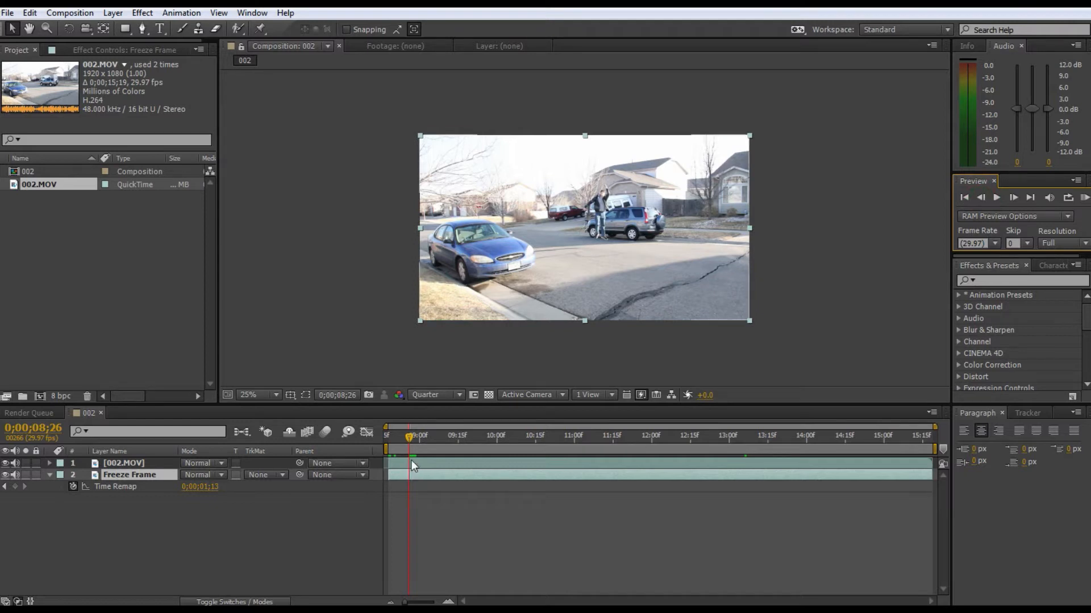
{"action": "left_click", "coordinate": [123, 463]}
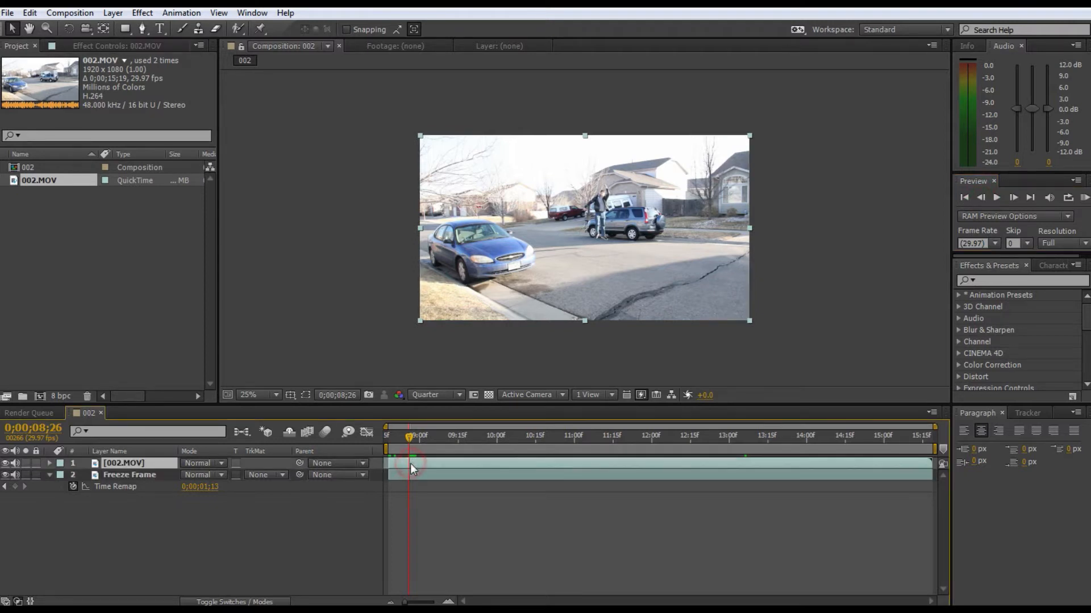
- Rename the top 002.MOV layer 'Fly' and collapse the Time Remap properties
{"action": "right_click", "coordinate": [410, 466]}
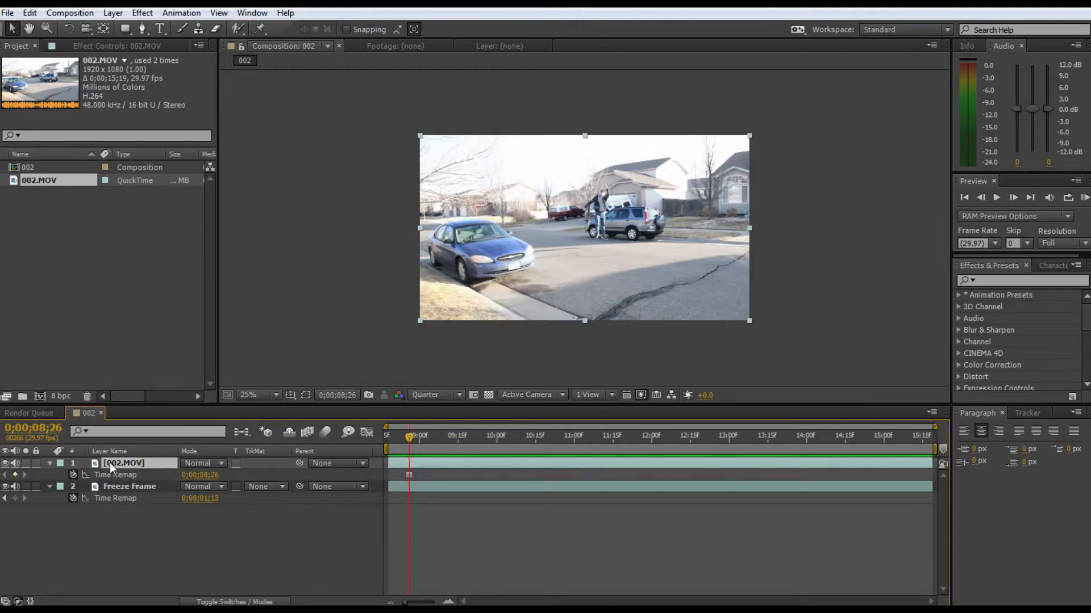
{"action": "double_click", "coordinate": [122, 463]}
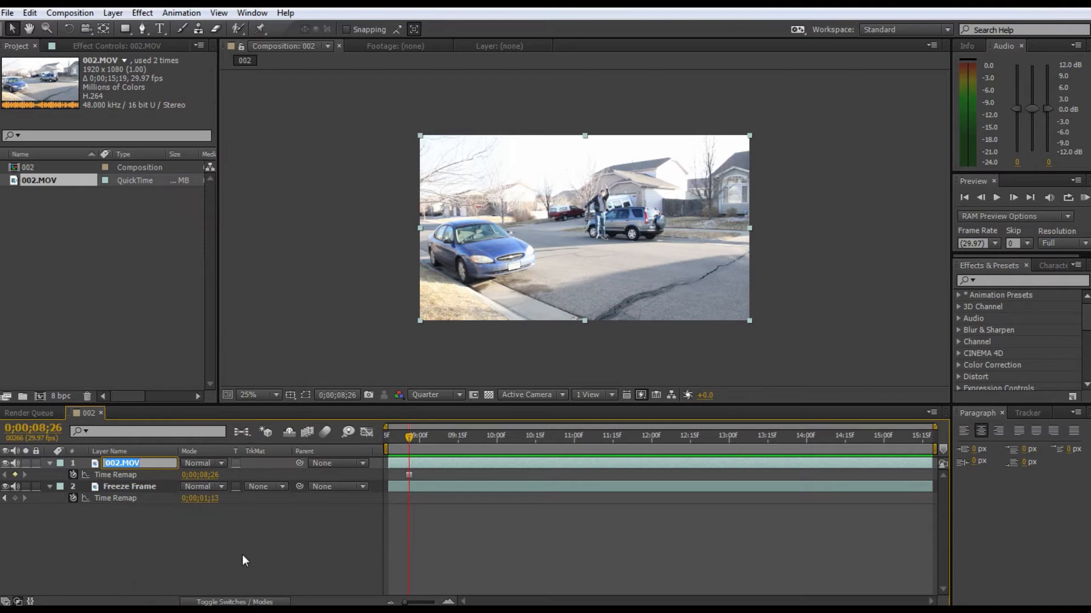
{"action": "type", "text": "Fly"}
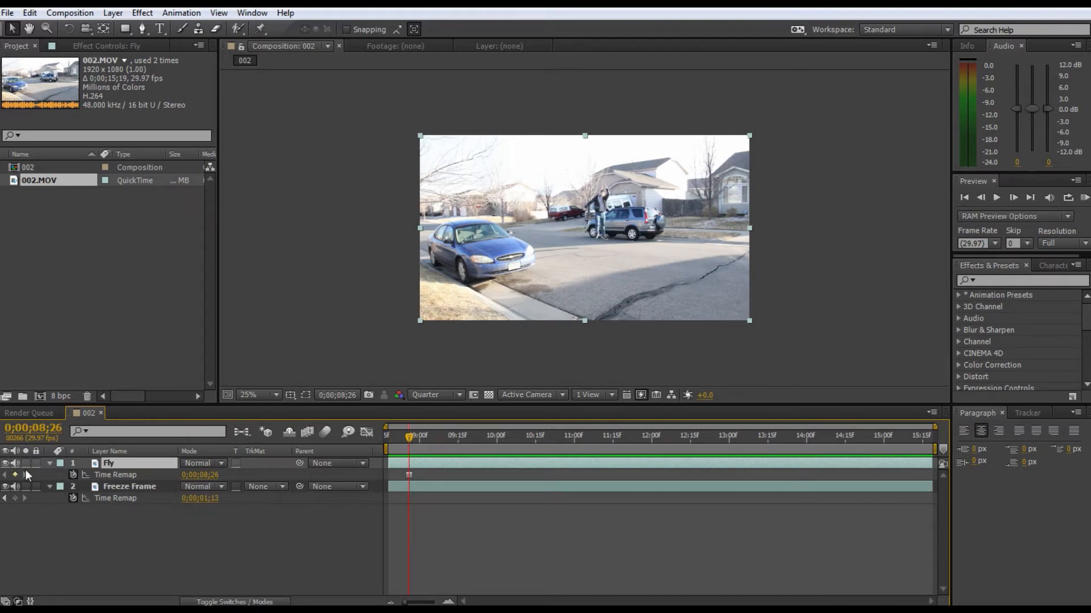
{"action": "left_click", "coordinate": [130, 486]}
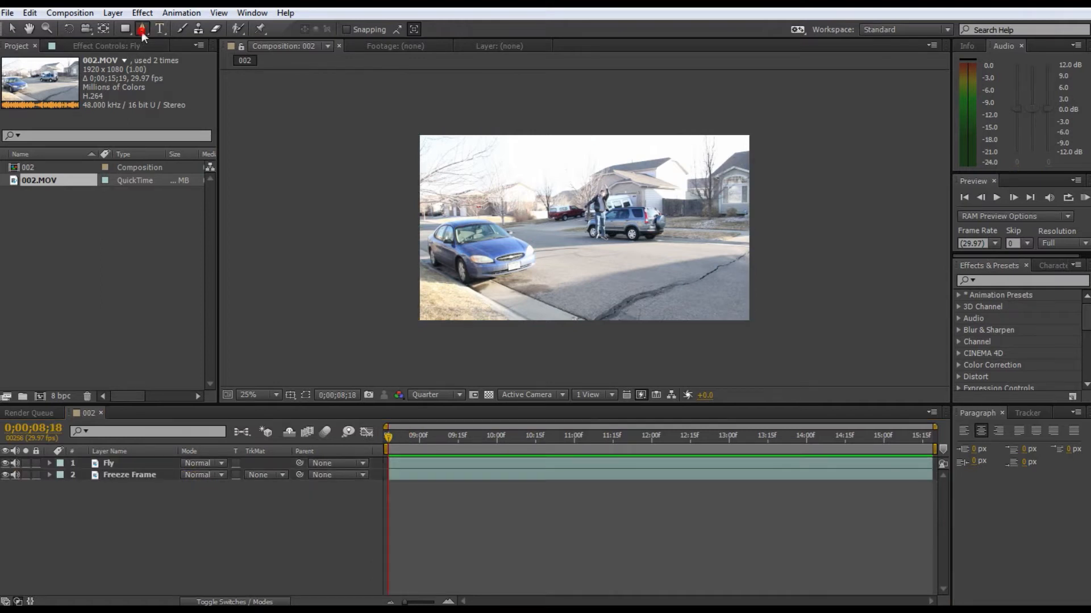
- Trace a closed Pen mask around the jumper at Full preview resolution
{"action": "left_click", "coordinate": [142, 29]}
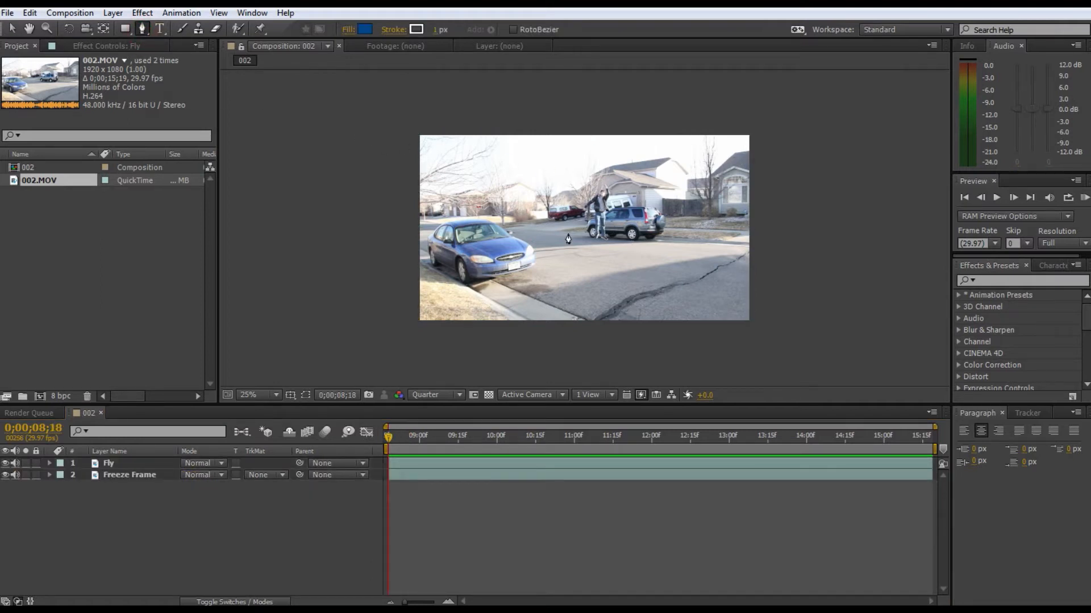
{"action": "left_click", "coordinate": [258, 394]}
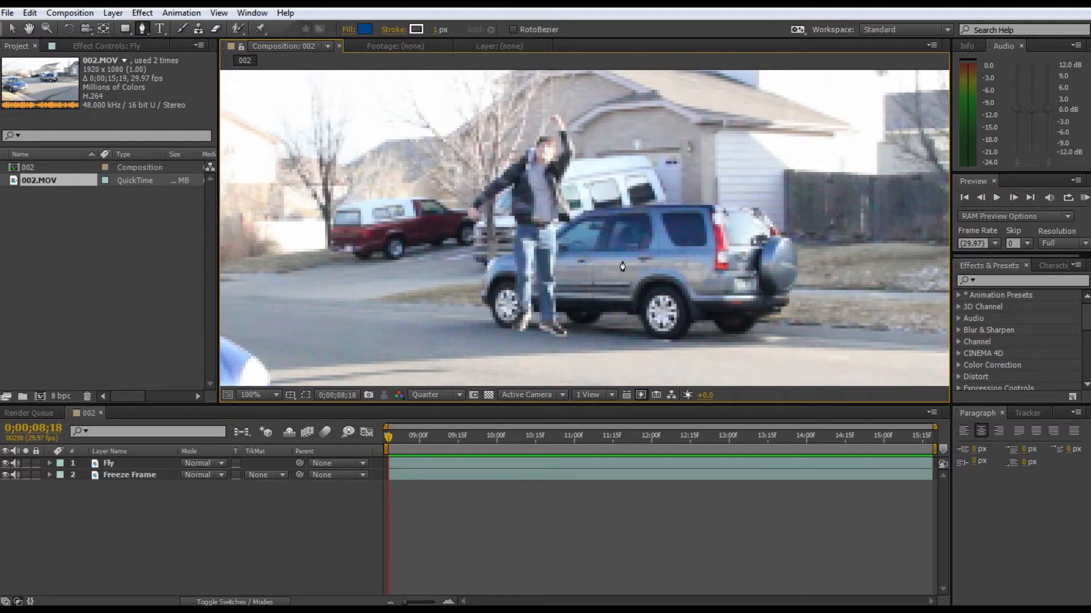
{"action": "mouse_move", "coordinate": [455, 282]}
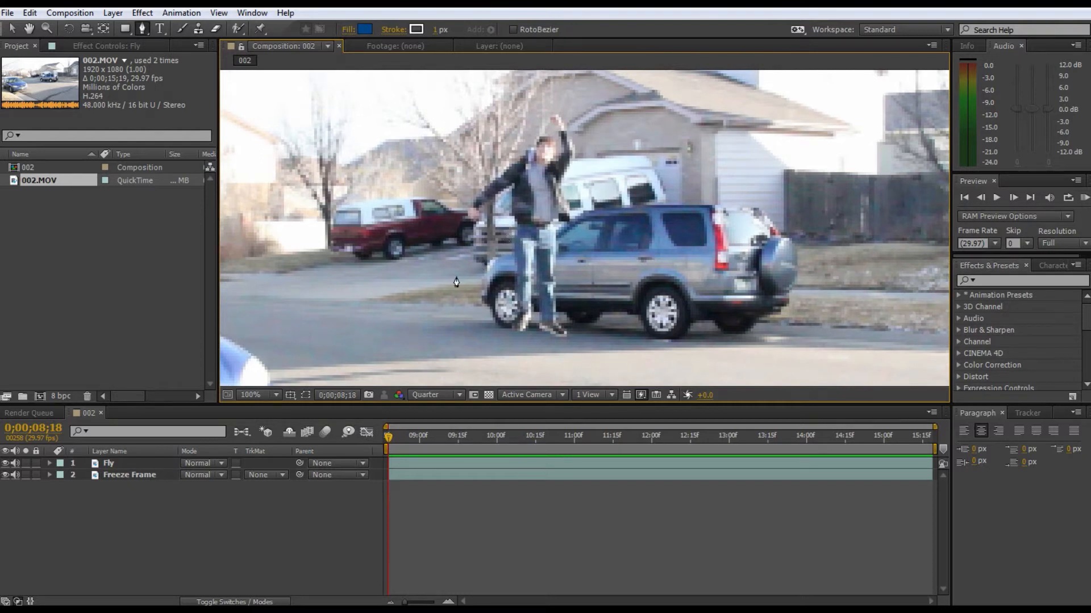
{"action": "mouse_move", "coordinate": [362, 404]}
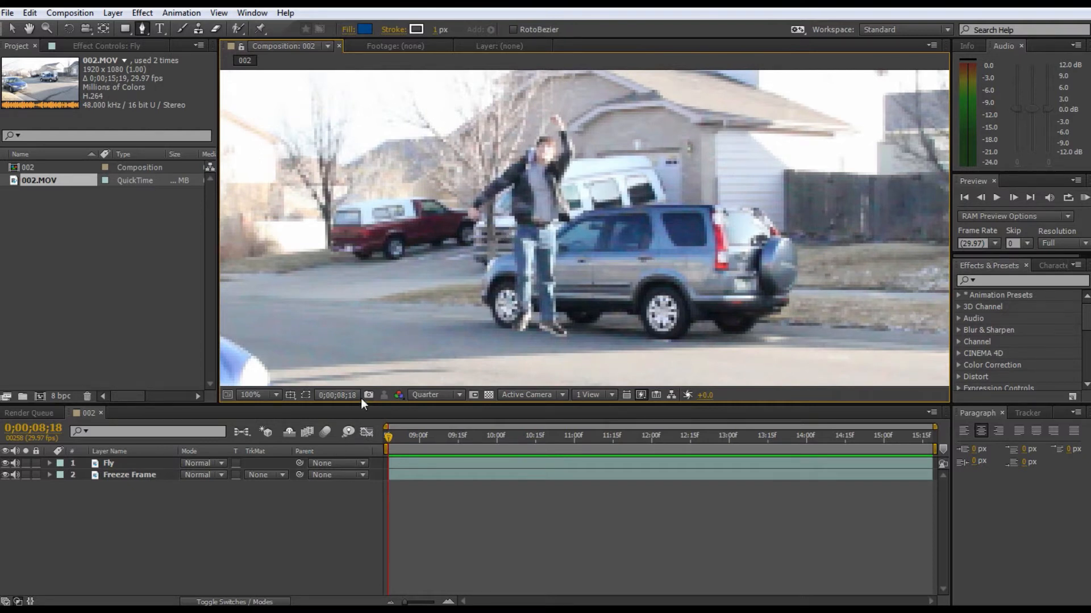
{"action": "left_click", "coordinate": [436, 395]}
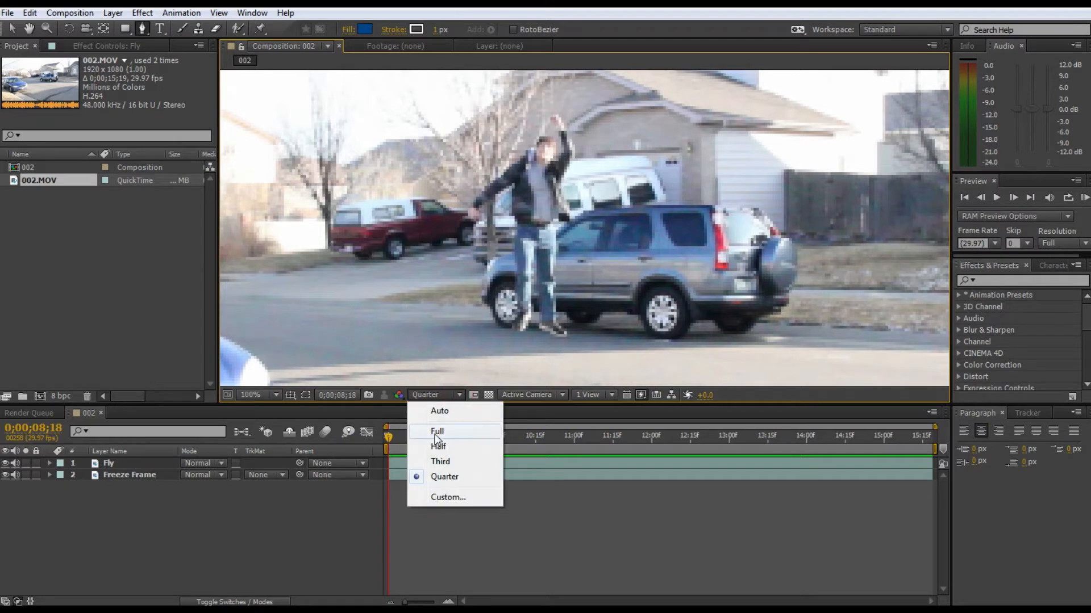
{"action": "left_click", "coordinate": [437, 431]}
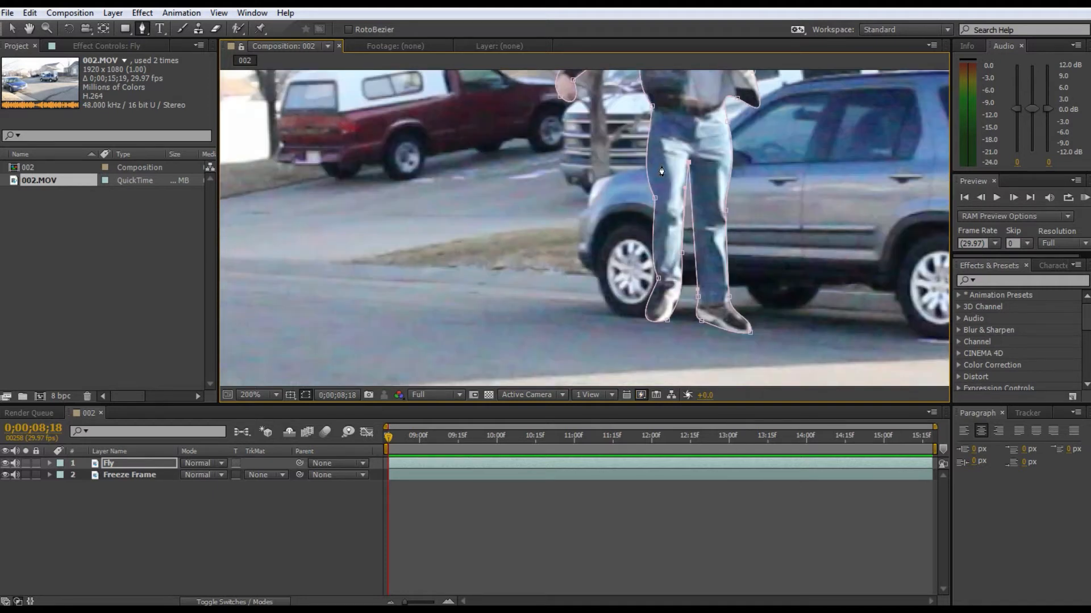
{"action": "left_click", "coordinate": [251, 395]}
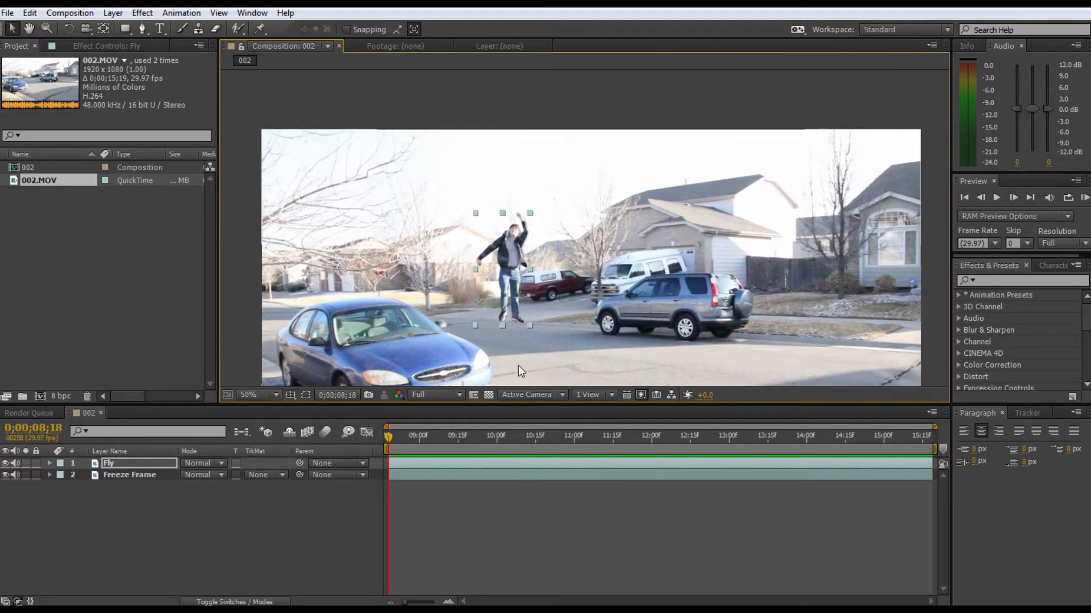
- Enable Scale keyframing on Fly and shrink the jumper to 22.2%
{"action": "left_click", "coordinate": [49, 463]}
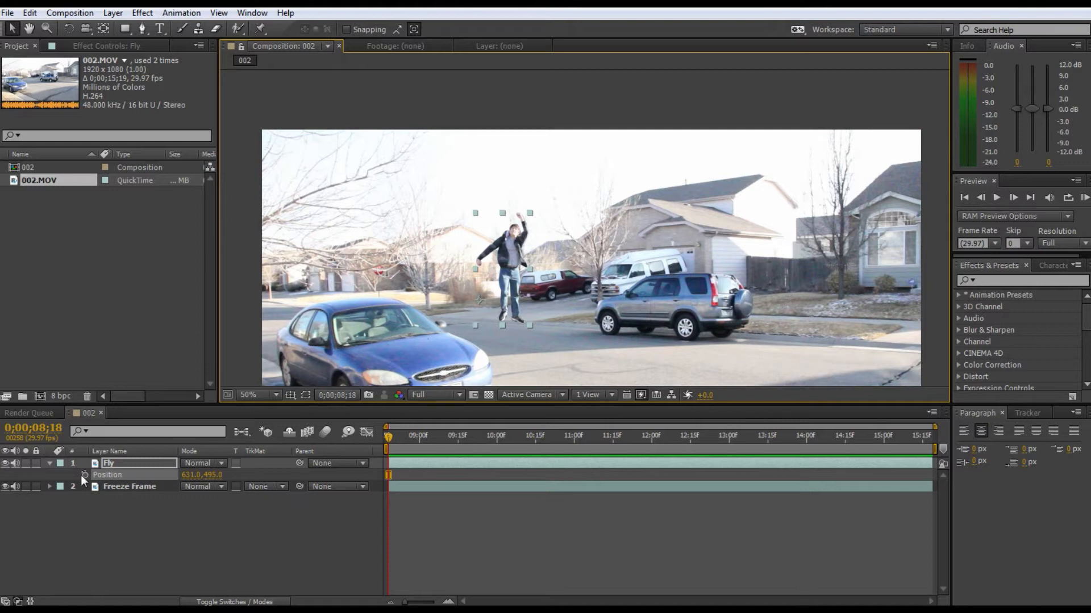
{"action": "mouse_move", "coordinate": [84, 475]}
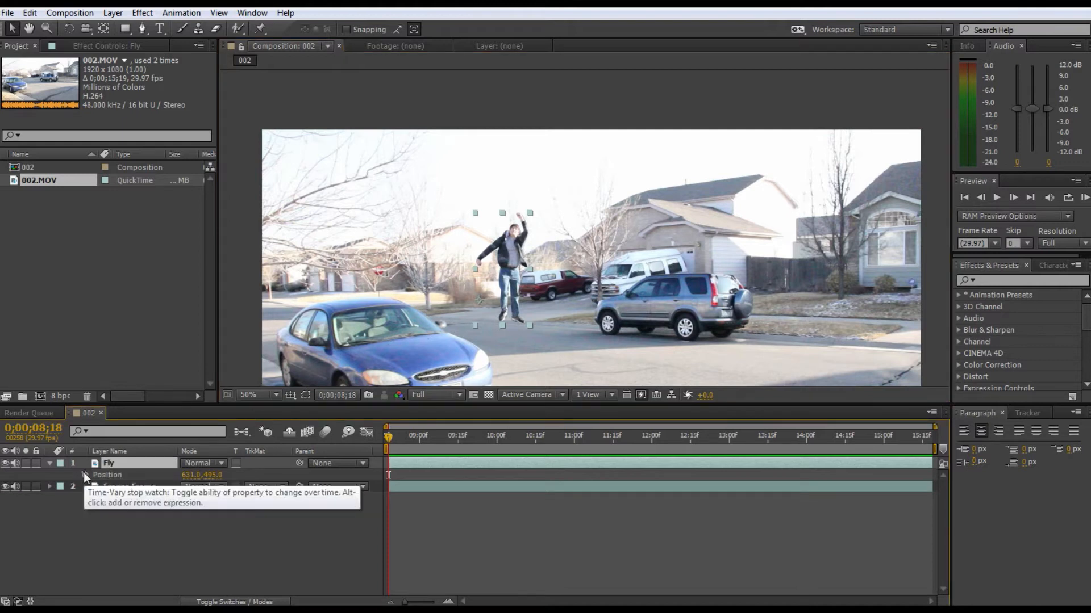
{"action": "left_click", "coordinate": [85, 475]}
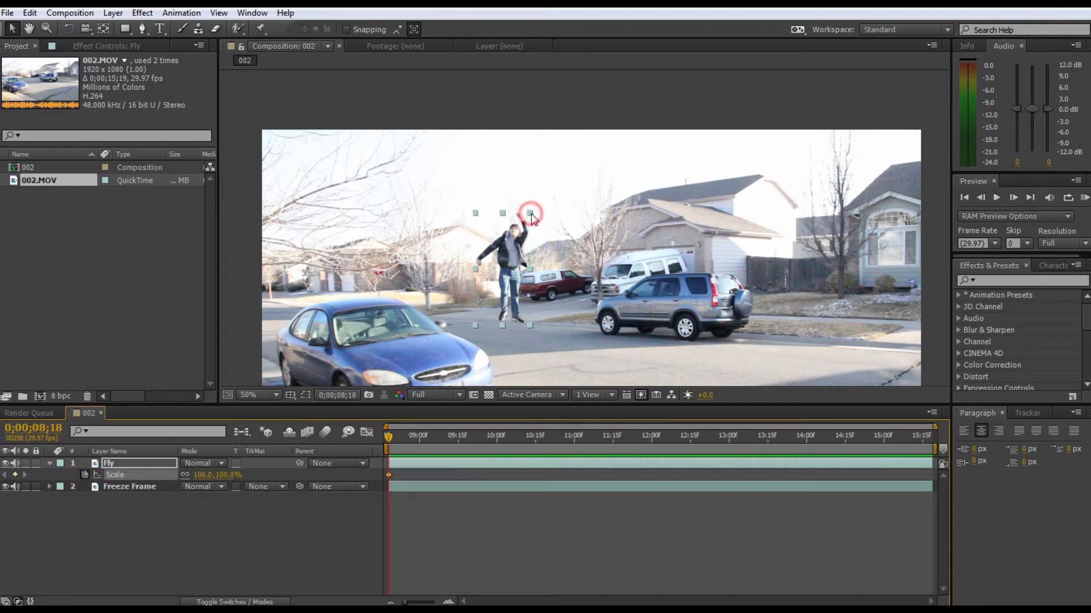
{"action": "left_click_drag", "start_coordinate": [528, 212], "coordinate": [518, 230]}
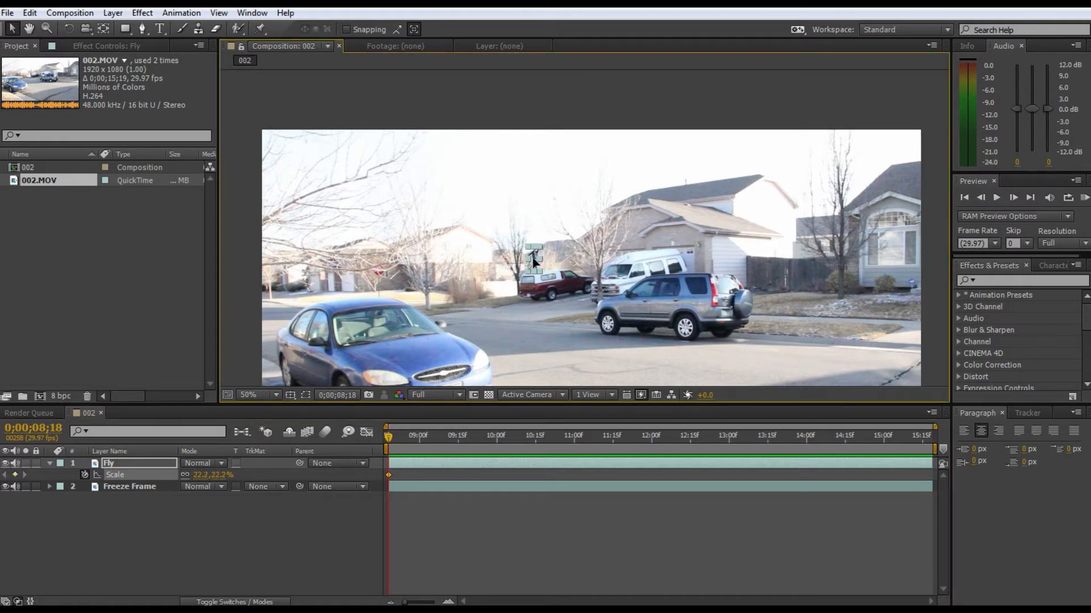
- Move to 9 seconds and add further Scale and Position keyframes on Fly
{"action": "left_click", "coordinate": [130, 486]}
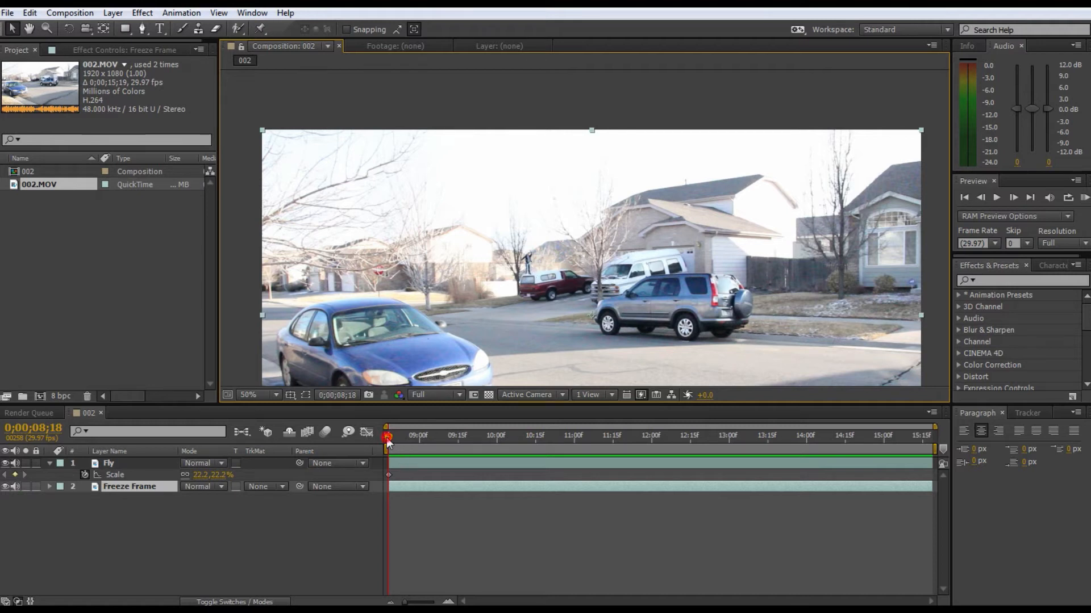
{"action": "left_click_drag", "start_coordinate": [388, 436], "coordinate": [419, 436]}
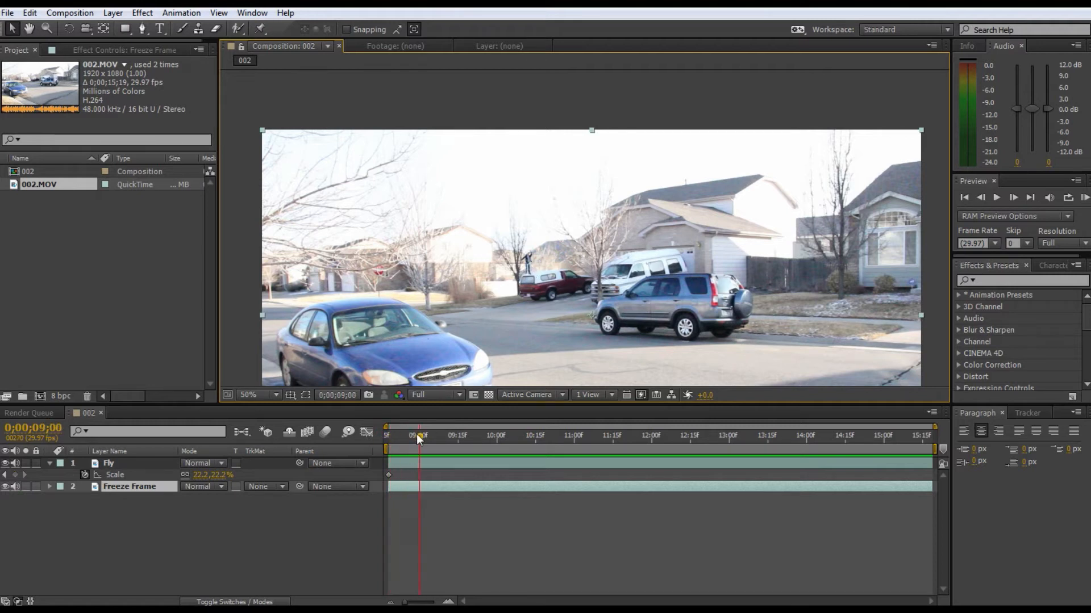
{"action": "left_click", "coordinate": [108, 463]}
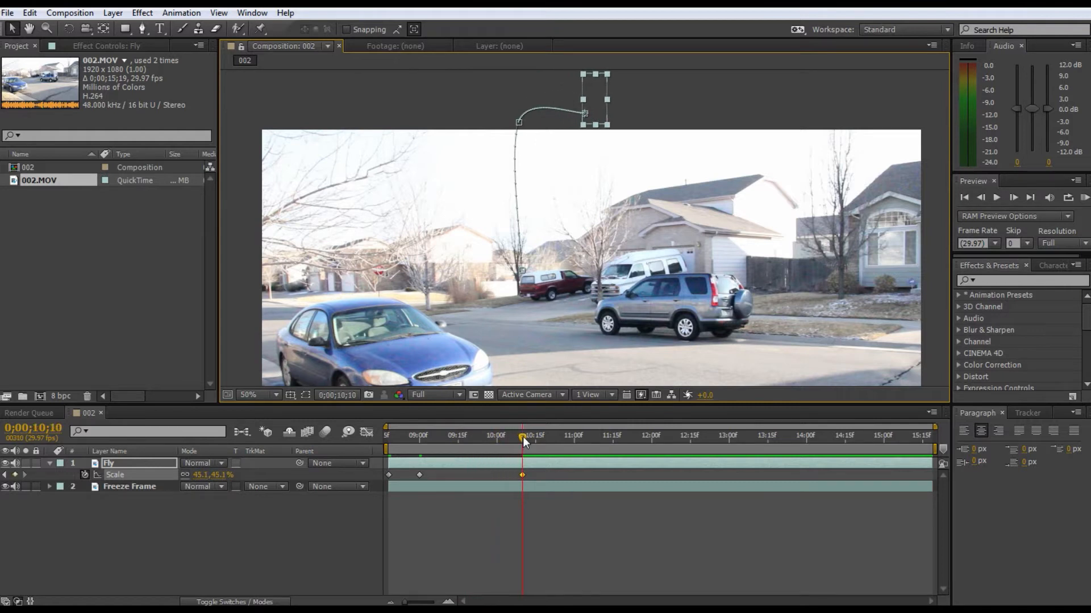
{"action": "left_click", "coordinate": [527, 435]}
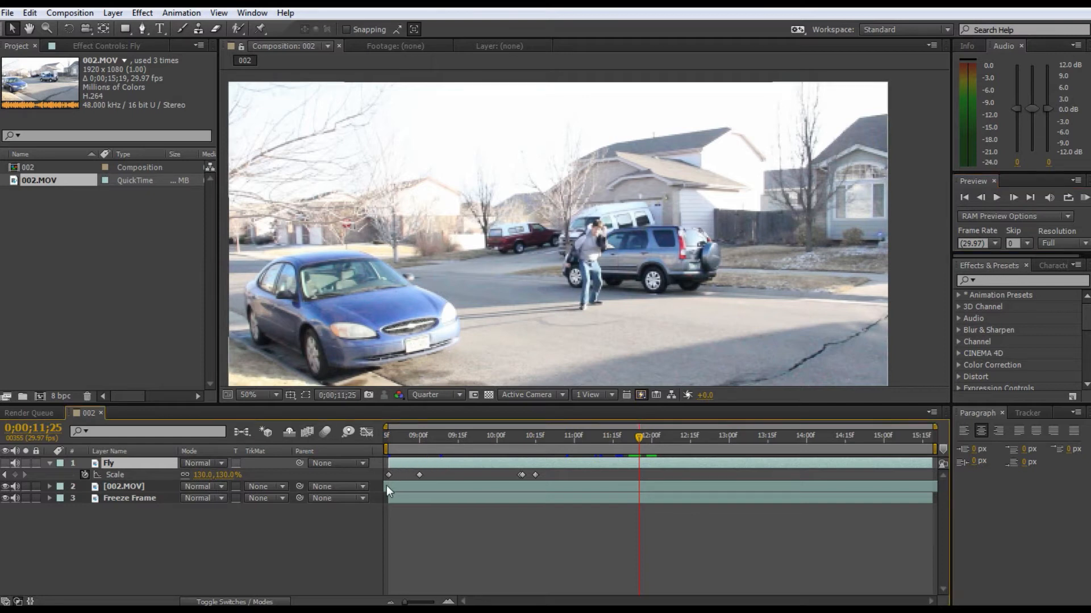
- Trim the Moving Footage layer's in-point to the landing and step through it
{"action": "left_click", "coordinate": [124, 487]}
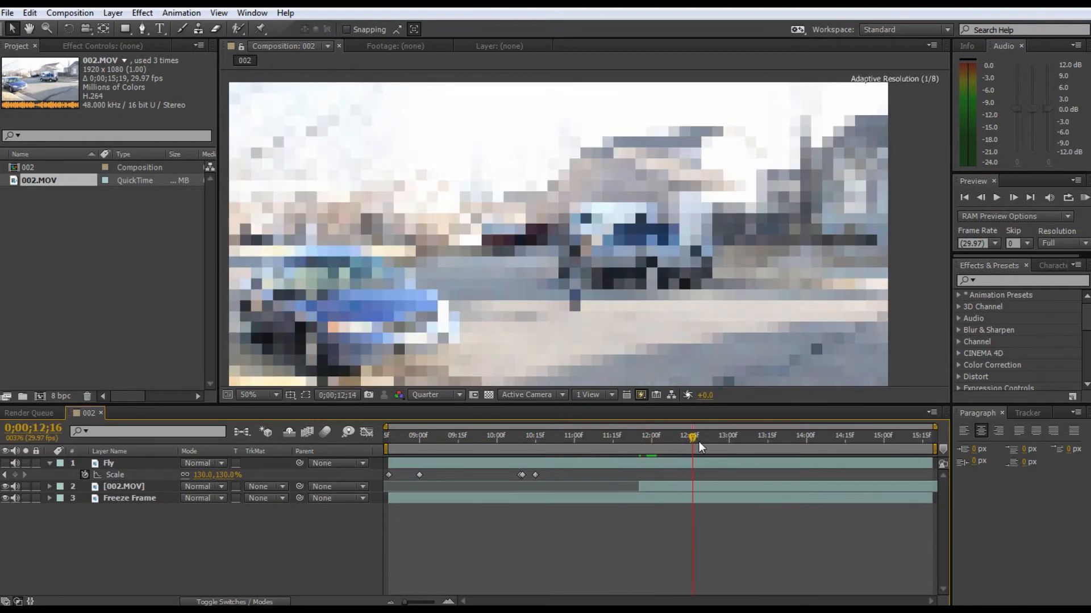
{"action": "left_click", "coordinate": [1013, 198]}
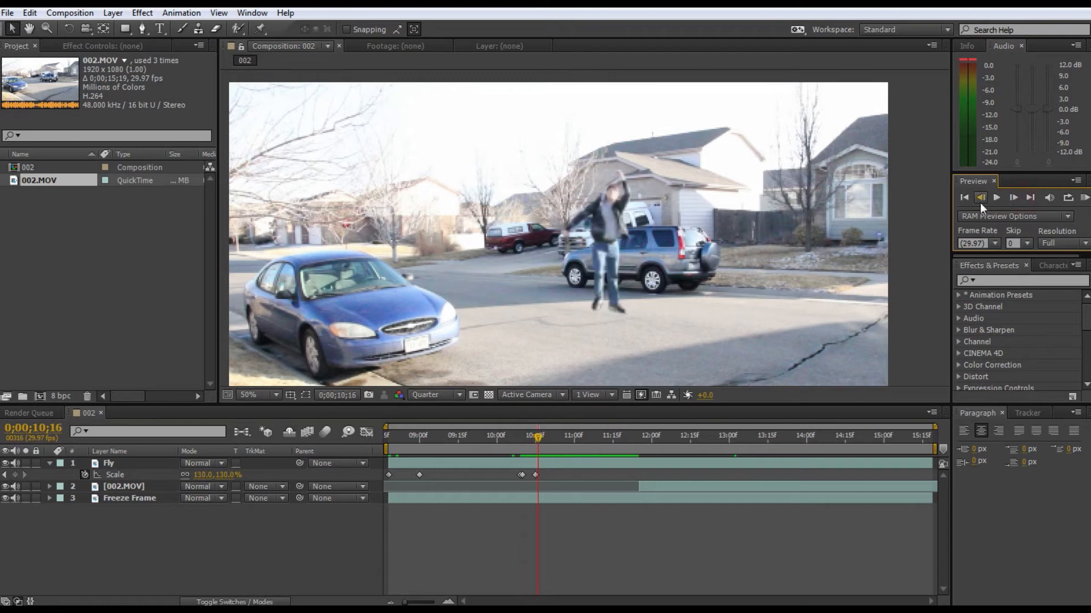
{"action": "left_click", "coordinate": [981, 197]}
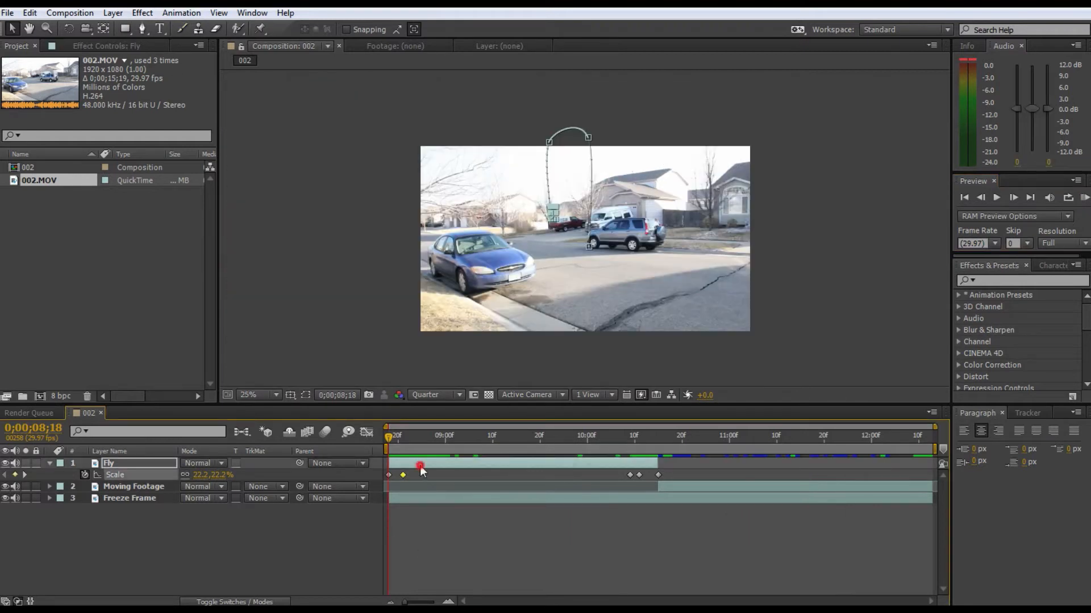
- Apply Directional Blur to Fly (-177°, length 42) and keyframe blur length near the landing
{"action": "left_click", "coordinate": [142, 13]}
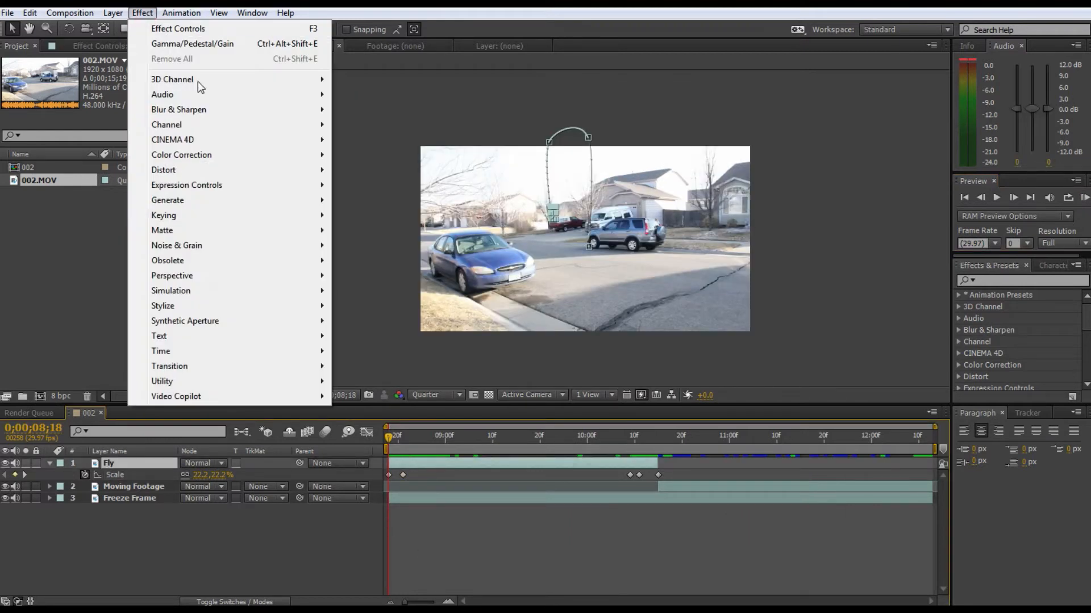
{"action": "mouse_move", "coordinate": [178, 109]}
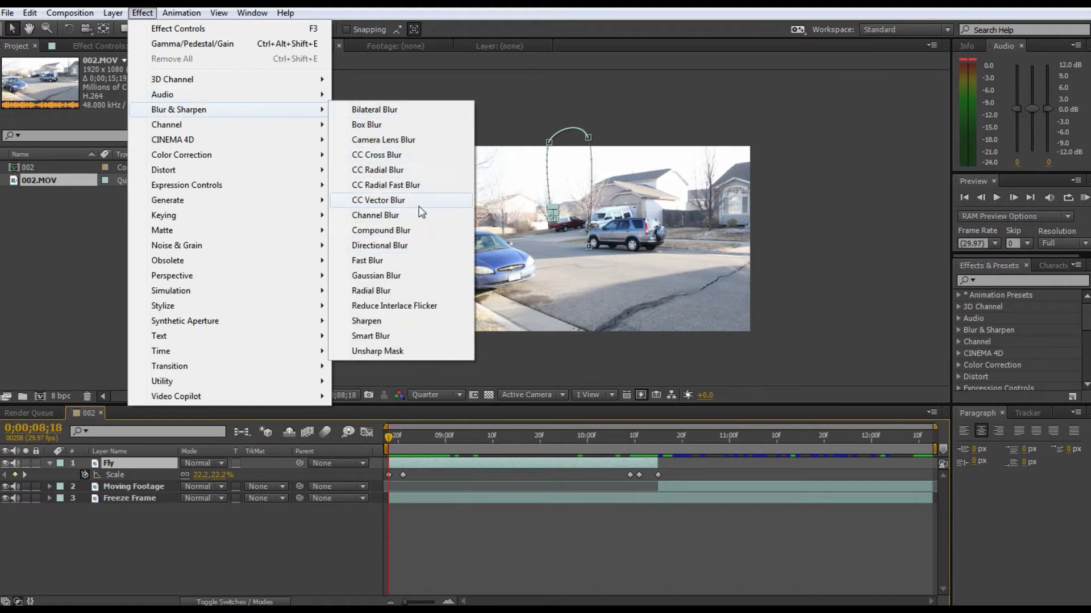
{"action": "left_click", "coordinate": [380, 245]}
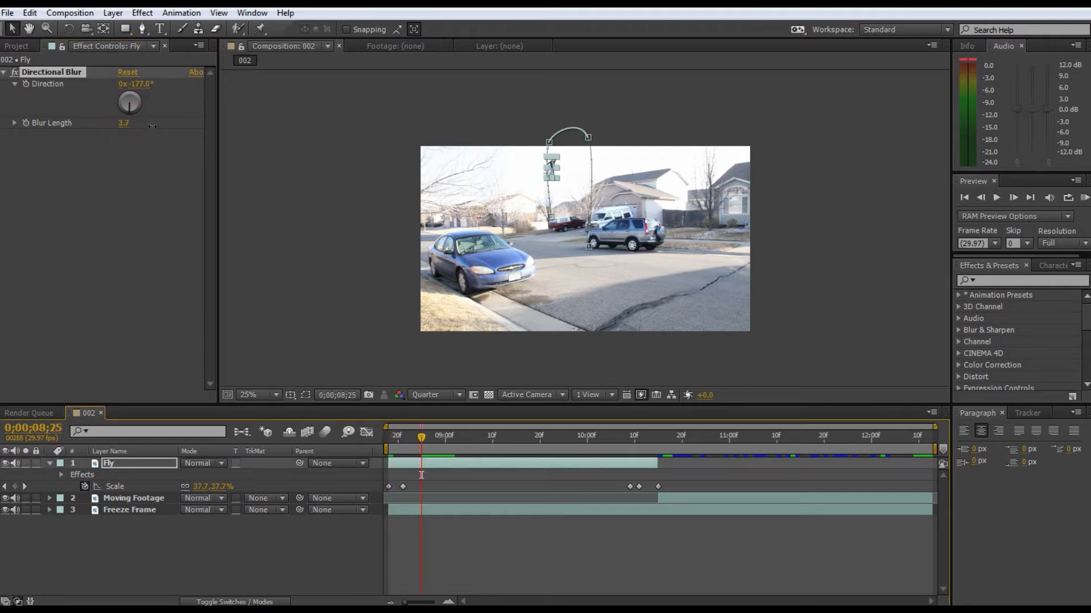
{"action": "left_click", "coordinate": [653, 435]}
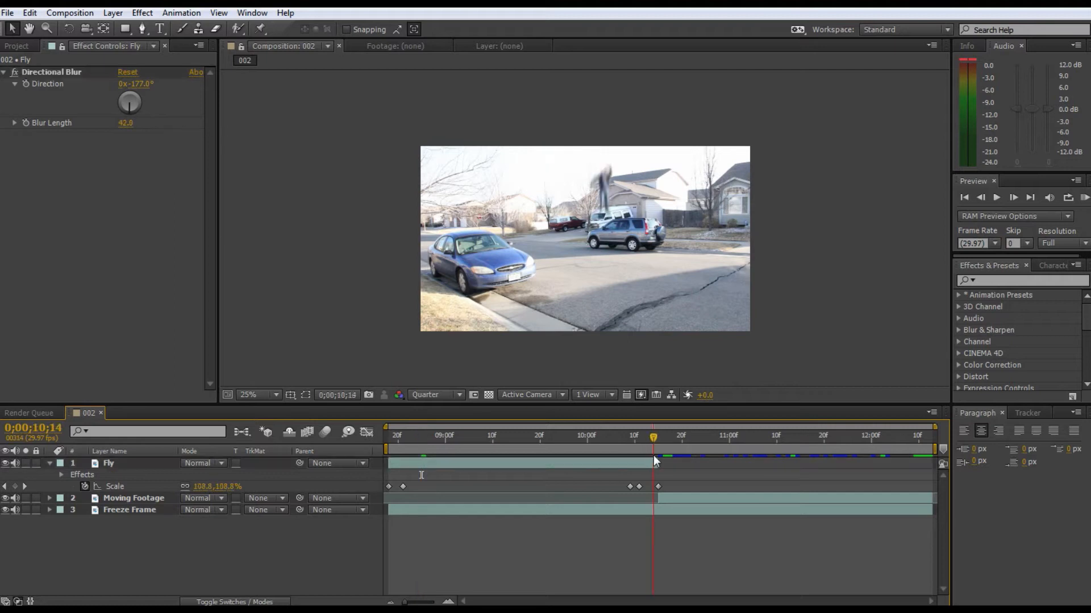
{"action": "left_click_drag", "start_coordinate": [653, 438], "coordinate": [648, 438]}
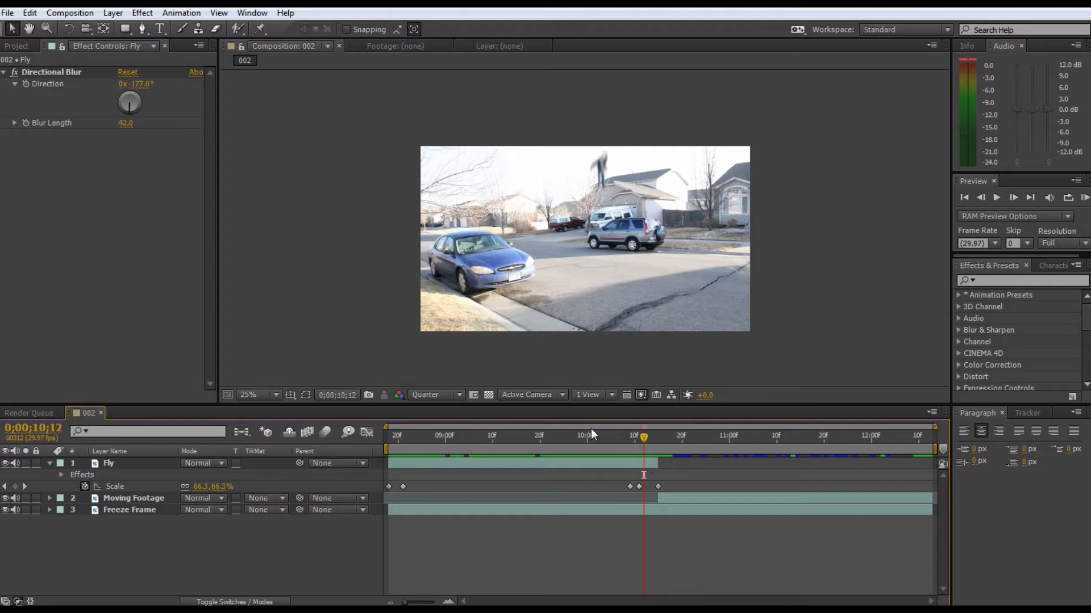
{"action": "mouse_move", "coordinate": [75, 158]}
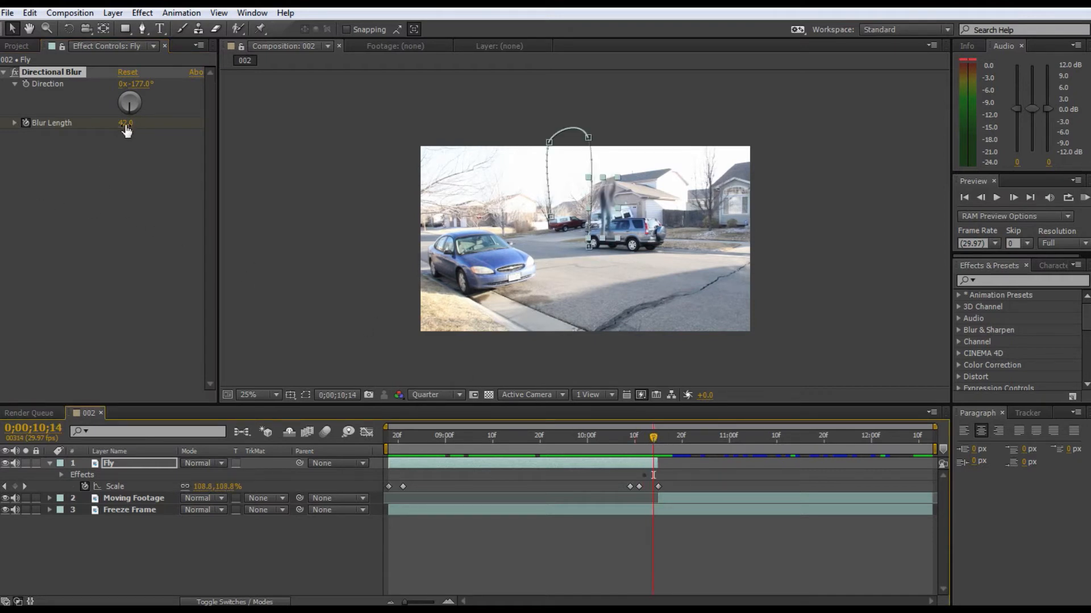
{"action": "left_click_drag", "start_coordinate": [126, 123], "coordinate": [126, 129]}
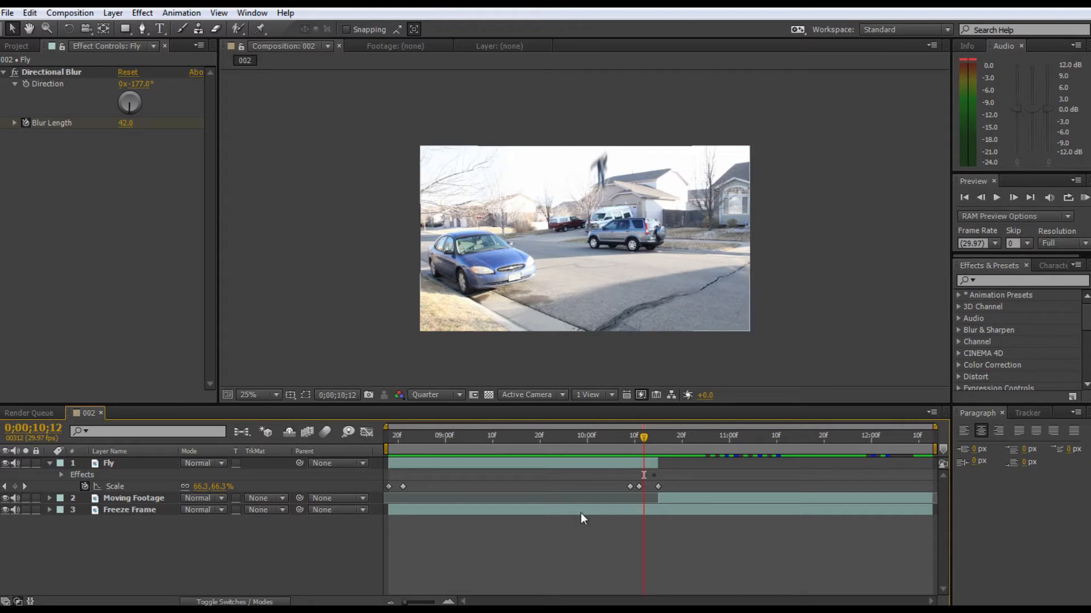
- Import Ground_Crack_02 and Ground_Crack_09 from VFX > 20. Textures > Cracks
{"action": "left_click", "coordinate": [7, 13]}
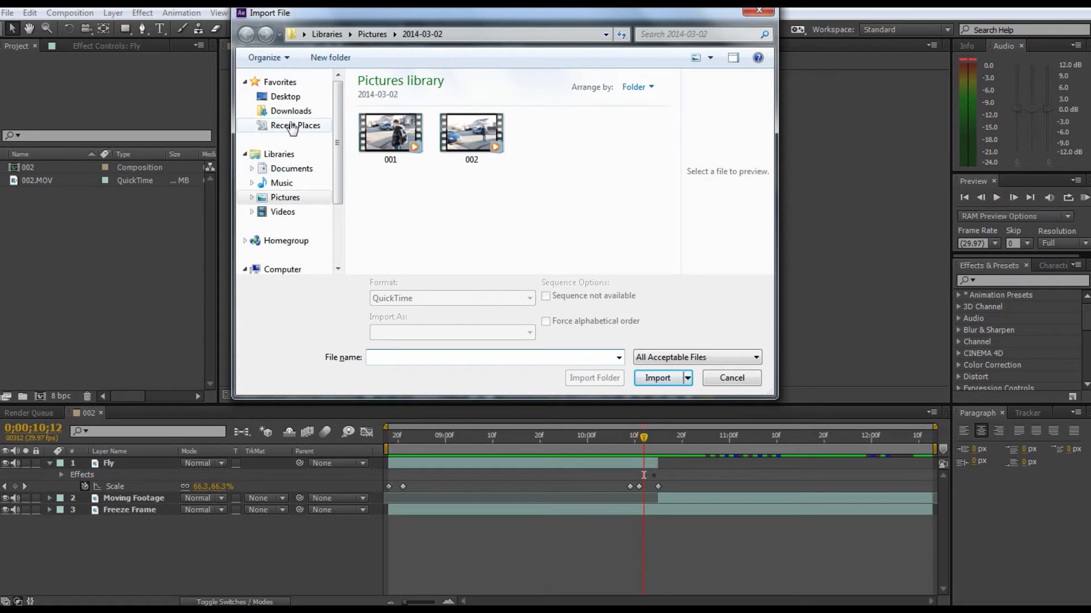
{"action": "left_click", "coordinate": [286, 96]}
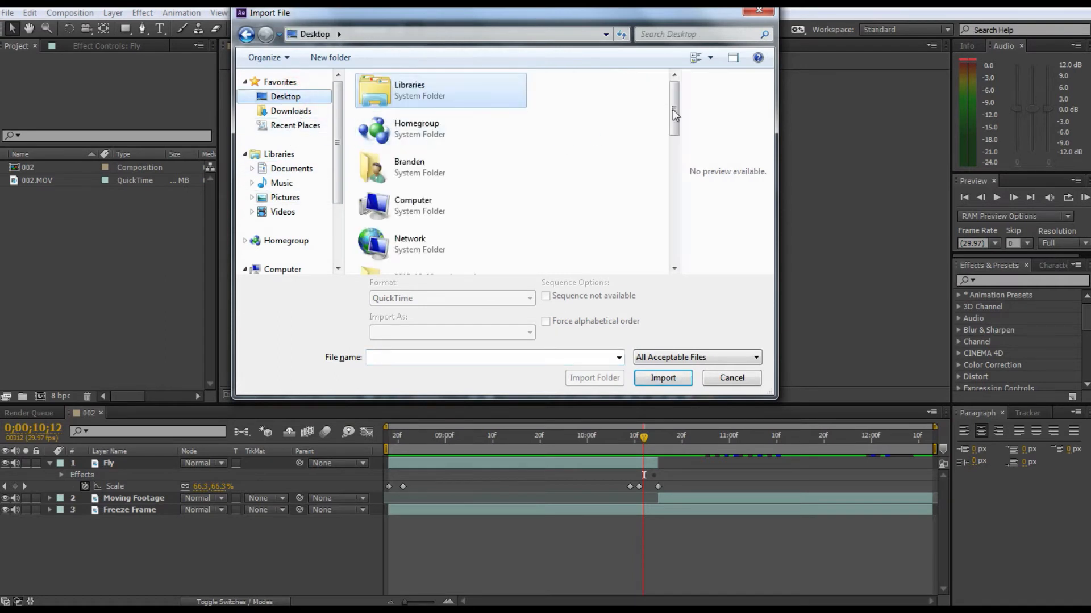
{"action": "left_click_drag", "start_coordinate": [673, 111], "coordinate": [673, 191]}
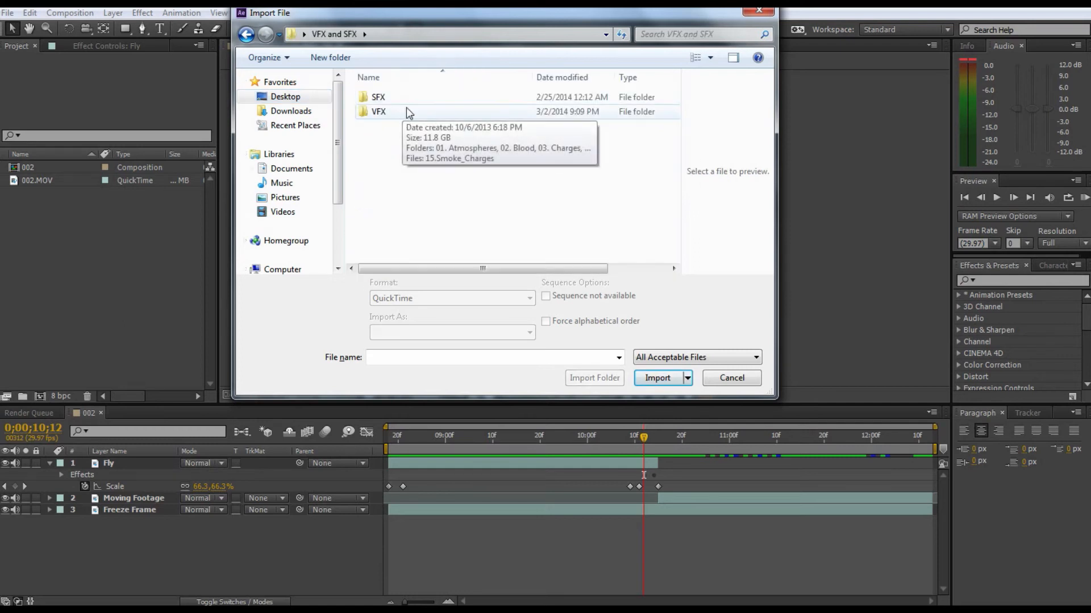
{"action": "double_click", "coordinate": [379, 111]}
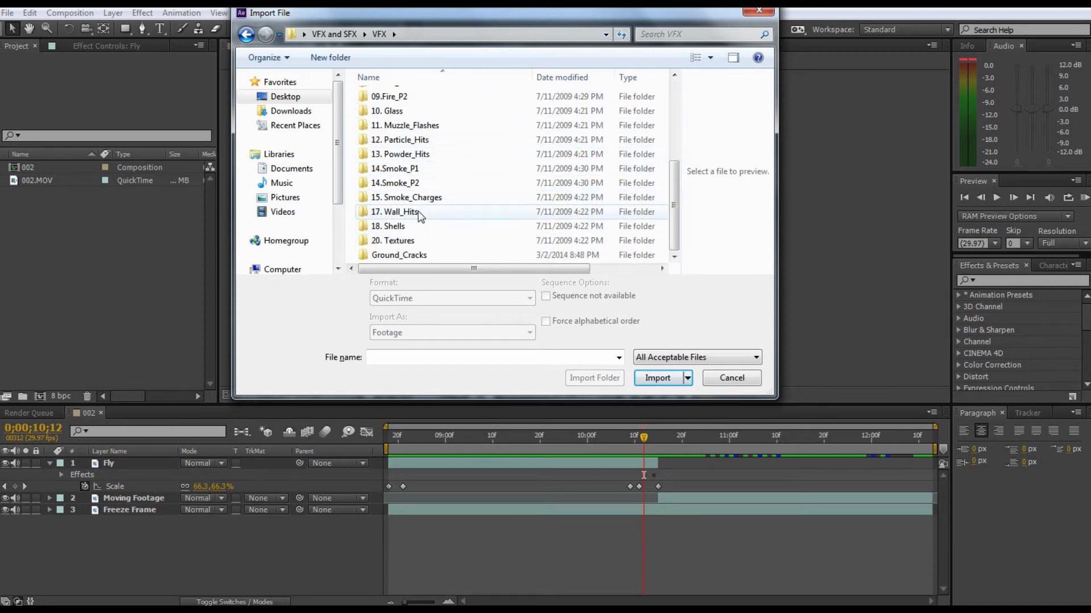
{"action": "mouse_move", "coordinate": [431, 205]}
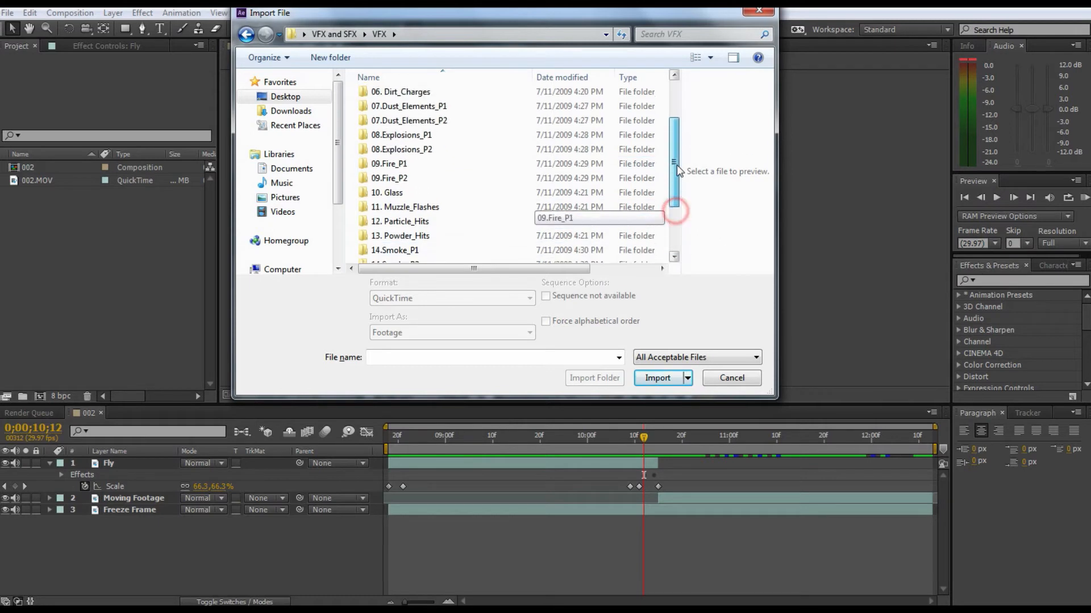
{"action": "scroll", "scroll_direction": "down", "scroll_amount": 3}
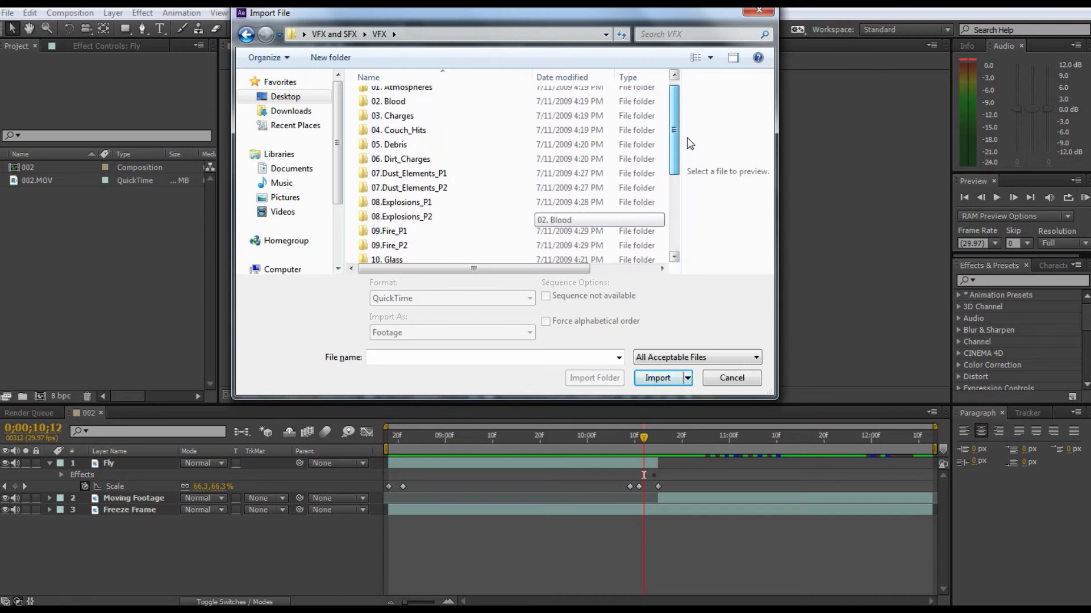
{"action": "scroll", "scroll_direction": "down", "scroll_amount": 3}
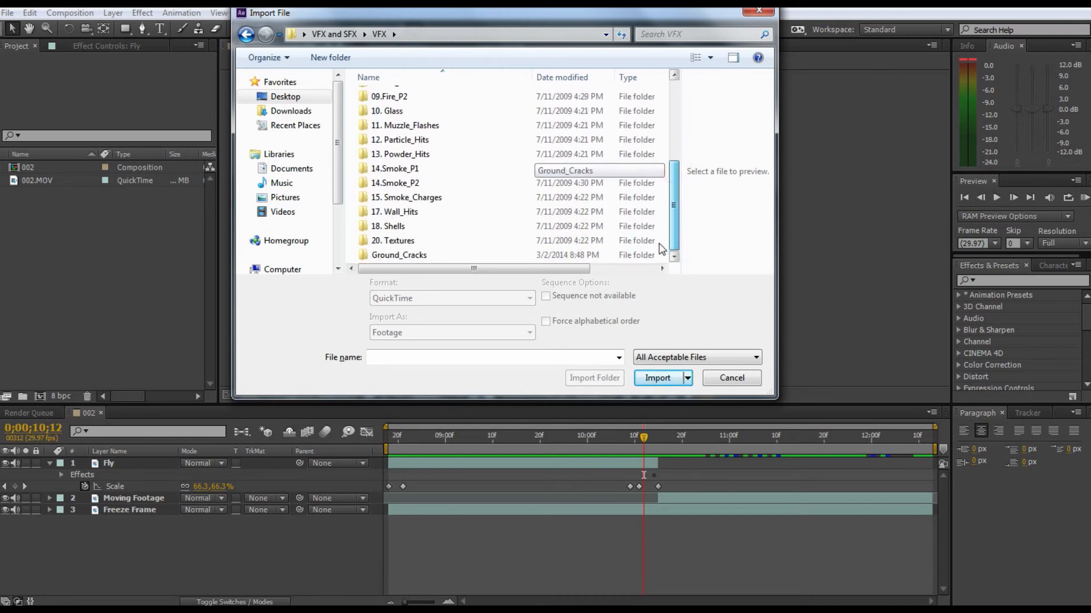
{"action": "double_click", "coordinate": [393, 241]}
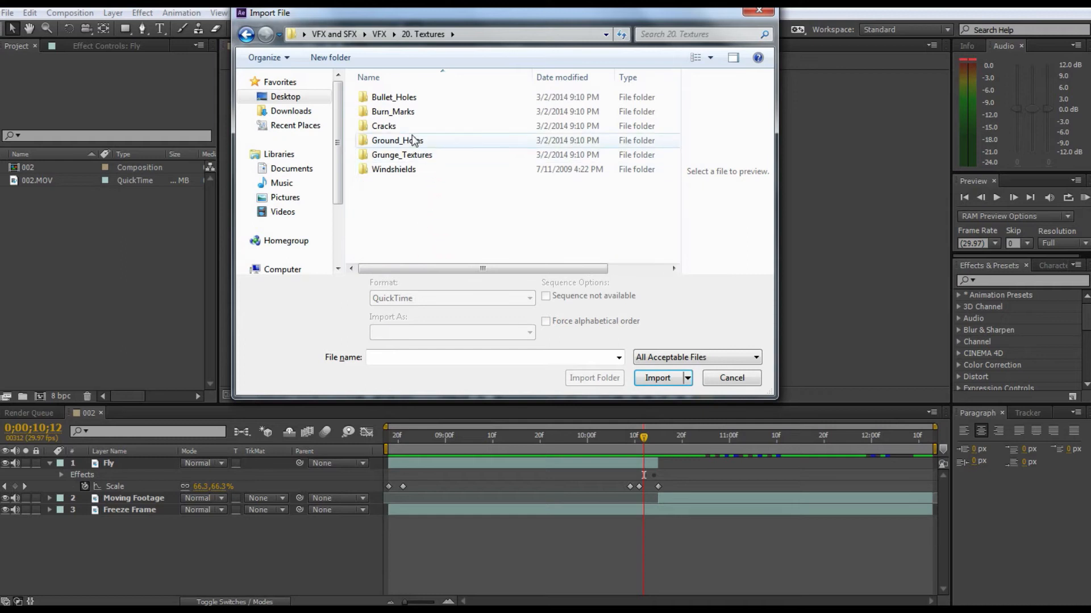
{"action": "double_click", "coordinate": [383, 126]}
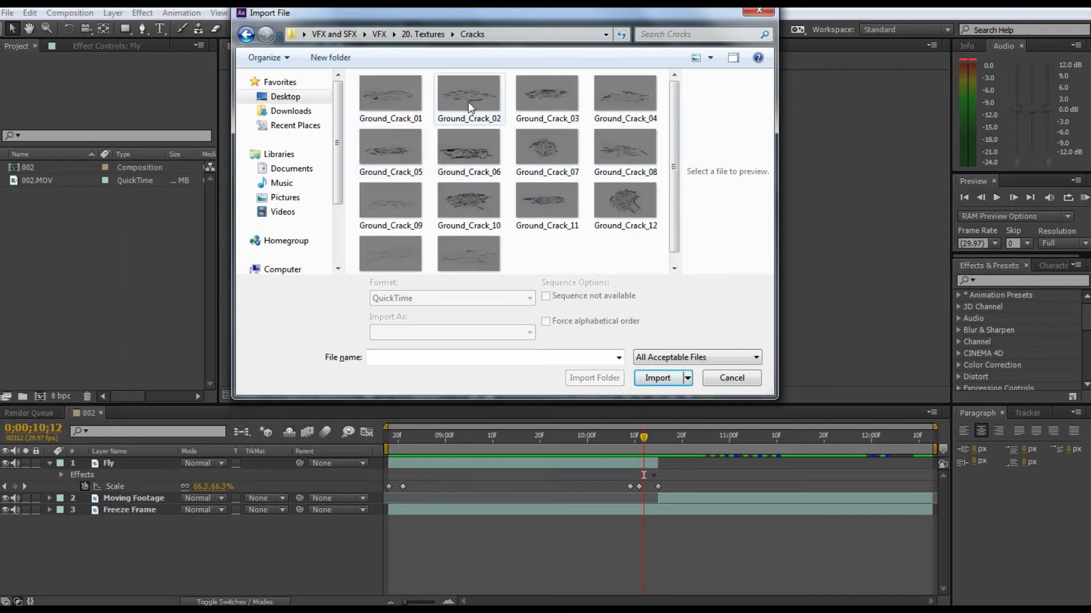
{"action": "left_click", "coordinate": [468, 96]}
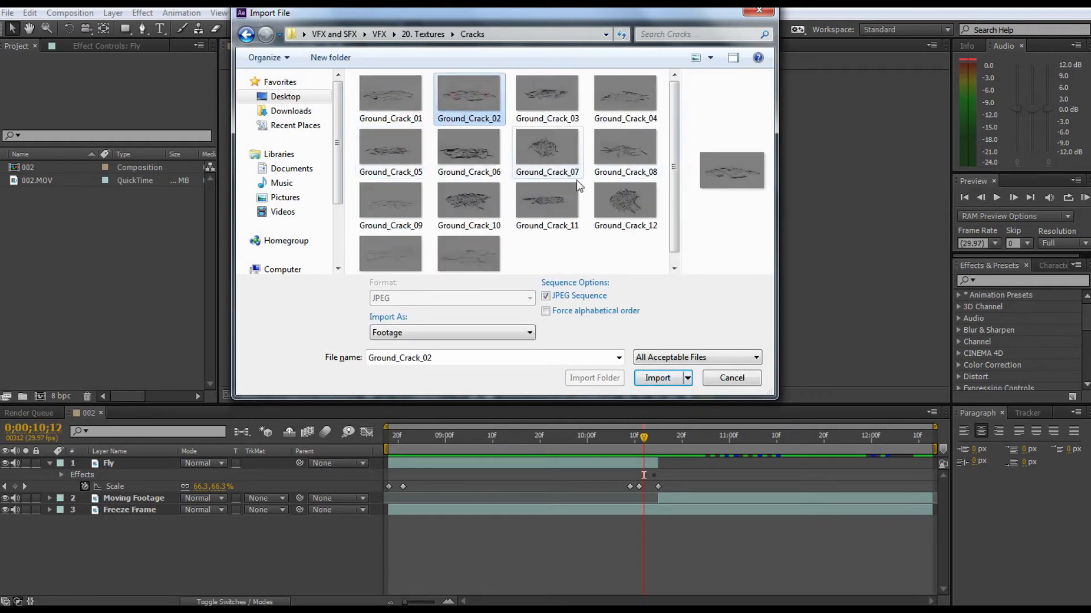
{"action": "left_click", "coordinate": [390, 204]}
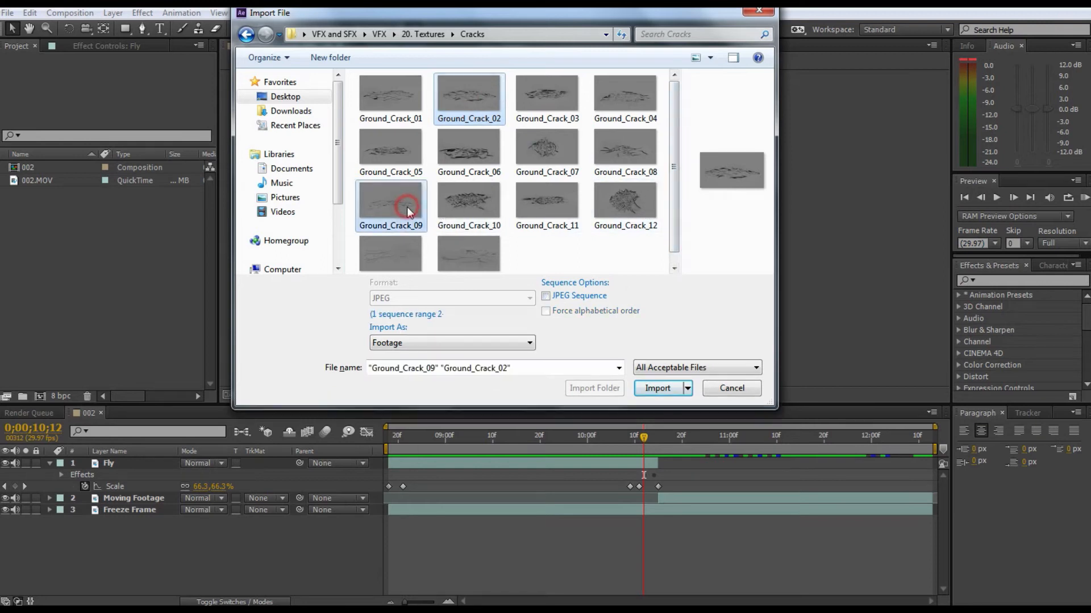
{"action": "left_click", "coordinate": [657, 388]}
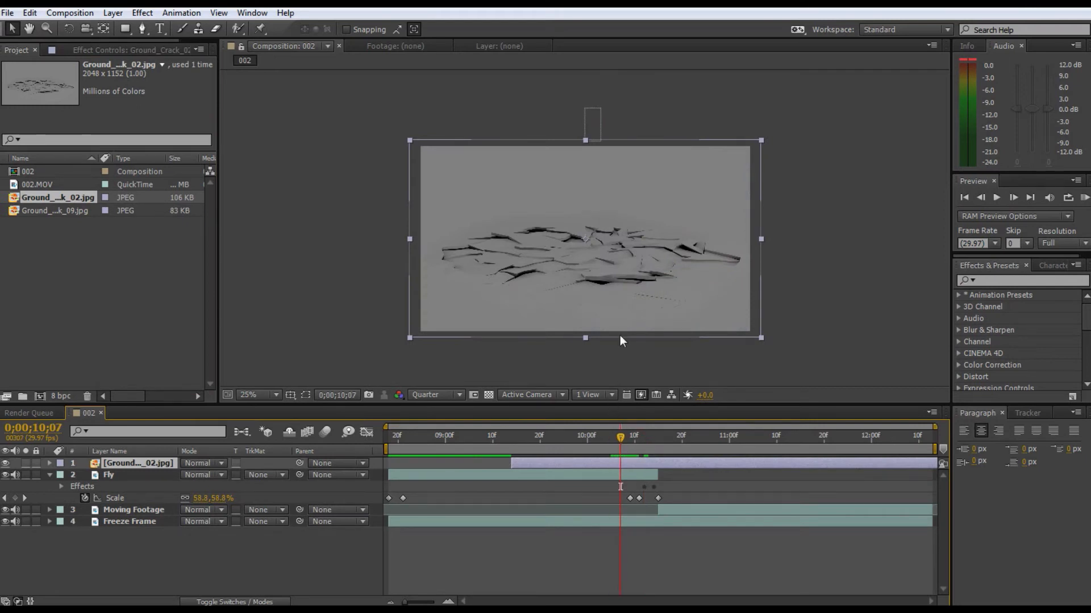
{"action": "mouse_move", "coordinate": [605, 303]}
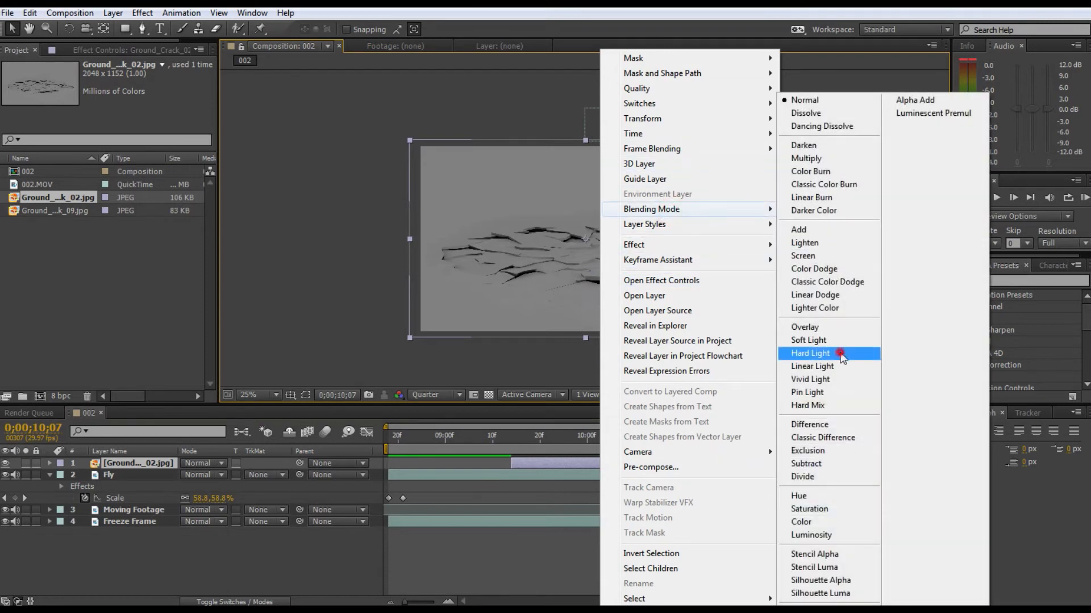
- Set the crack layer's blending mode to Hard Light
{"action": "left_click", "coordinate": [809, 353]}
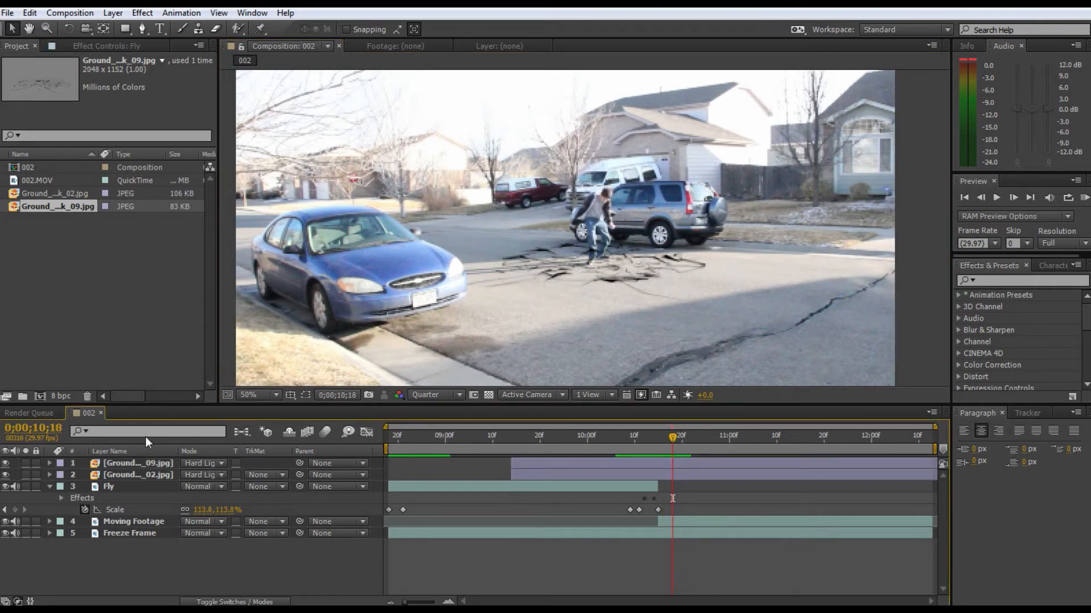
- Pre-compose Ground_Crack_09 and Ground_Crack_02 into a precomp named Ground_Cracks
{"action": "left_click", "coordinate": [137, 475]}
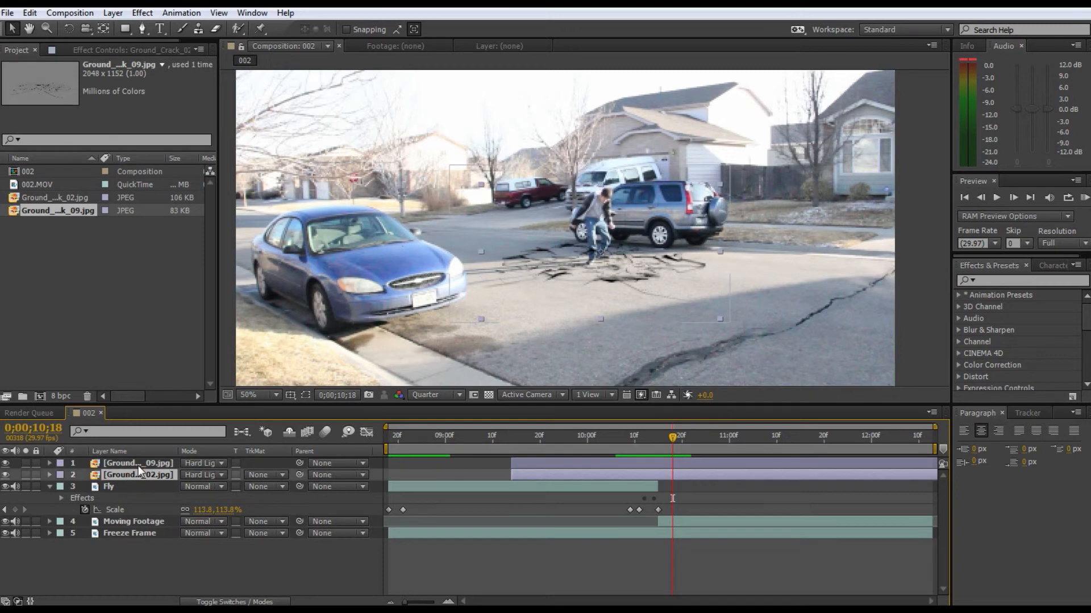
{"action": "left_click", "coordinate": [137, 463]}
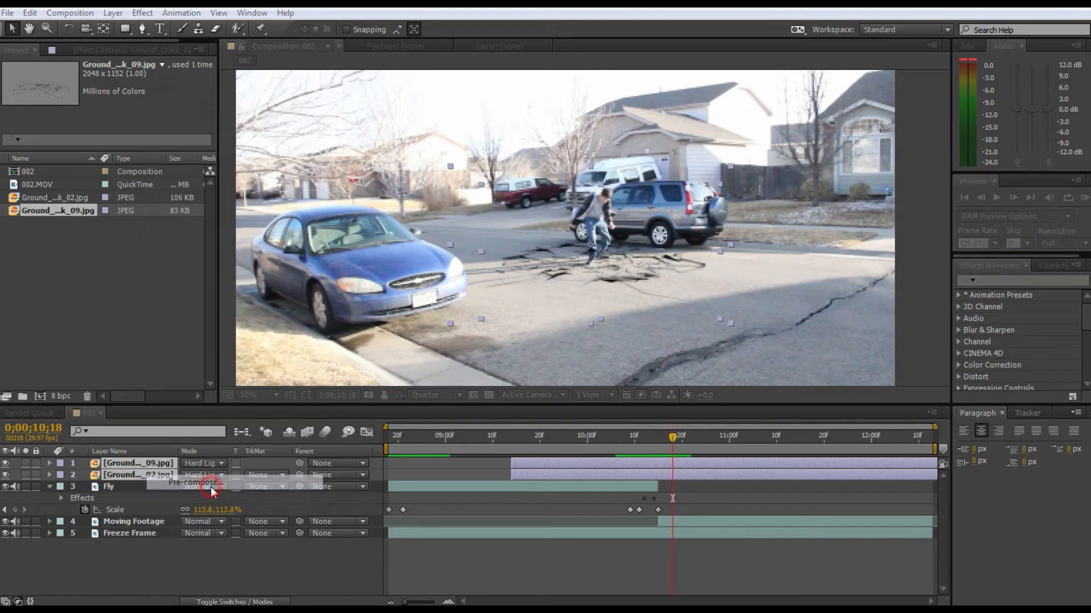
{"action": "left_click", "coordinate": [197, 483]}
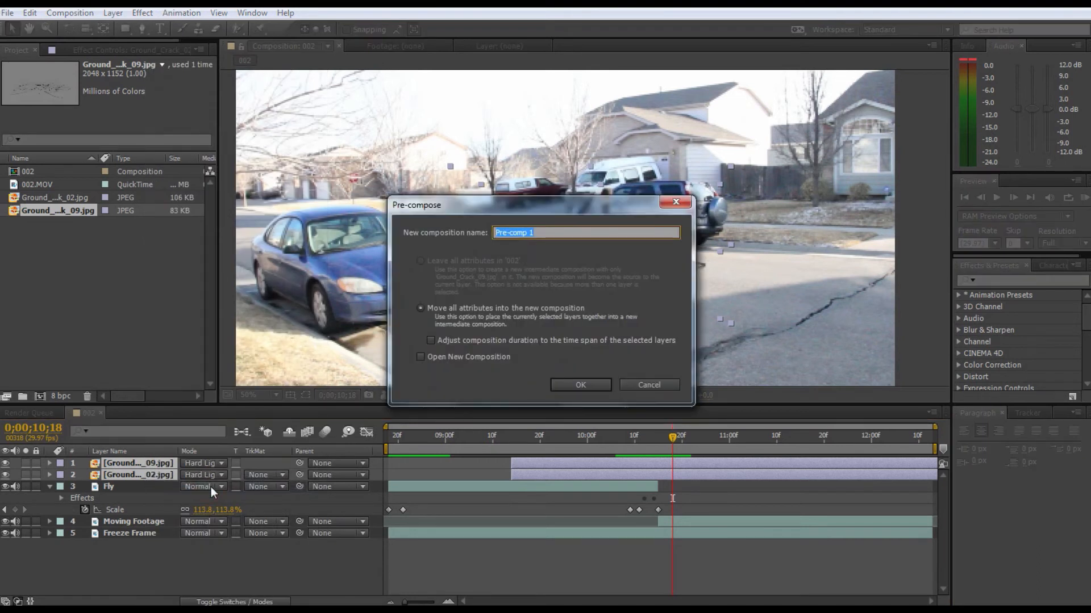
{"action": "type", "text": "Ground"}
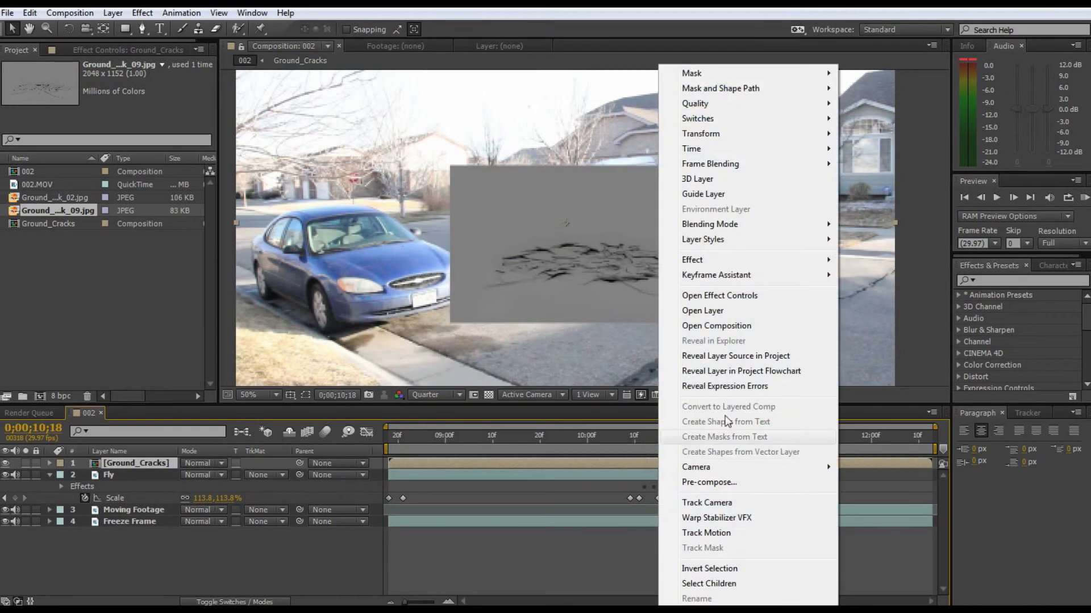
{"action": "mouse_move", "coordinate": [710, 224]}
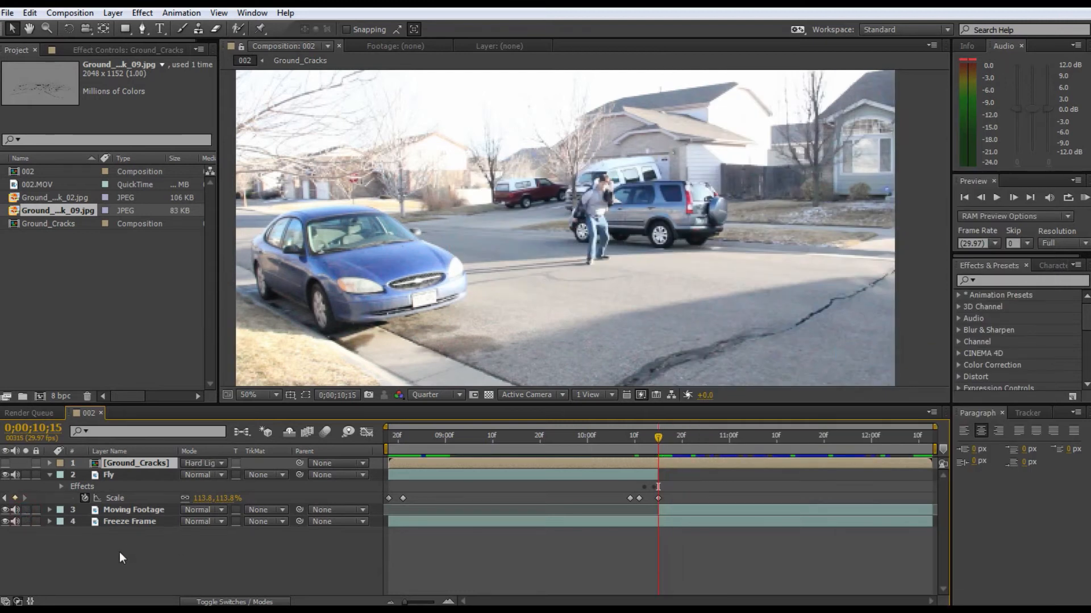
- Create a new solid layer named Mask
{"action": "left_click", "coordinate": [180, 13]}
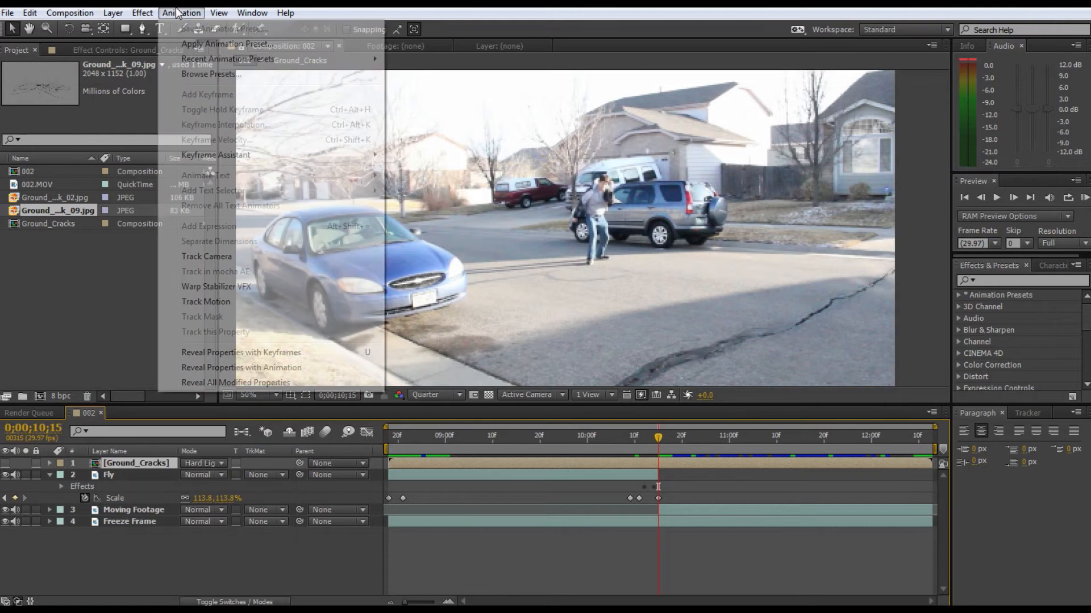
{"action": "left_click", "coordinate": [112, 12]}
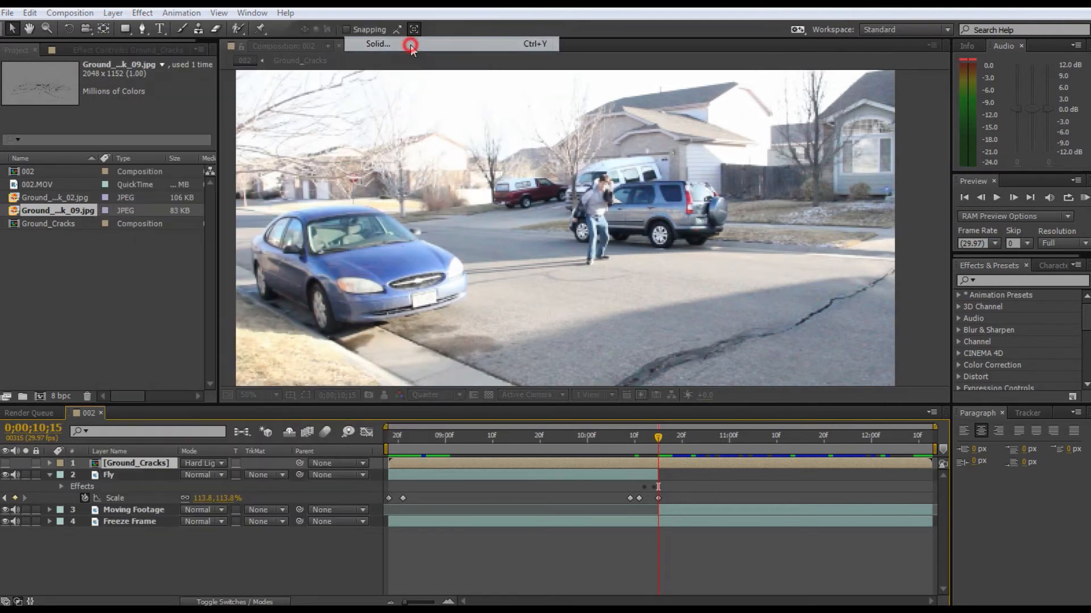
{"action": "left_click", "coordinate": [378, 43]}
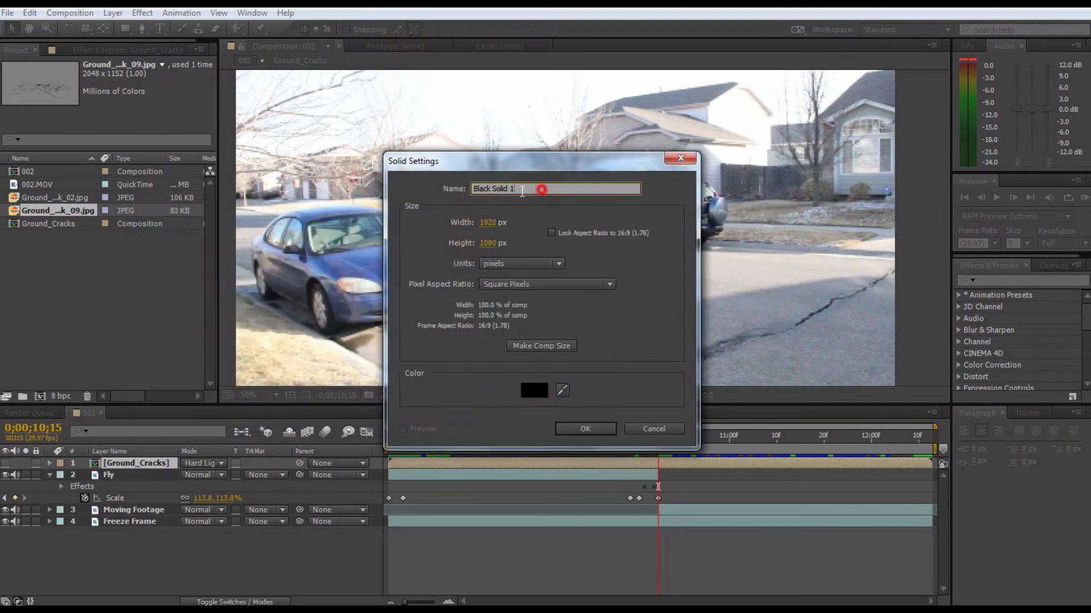
{"action": "type", "text": "Mask"}
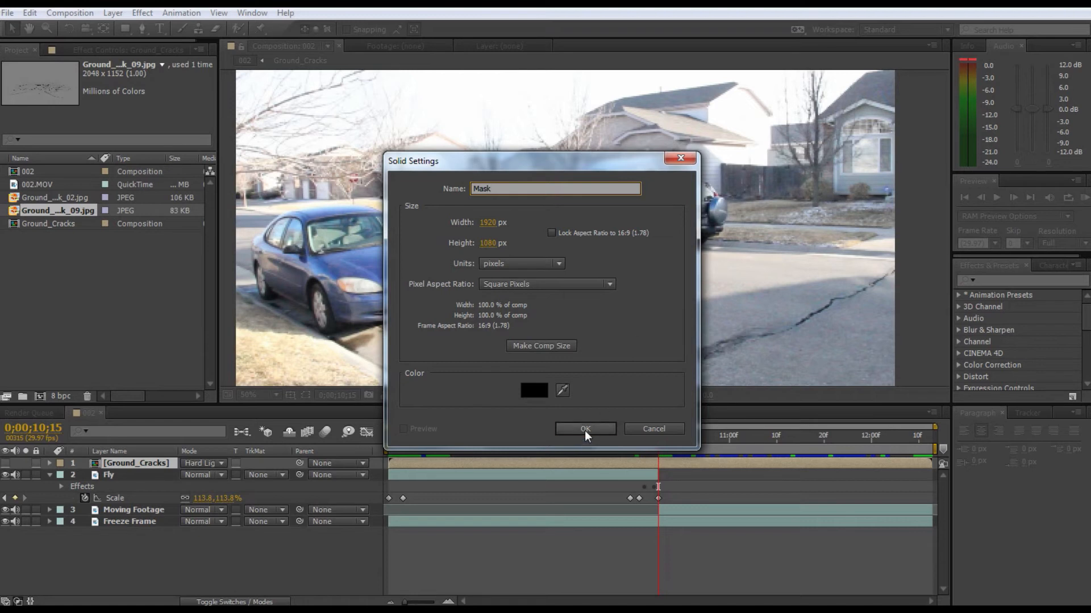
{"action": "left_click", "coordinate": [584, 428]}
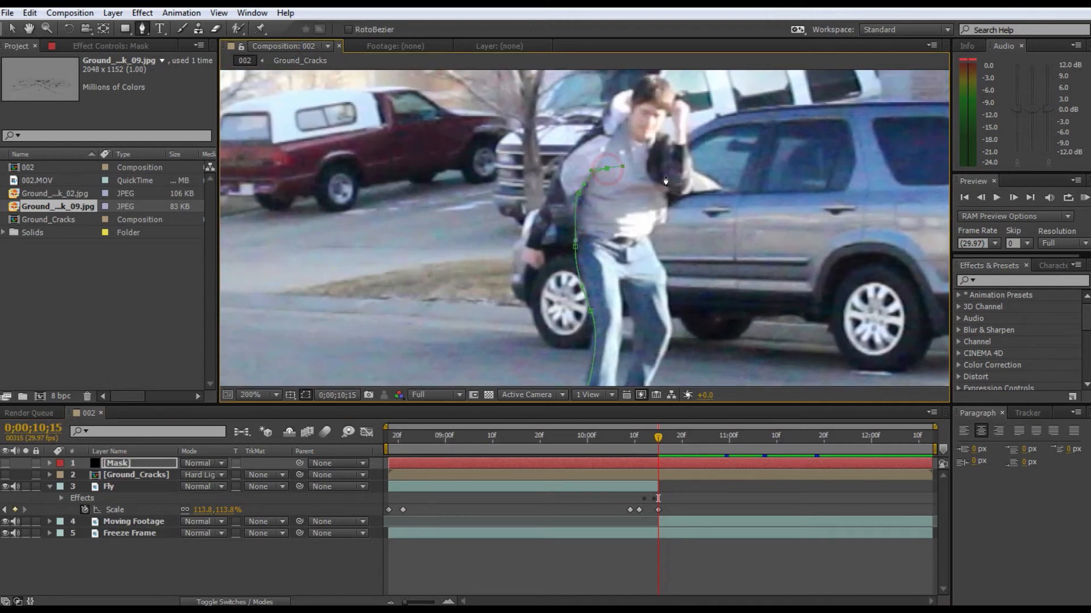
- Extend the mask outline down the jumper's legs and reveal the Mask layer's mask properties
{"action": "left_click_drag", "start_coordinate": [604, 168], "coordinate": [668, 176]}
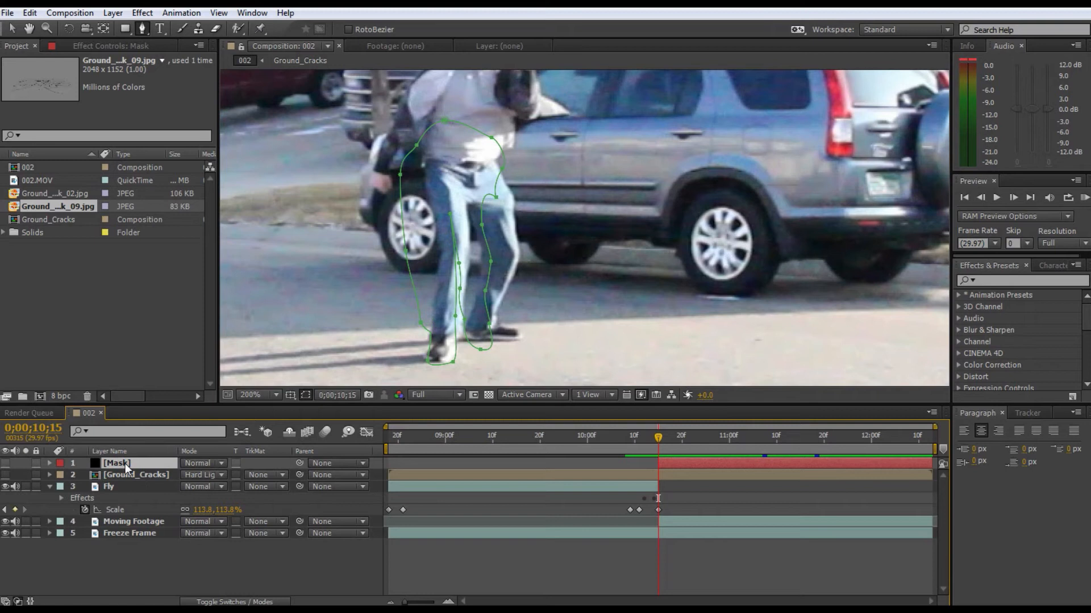
{"action": "left_click", "coordinate": [49, 464]}
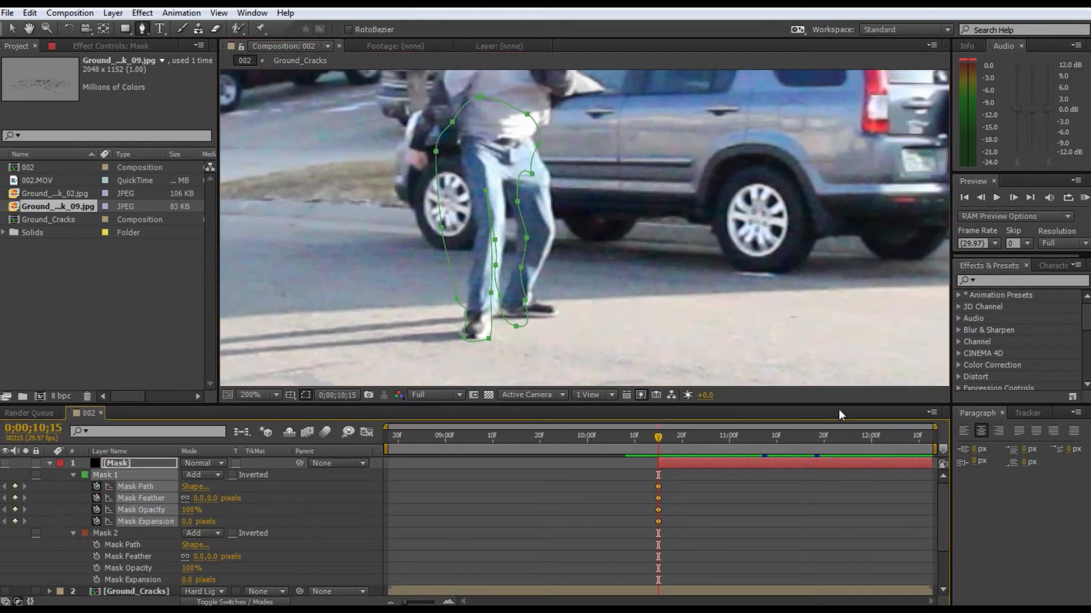
{"action": "mouse_move", "coordinate": [676, 434]}
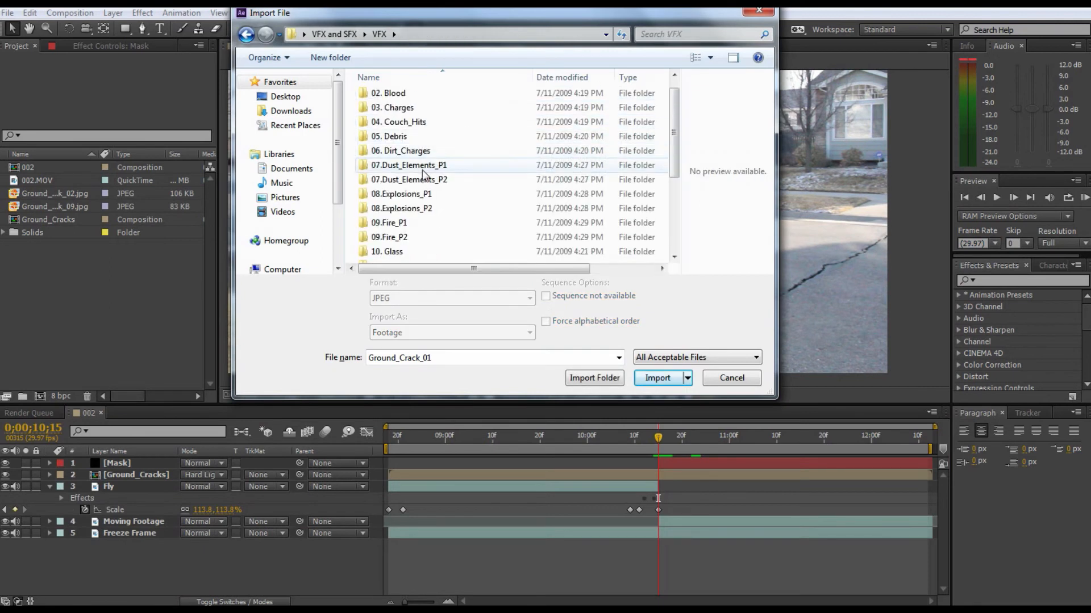
- Import Bouncing_Debris_04 and Bouncing_Debris_06 from the Debris folder
{"action": "double_click", "coordinate": [388, 137]}
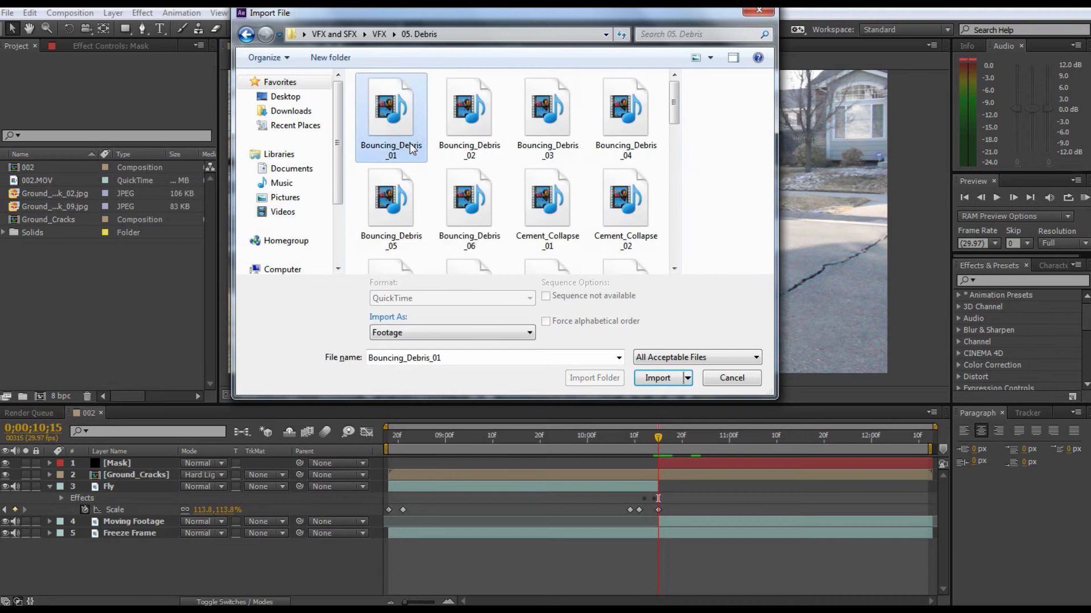
{"action": "left_click", "coordinate": [548, 202]}
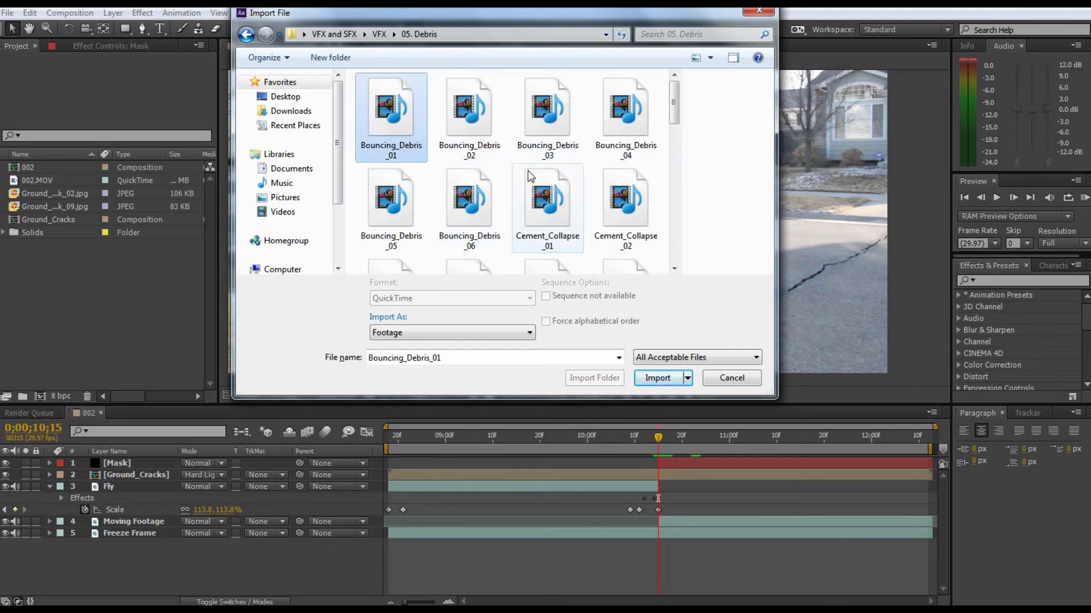
{"action": "left_click", "coordinate": [625, 115]}
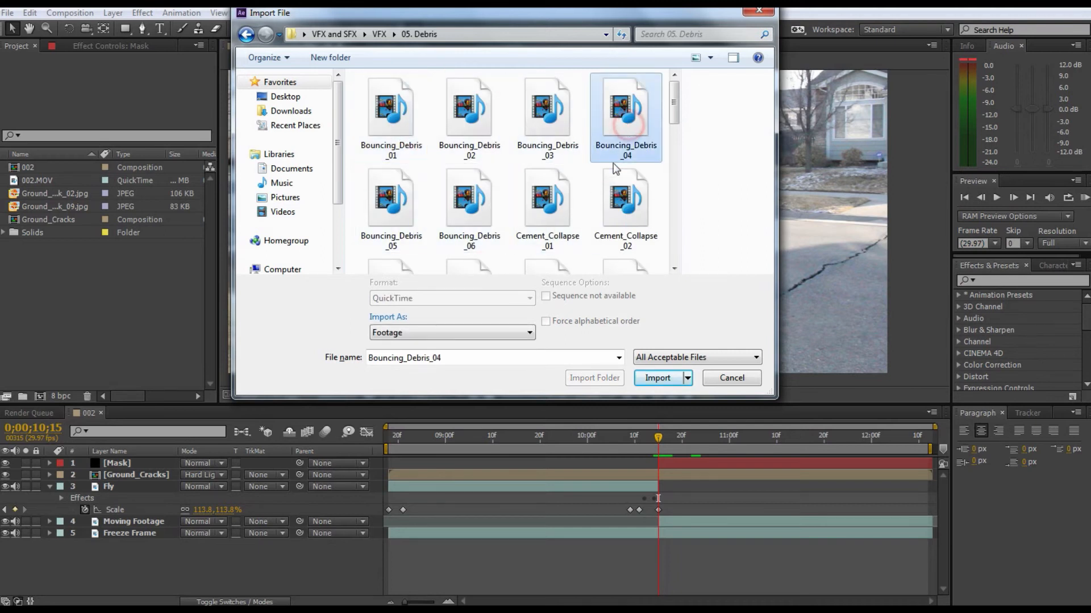
{"action": "left_click", "coordinate": [469, 202]}
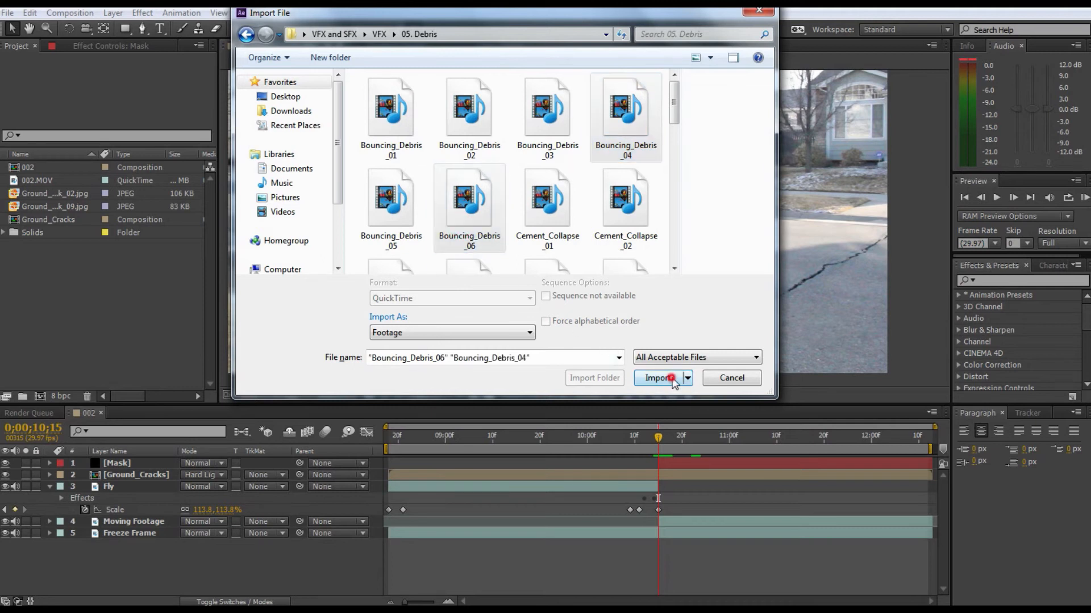
{"action": "left_click", "coordinate": [659, 378]}
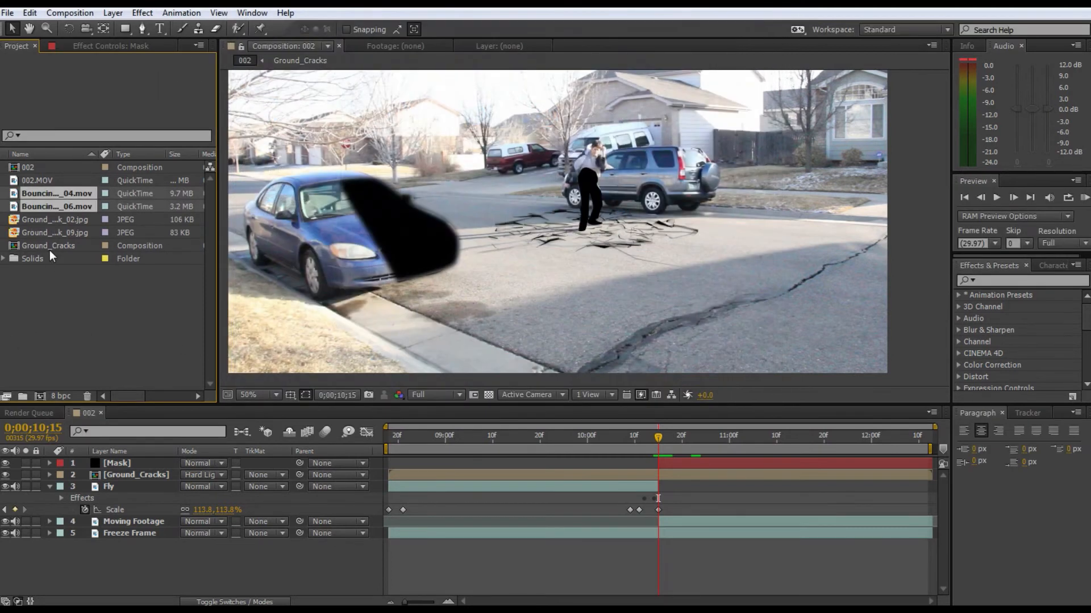
- Preview the Bouncing_Debris_04 footage, then return to the 002 composition
{"action": "left_click", "coordinate": [57, 194]}
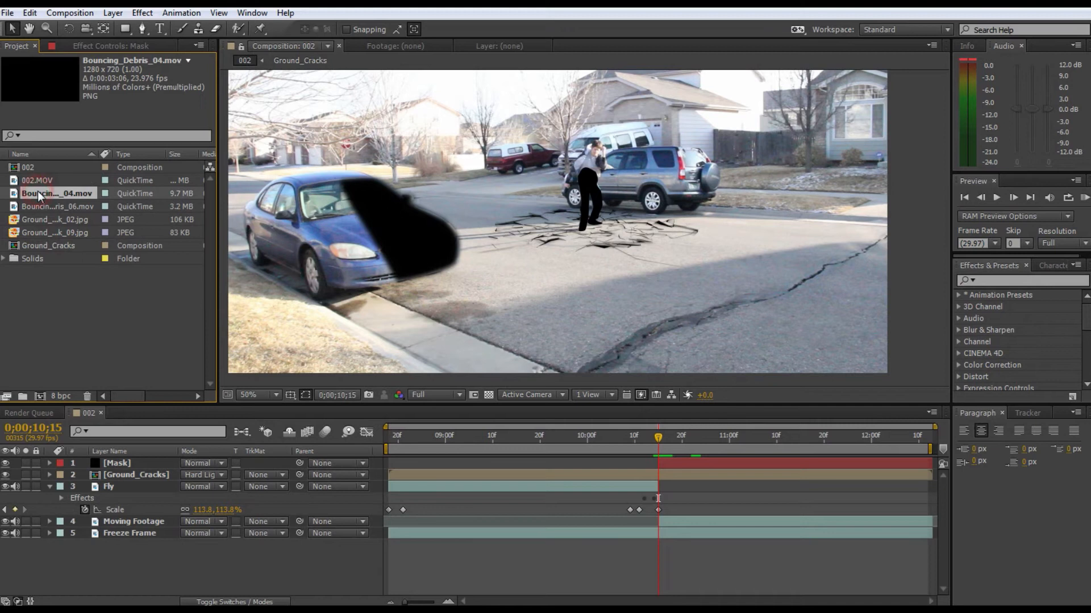
{"action": "double_click", "coordinate": [58, 193]}
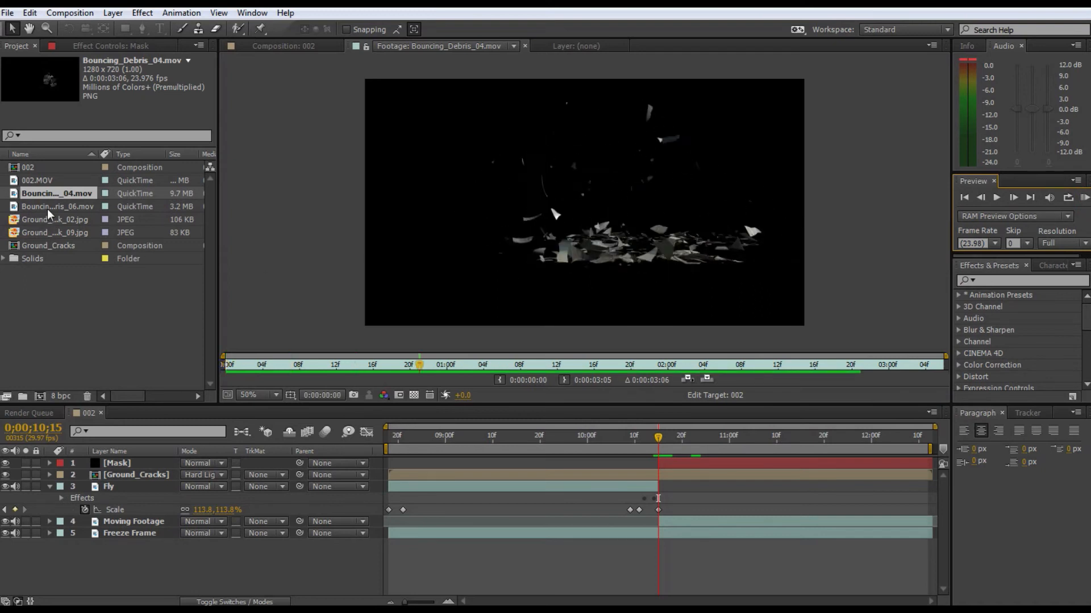
{"action": "left_click", "coordinate": [58, 205]}
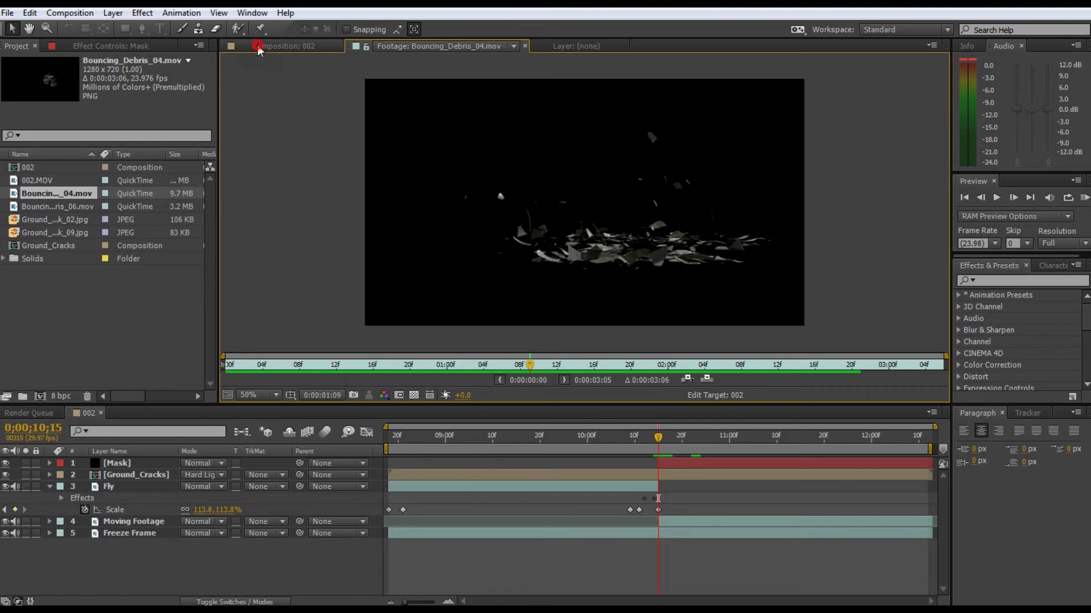
{"action": "left_click", "coordinate": [288, 46]}
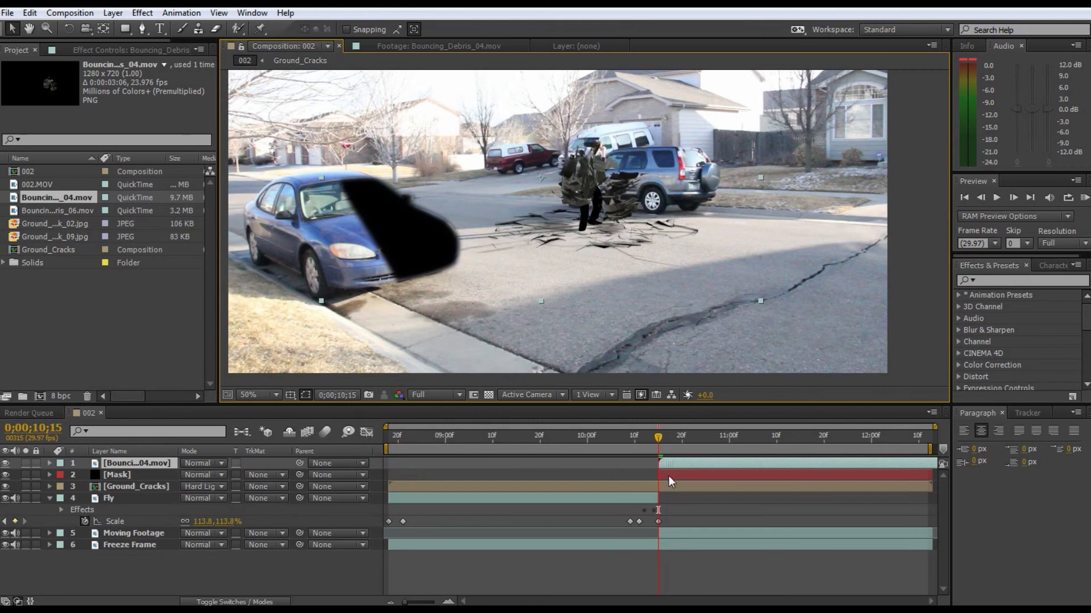
- Import the Dirt_Charge_06 clip from the Dirt_Charges folder
{"action": "left_click", "coordinate": [7, 12]}
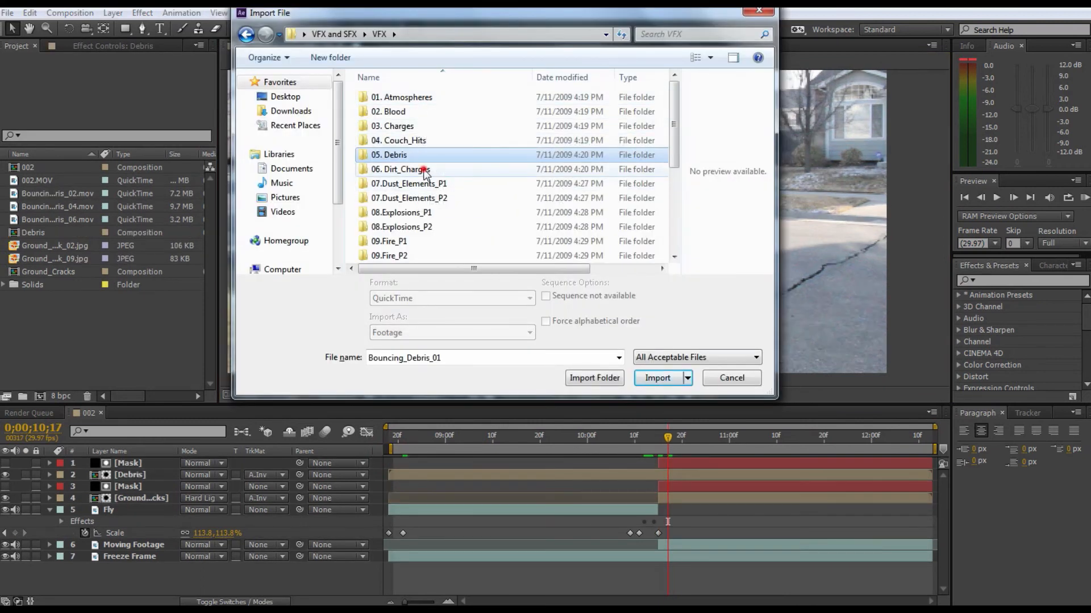
{"action": "double_click", "coordinate": [400, 170]}
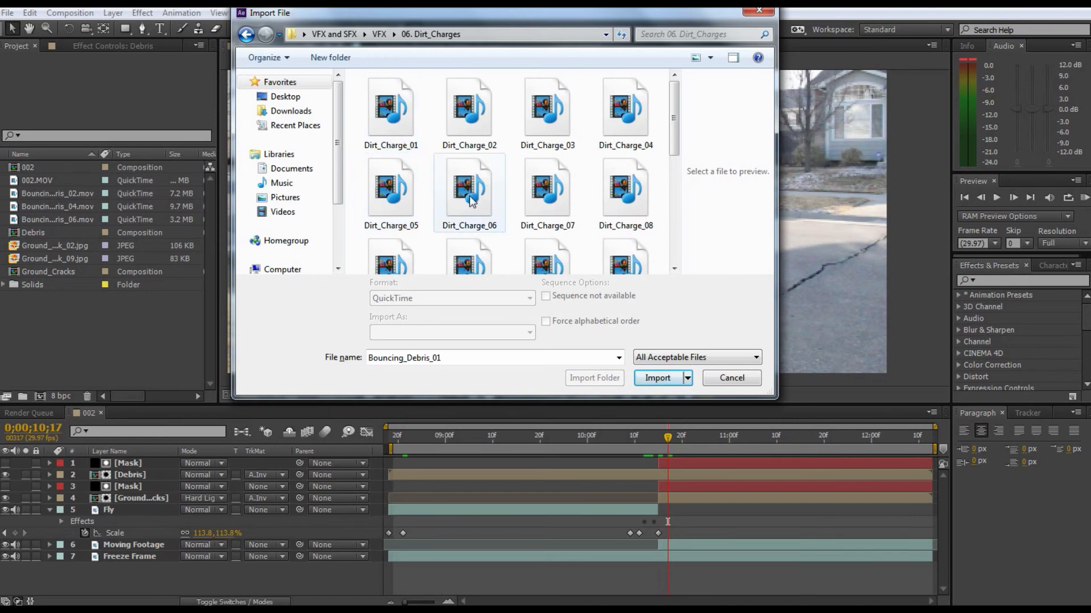
{"action": "left_click", "coordinate": [468, 188]}
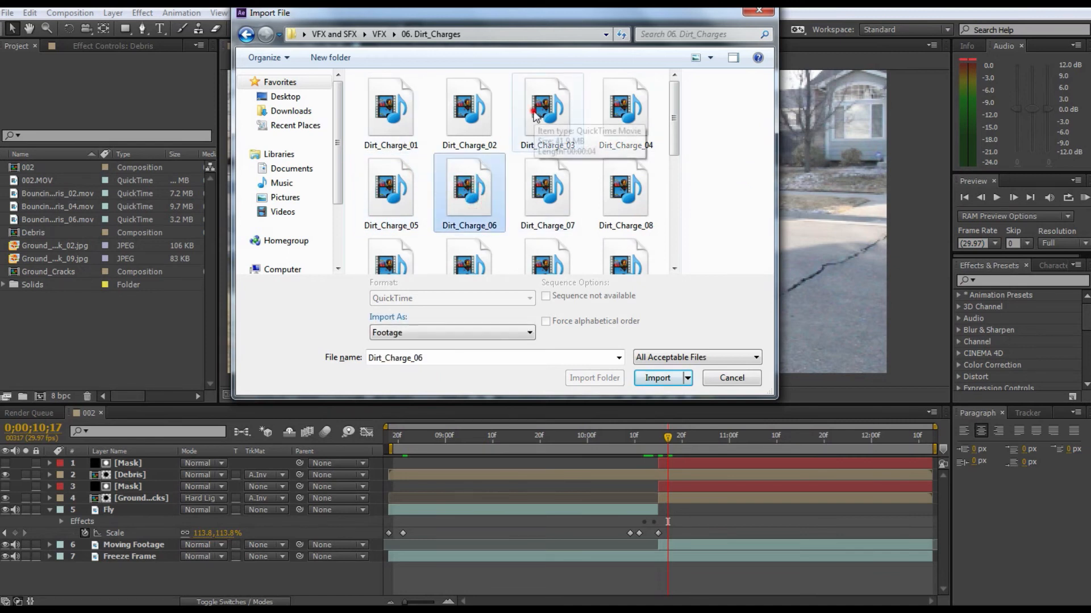
{"action": "left_click", "coordinate": [656, 378]}
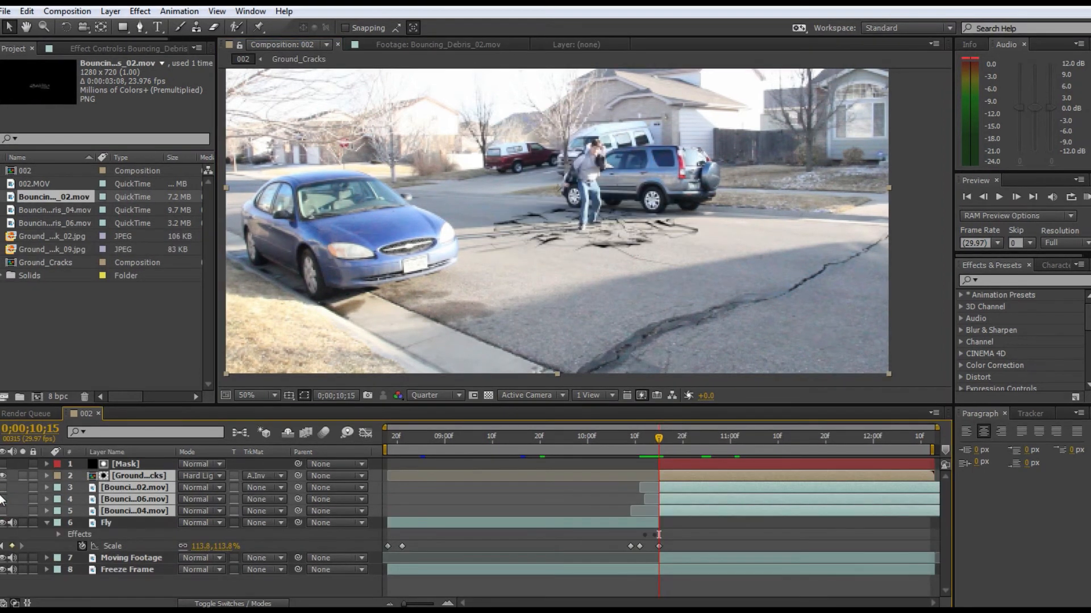
- Pre-compose the three debris layers as Debris and the dirt charge layers as Dirt
{"action": "left_click", "coordinate": [129, 487]}
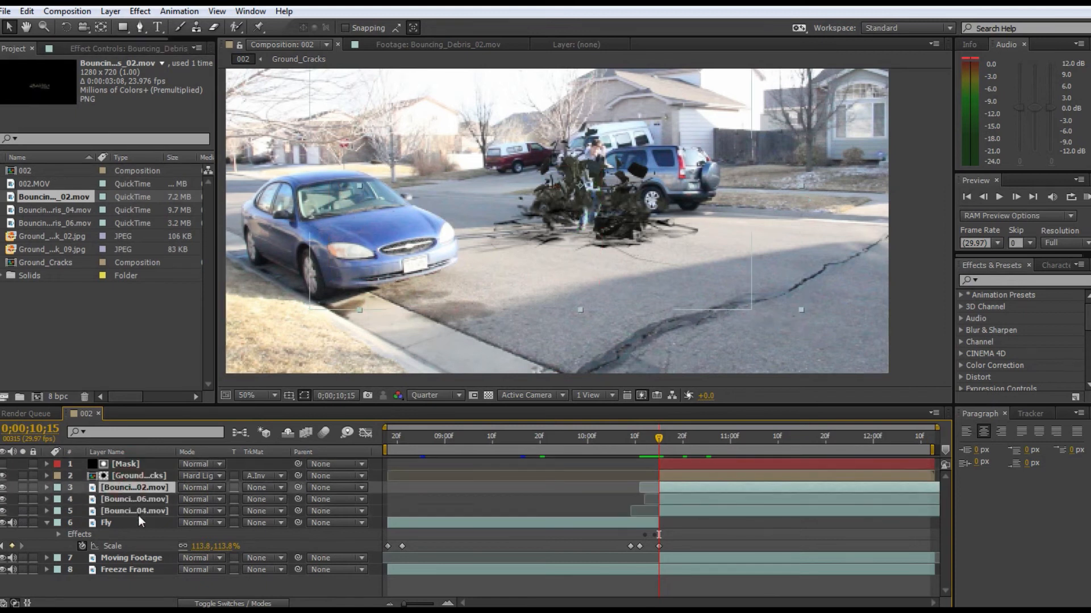
{"action": "left_click", "coordinate": [134, 511]}
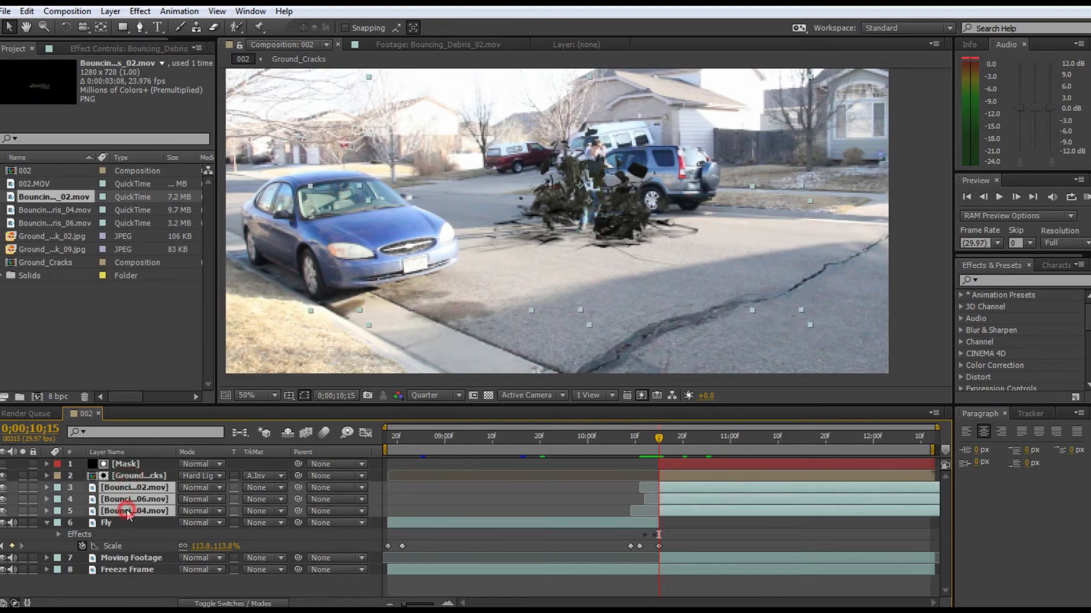
{"action": "right_click", "coordinate": [133, 510]}
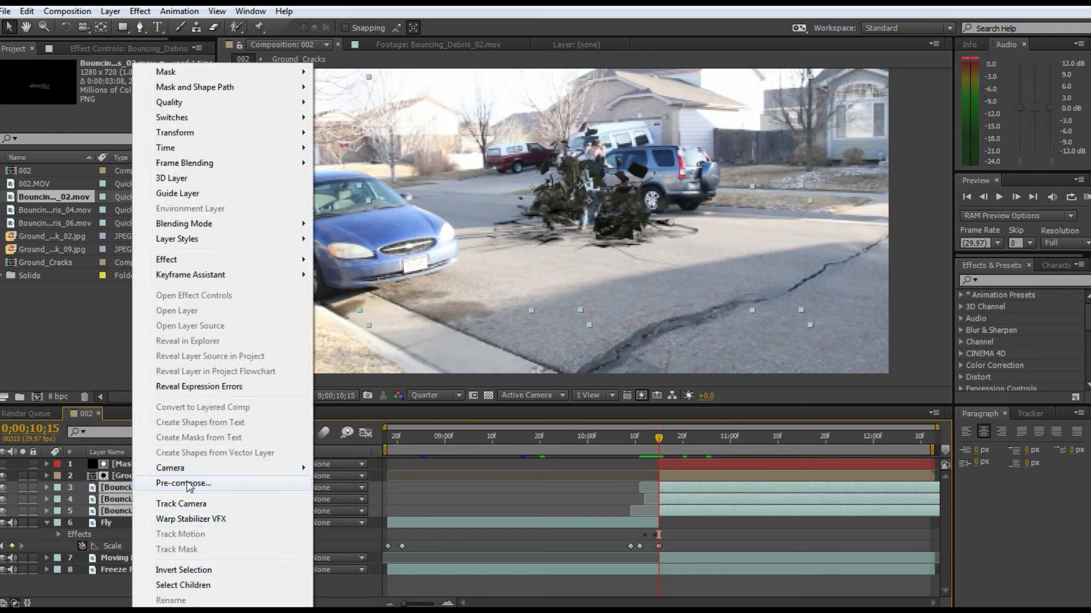
{"action": "left_click", "coordinate": [182, 483]}
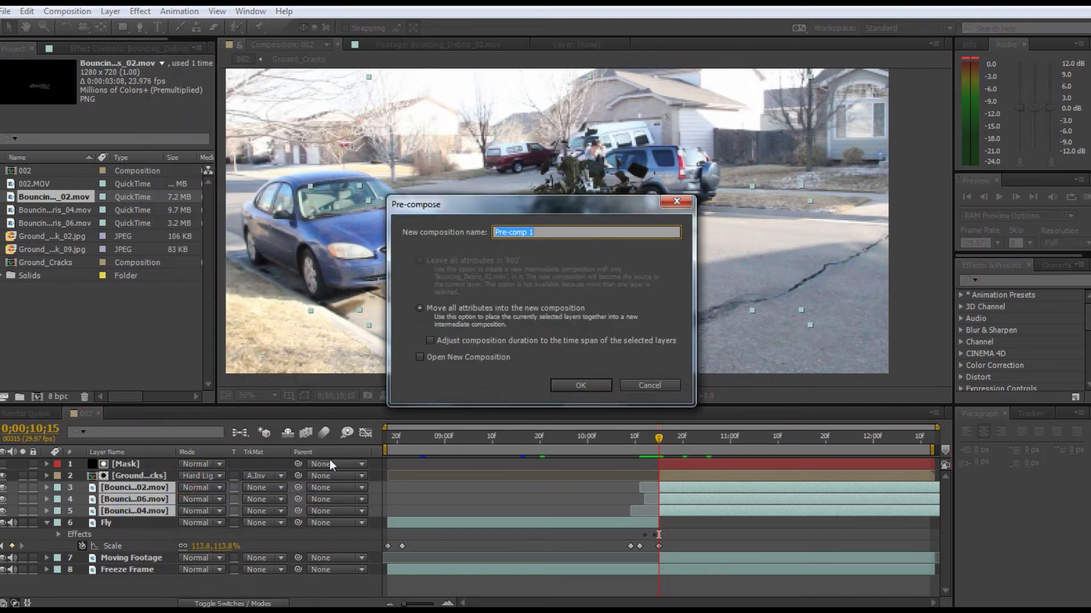
{"action": "type", "text": "Debri"}
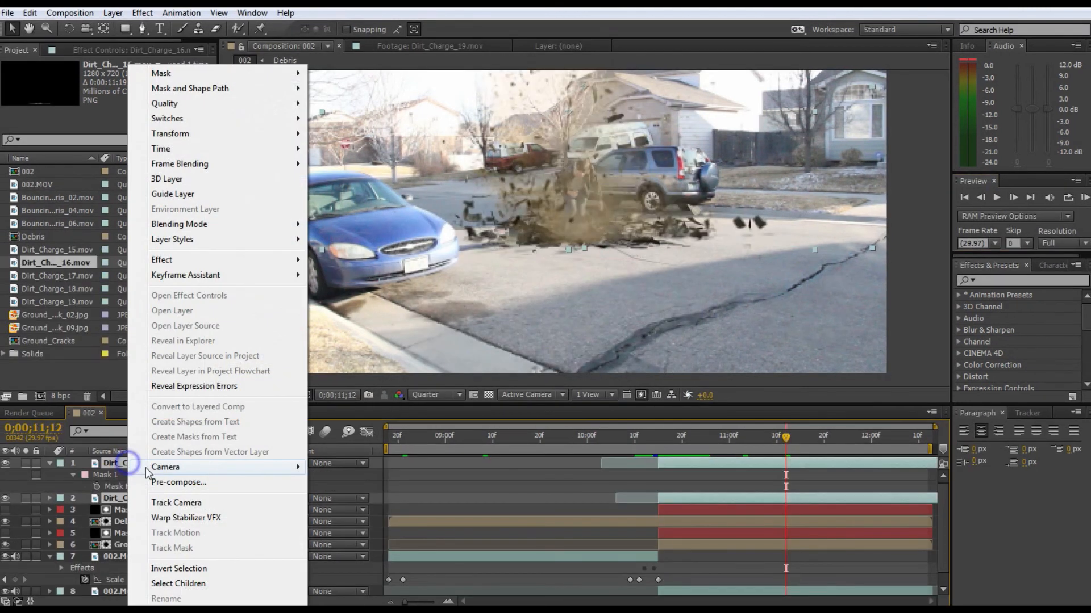
{"action": "left_click", "coordinate": [179, 483]}
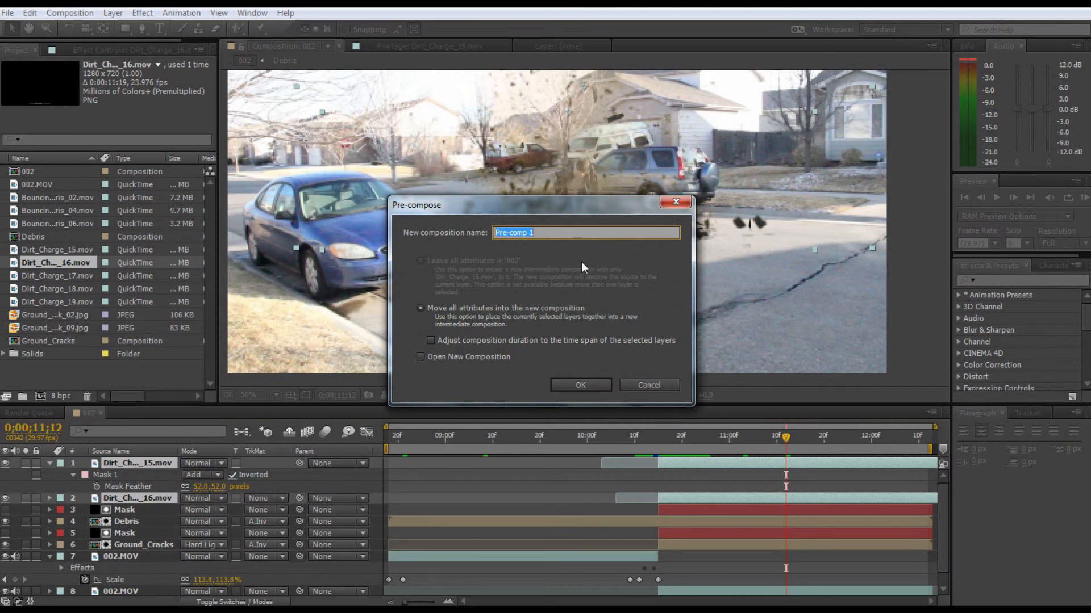
{"action": "type", "text": "Dirt"}
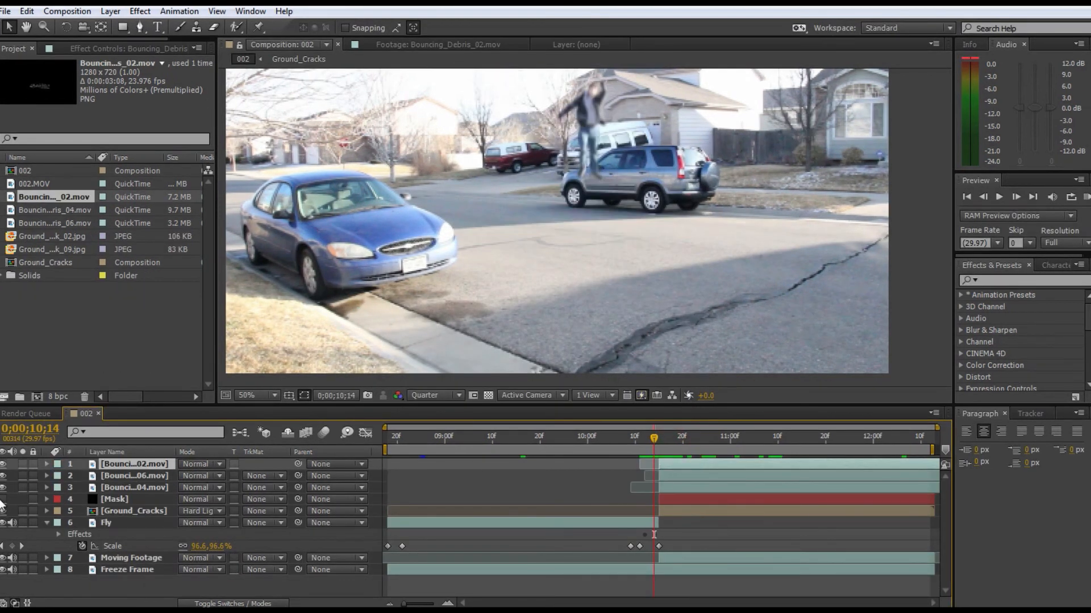
- Give Ground_Cracks an inverted Mask track matte
{"action": "left_click", "coordinate": [114, 499]}
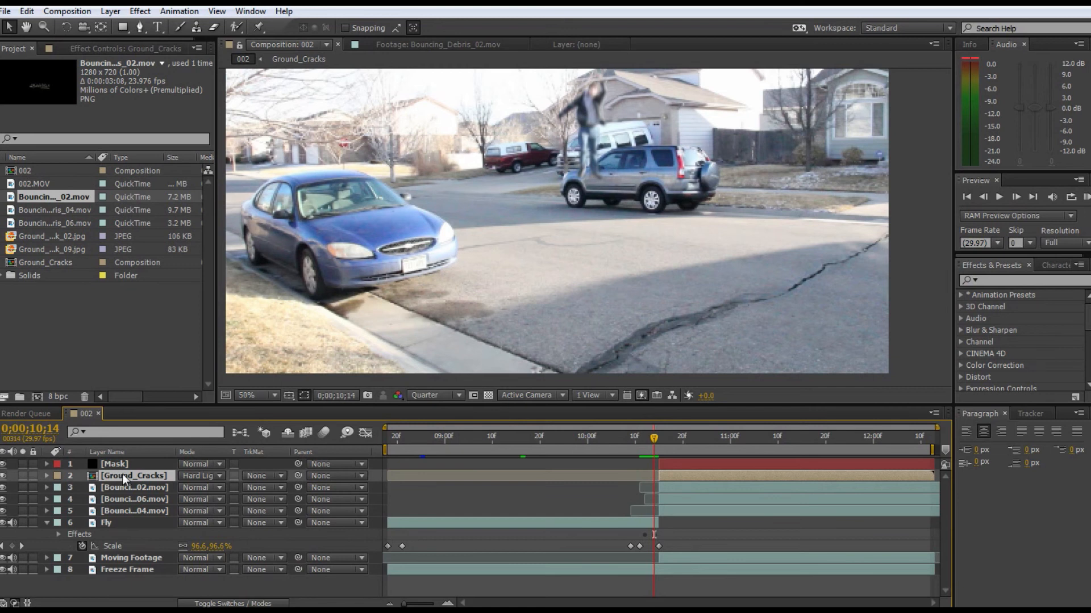
{"action": "mouse_move", "coordinate": [289, 493]}
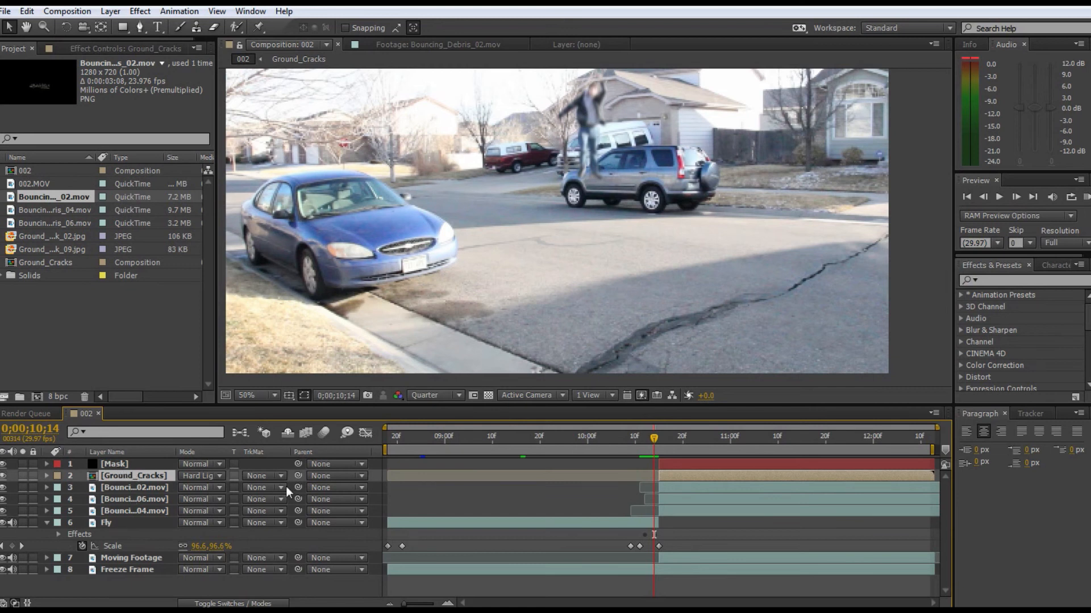
{"action": "left_click", "coordinate": [266, 476]}
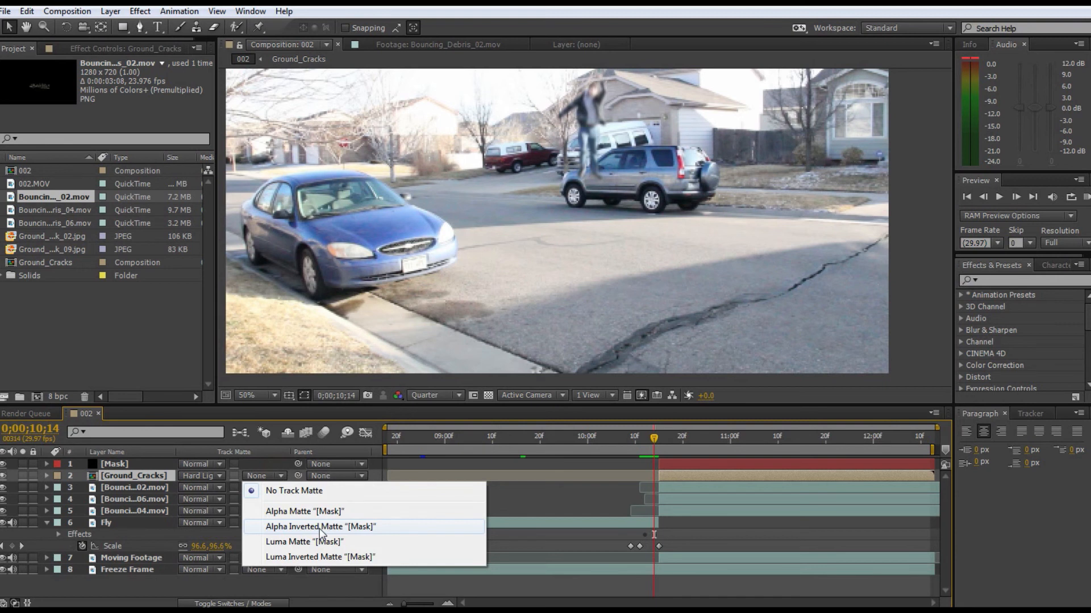
{"action": "left_click", "coordinate": [319, 527]}
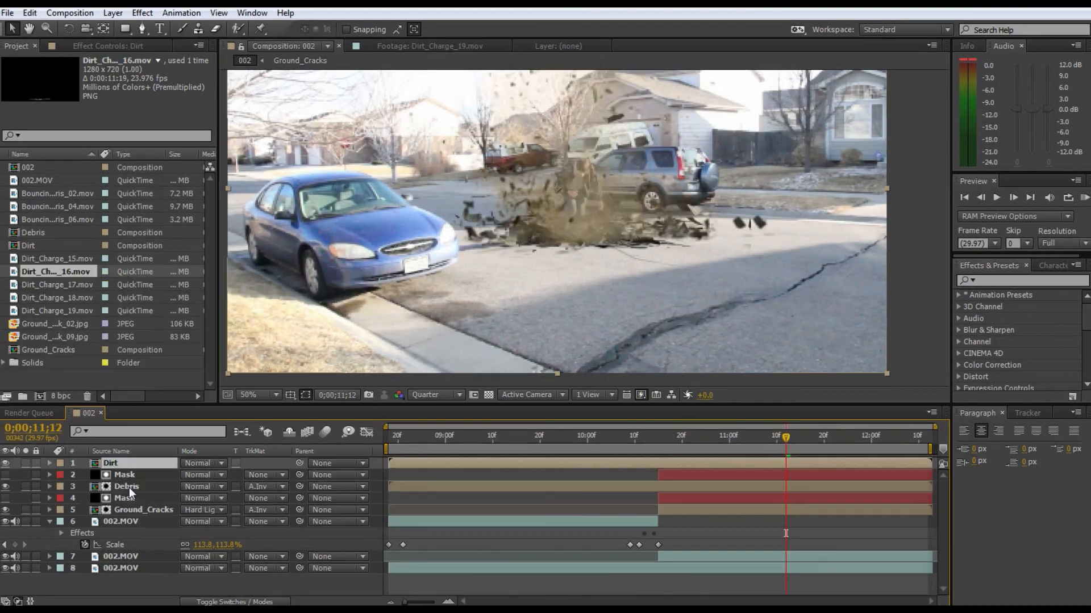
- Give the Dirt layer an inverted Mask track matte
{"action": "left_click", "coordinate": [124, 475]}
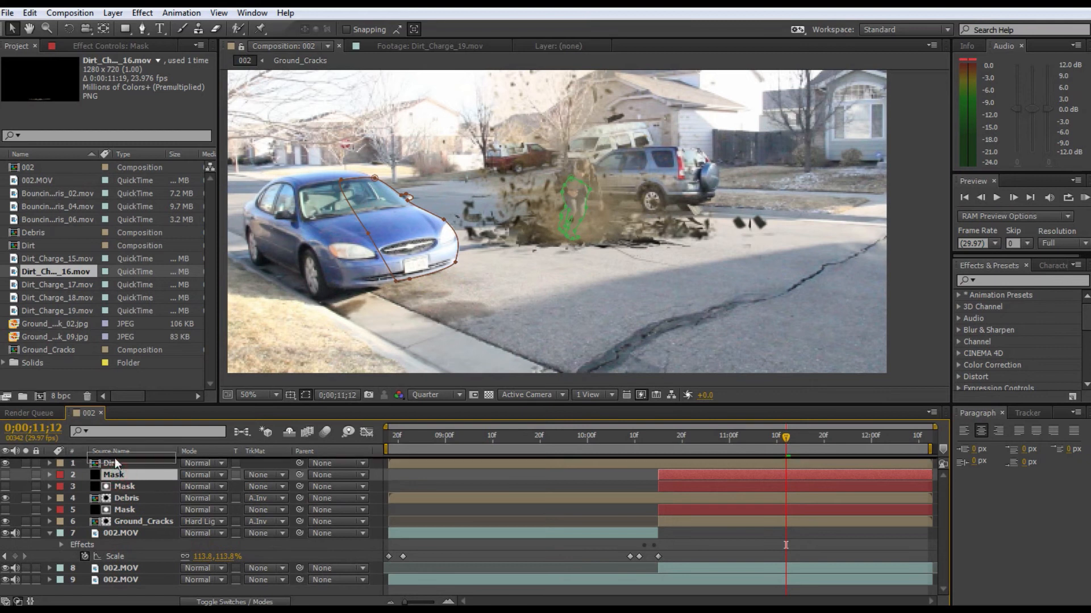
{"action": "left_click", "coordinate": [267, 474]}
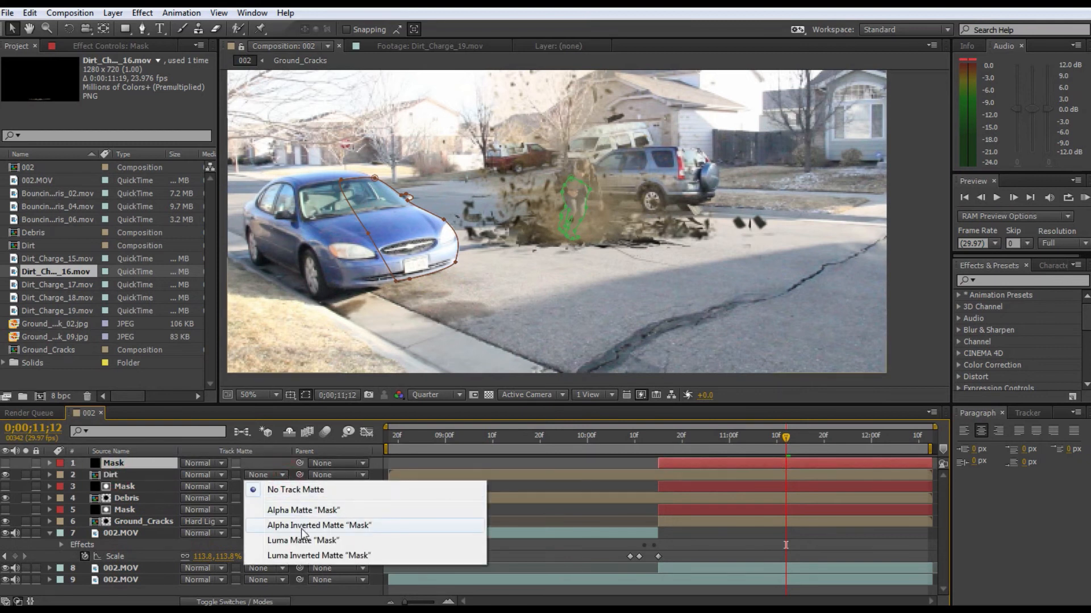
{"action": "left_click", "coordinate": [318, 525]}
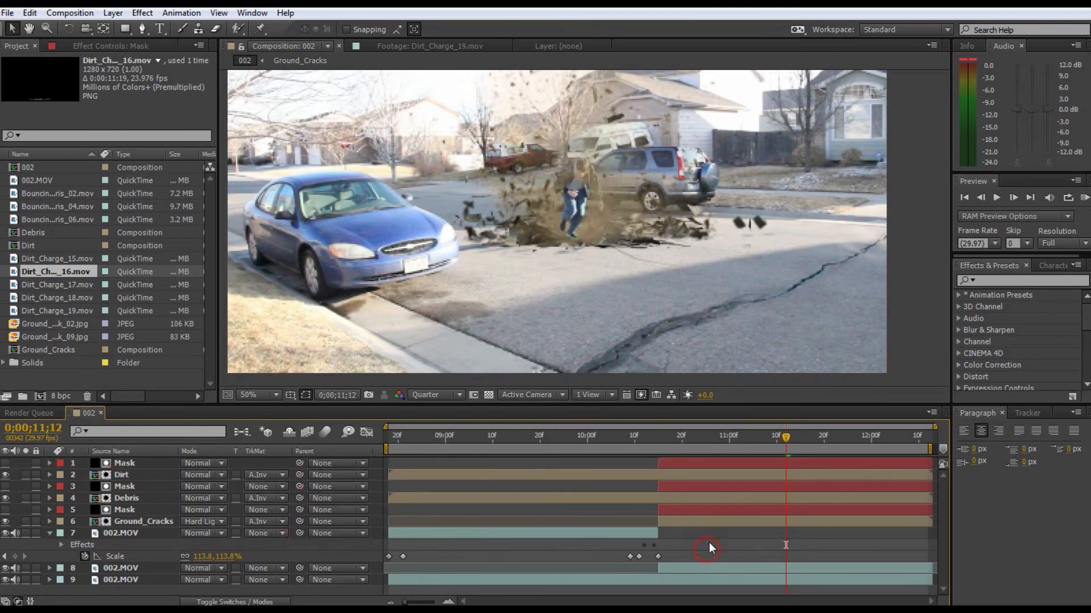
- Scrub the timeline to the landing frame where the scale jumps
{"action": "left_click_drag", "start_coordinate": [786, 437], "coordinate": [653, 436]}
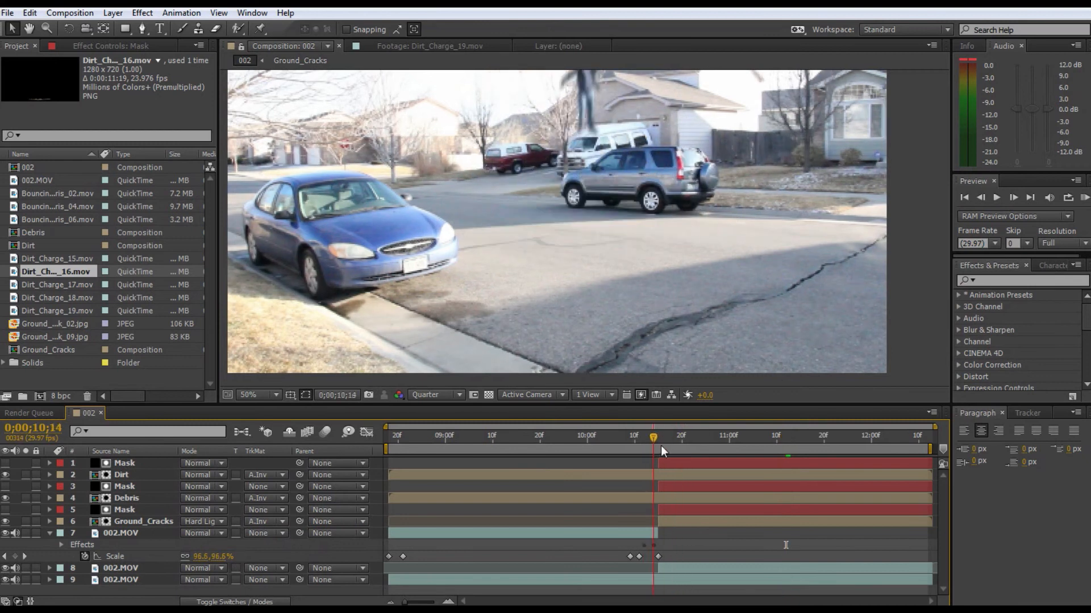
{"action": "left_click_drag", "start_coordinate": [653, 438], "coordinate": [723, 438]}
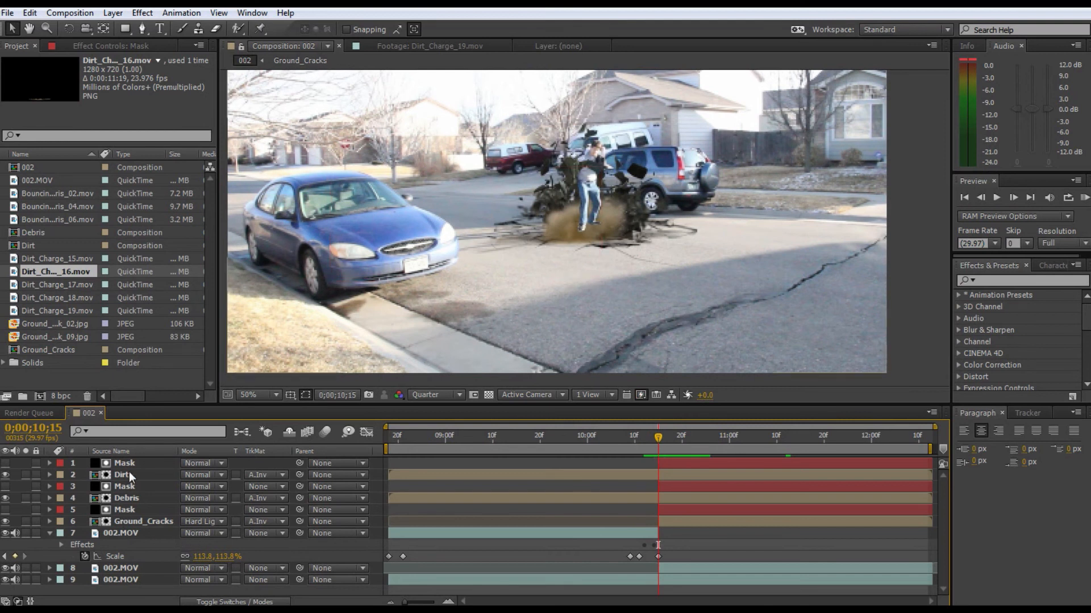
{"action": "left_click", "coordinate": [124, 462]}
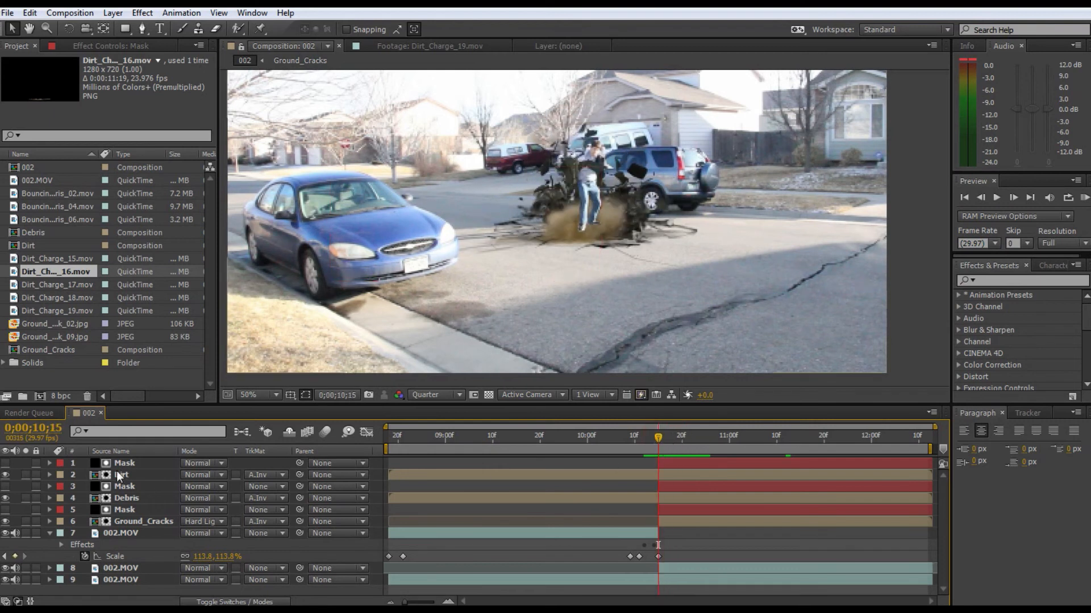
- Select the Mask layers and scrub through the dirt burst to the full-opacity frame
{"action": "left_click", "coordinate": [124, 510]}
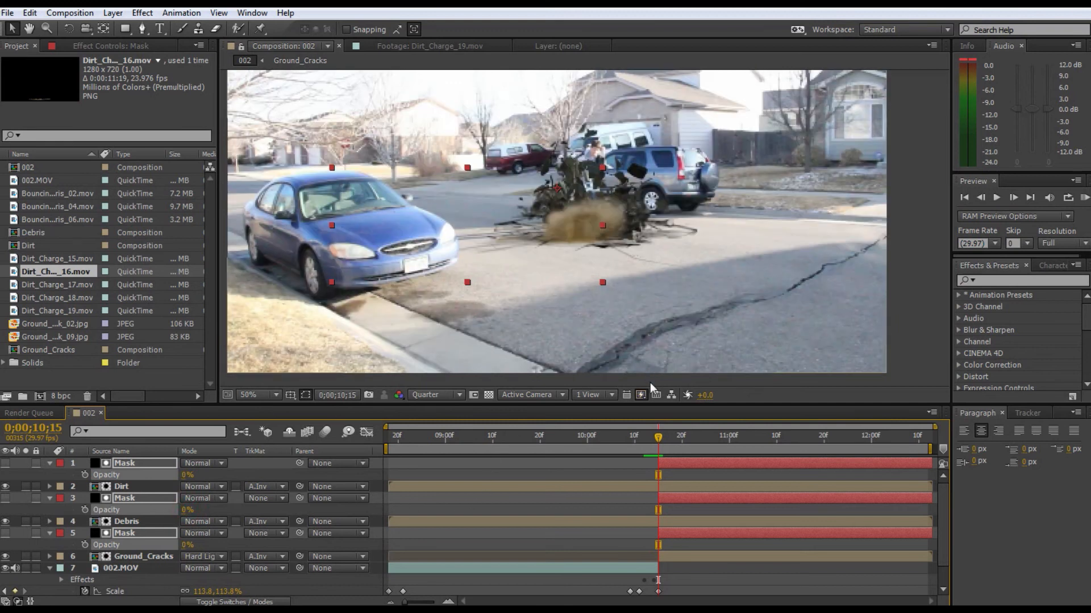
{"action": "left_click_drag", "start_coordinate": [657, 437], "coordinate": [682, 436]}
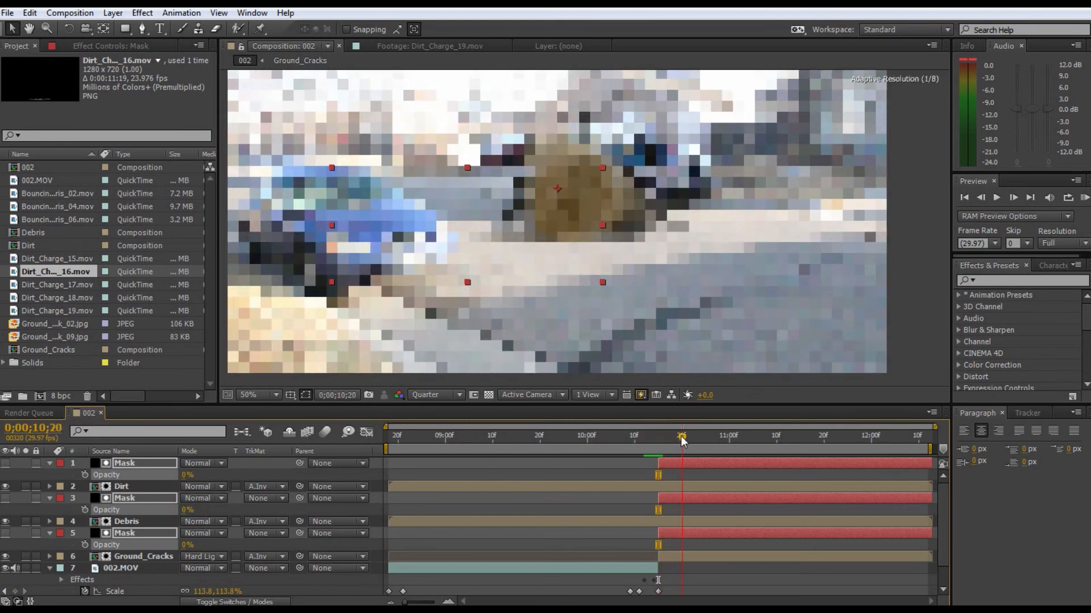
{"action": "left_click_drag", "start_coordinate": [681, 436], "coordinate": [682, 436]}
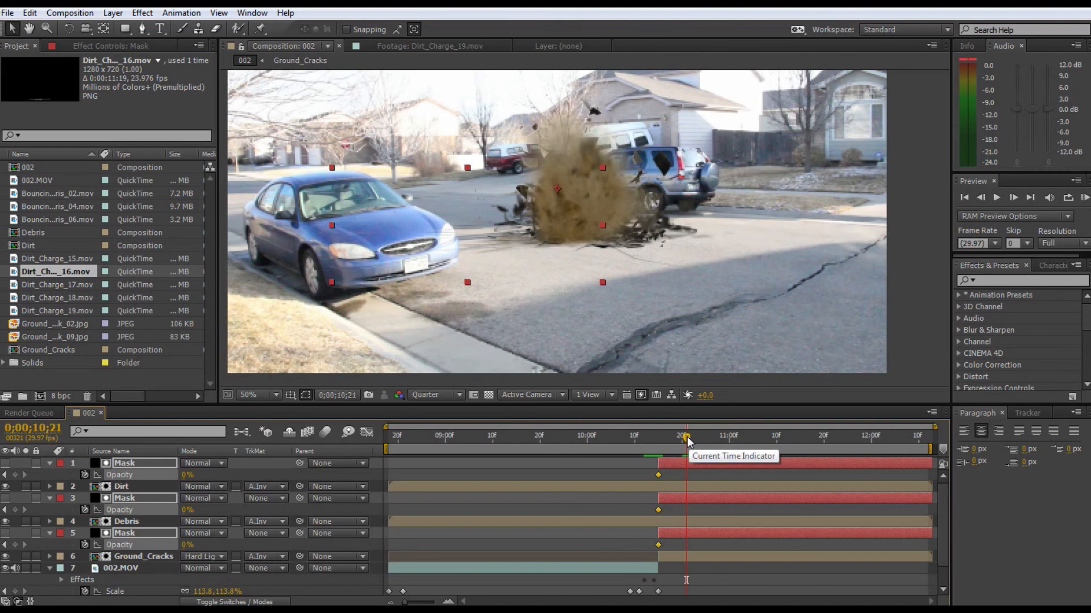
{"action": "left_click_drag", "start_coordinate": [687, 438], "coordinate": [709, 438]}
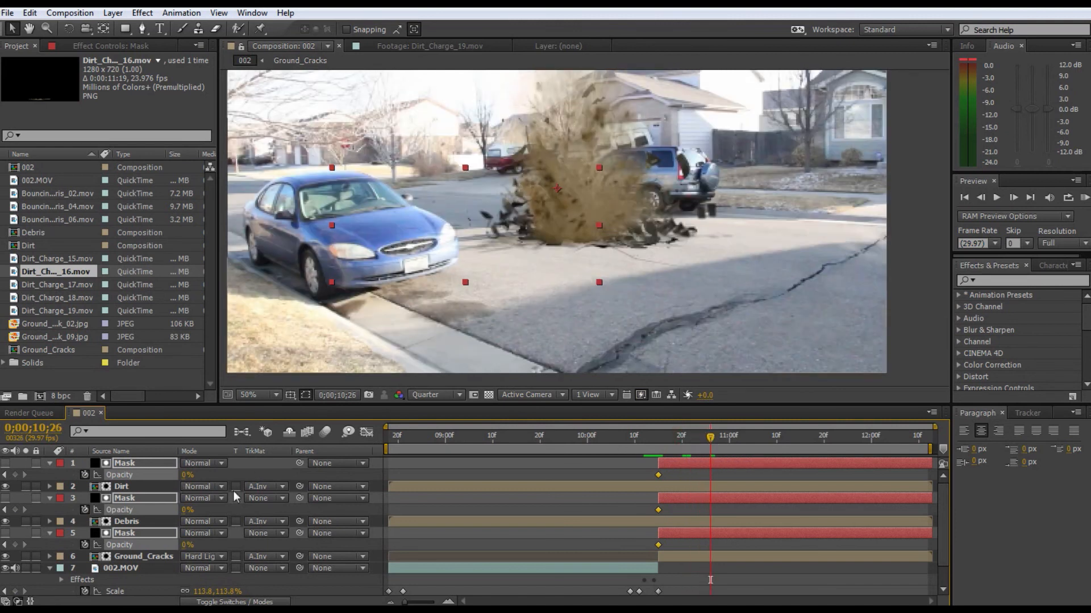
{"action": "left_click", "coordinate": [730, 437]}
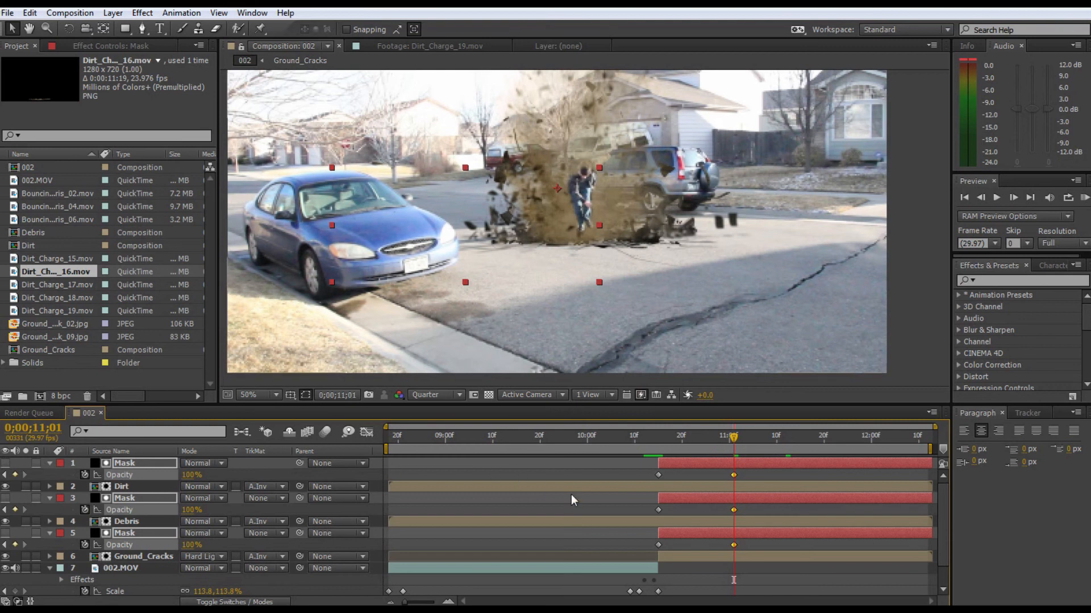
{"action": "left_click", "coordinate": [661, 439]}
{"action": "type", "text": "curves"}
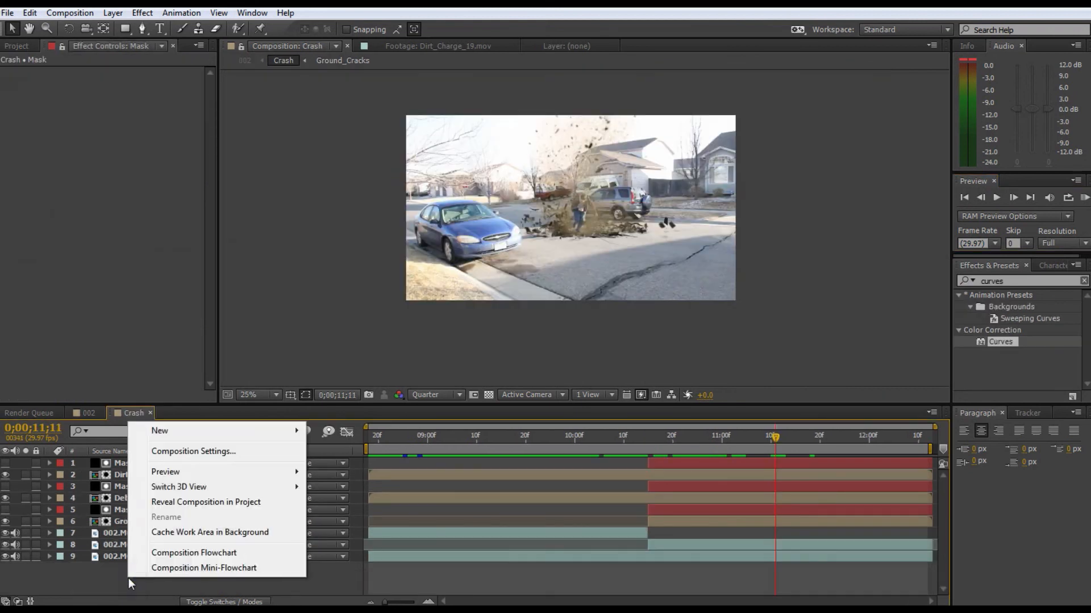
{"action": "mouse_move", "coordinate": [194, 450]}
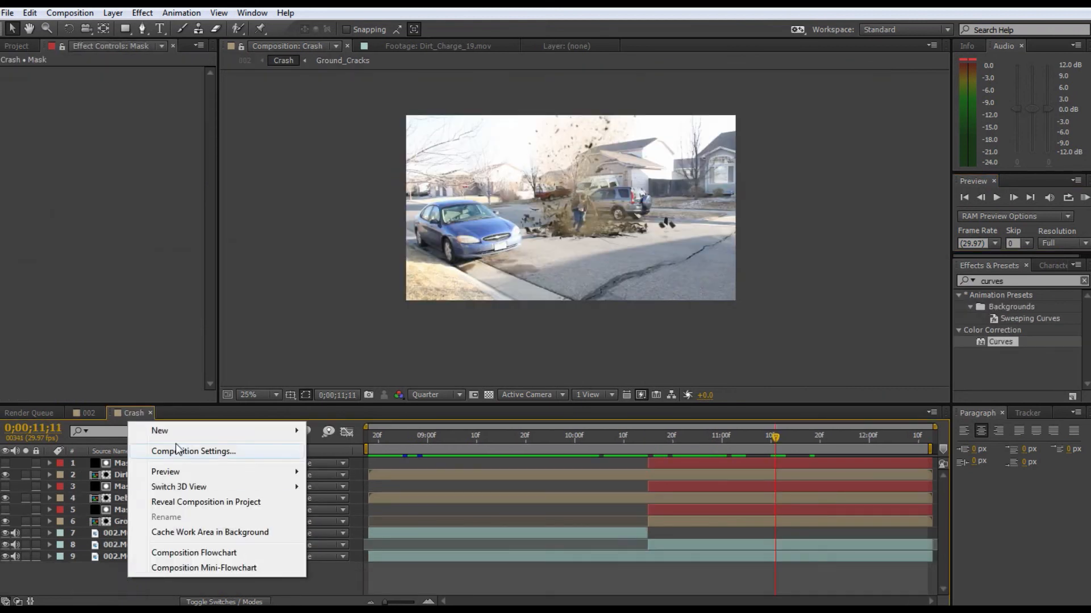
{"action": "mouse_move", "coordinate": [159, 430]}
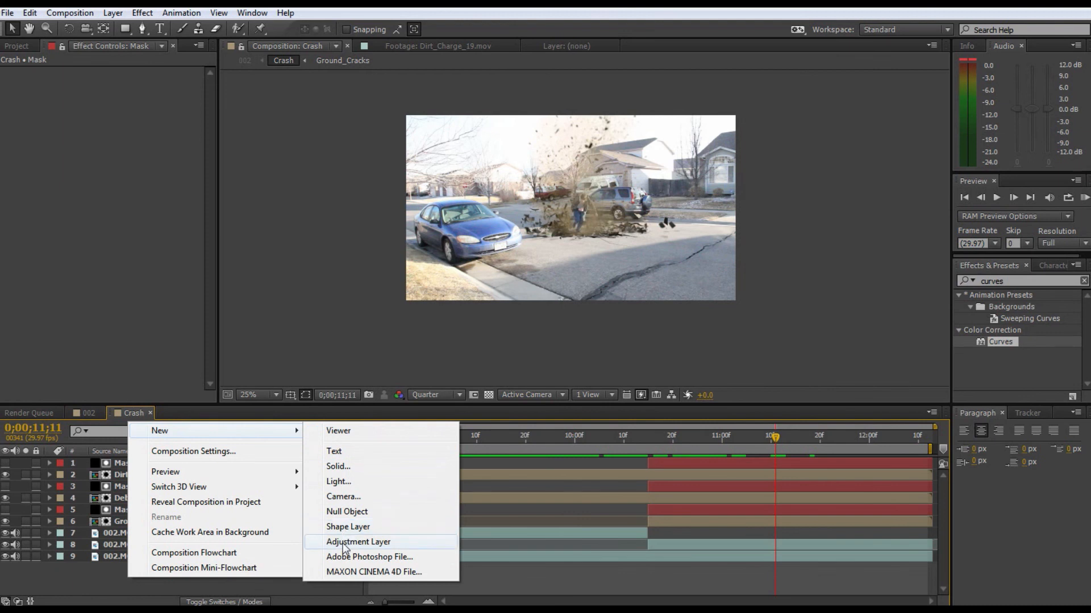
- Add an adjustment layer with an Optical Flares effect tinted light blue
{"action": "left_click", "coordinate": [359, 542]}
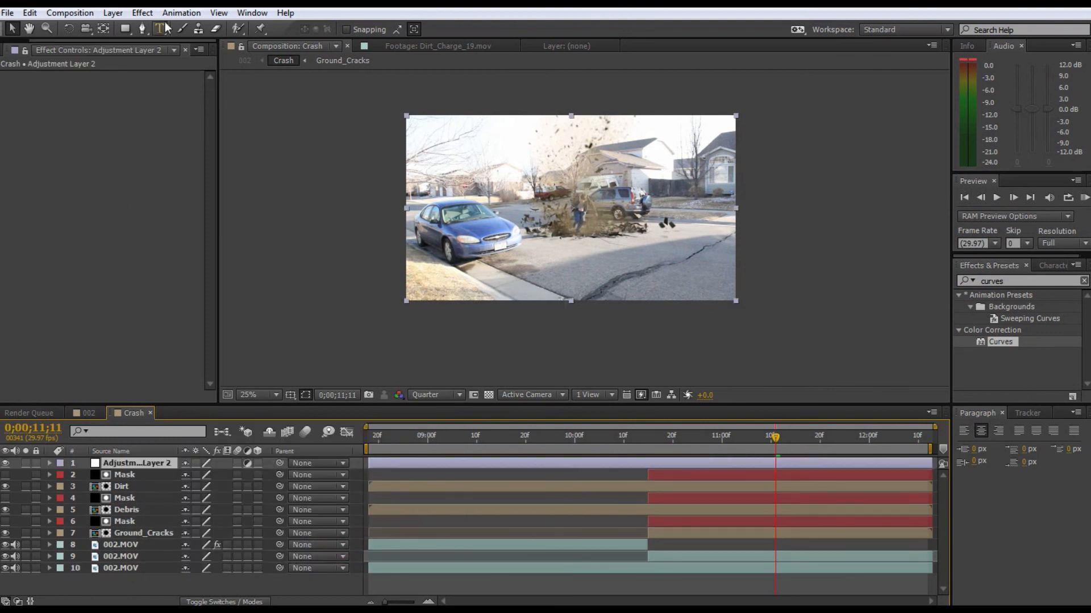
{"action": "left_click", "coordinate": [141, 13]}
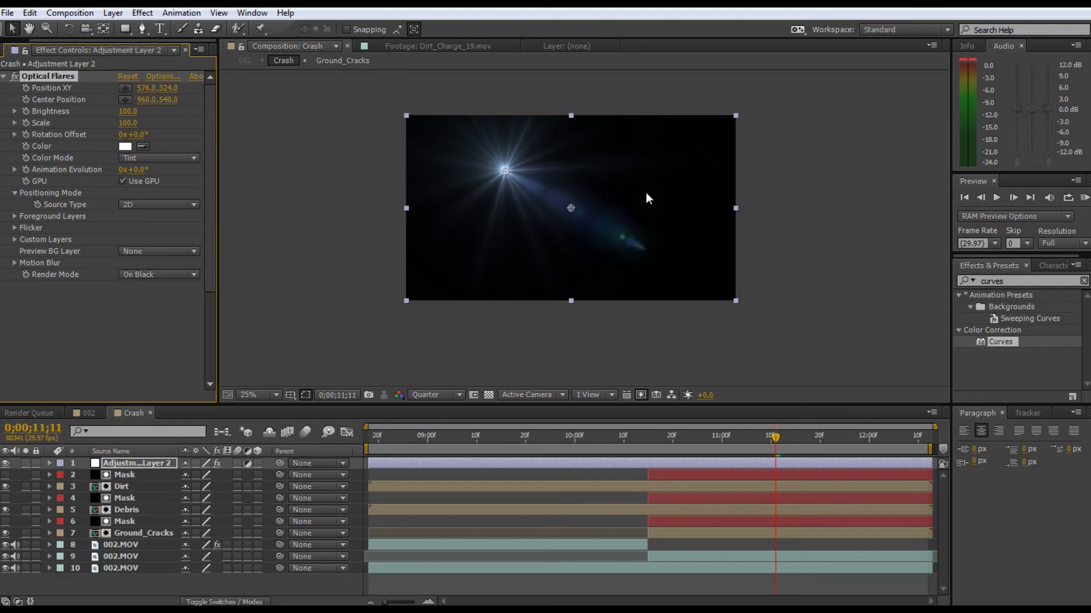
{"action": "left_click", "coordinate": [125, 146]}
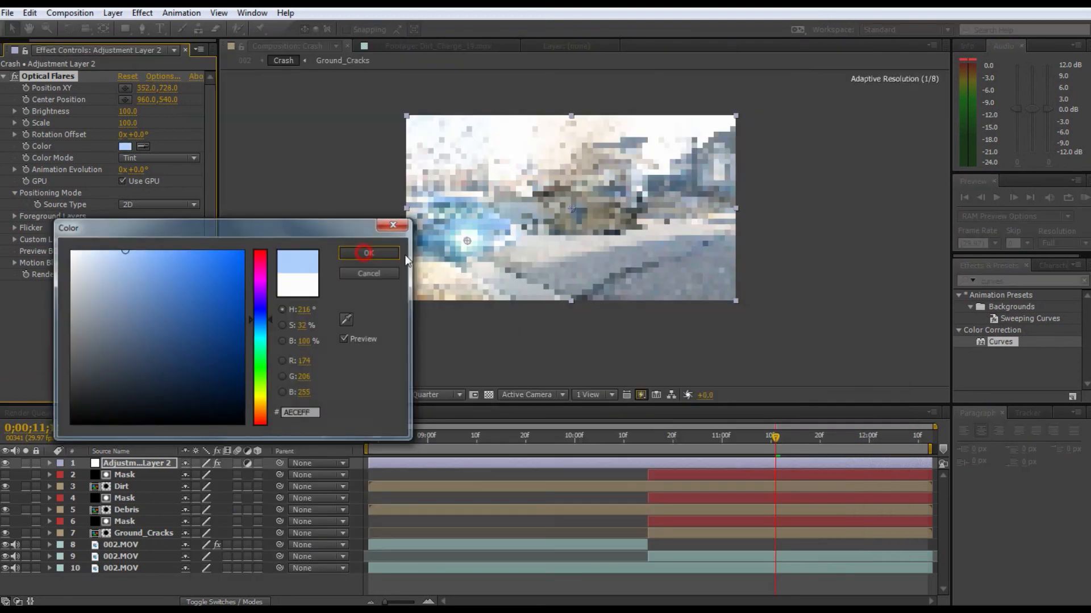
{"action": "left_click", "coordinate": [368, 252]}
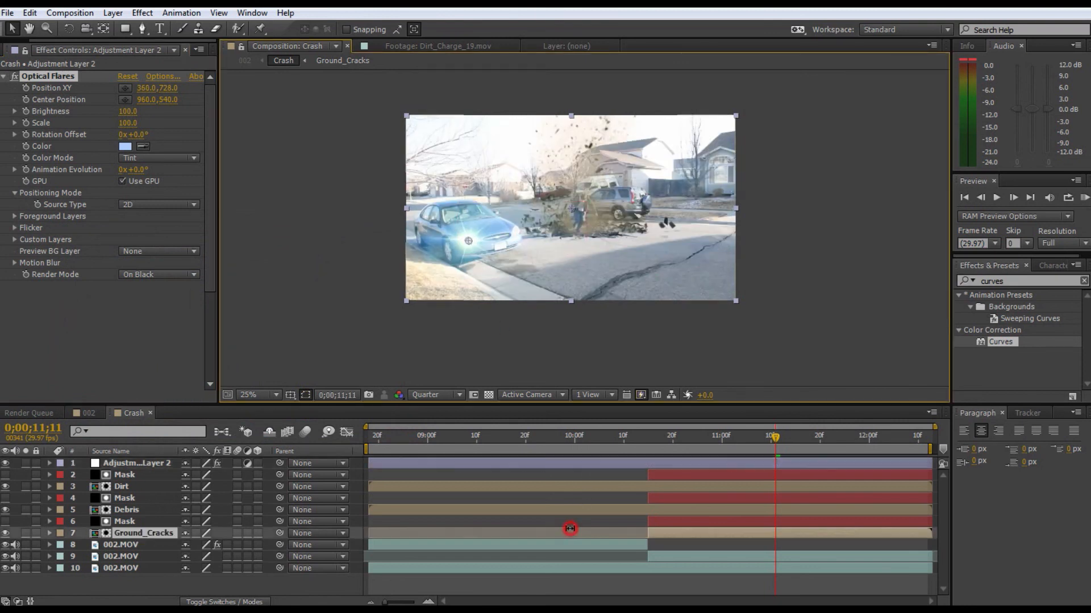
{"action": "left_click", "coordinate": [143, 533]}
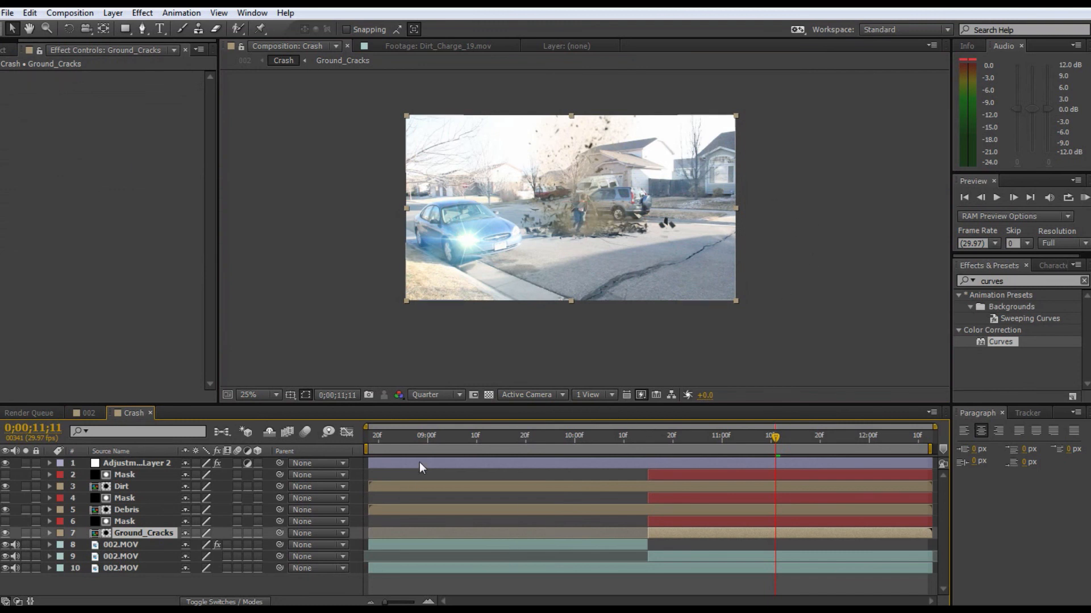
- Duplicate the flare over the car's headlights and offset a copy later so flares alternate
{"action": "left_click", "coordinate": [137, 463]}
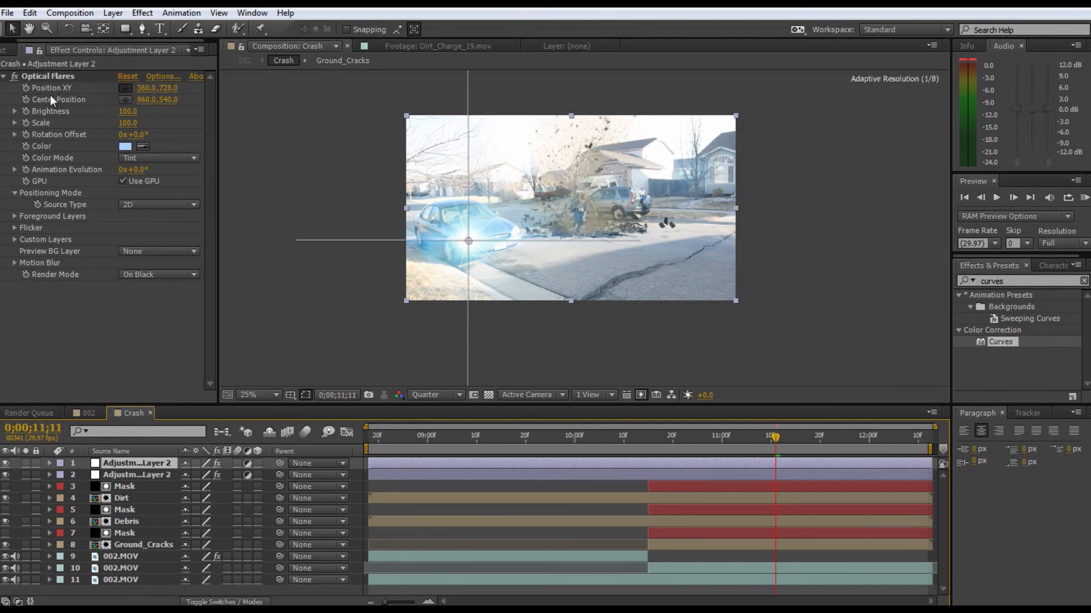
{"action": "left_click_drag", "start_coordinate": [468, 241], "coordinate": [393, 214]}
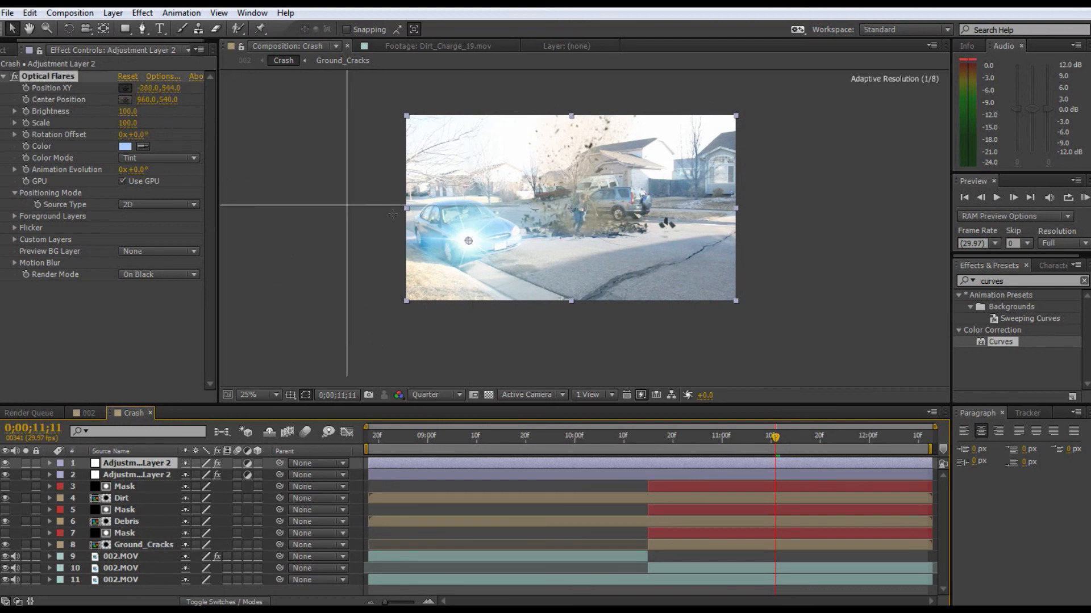
{"action": "left_click_drag", "start_coordinate": [468, 241], "coordinate": [518, 232]}
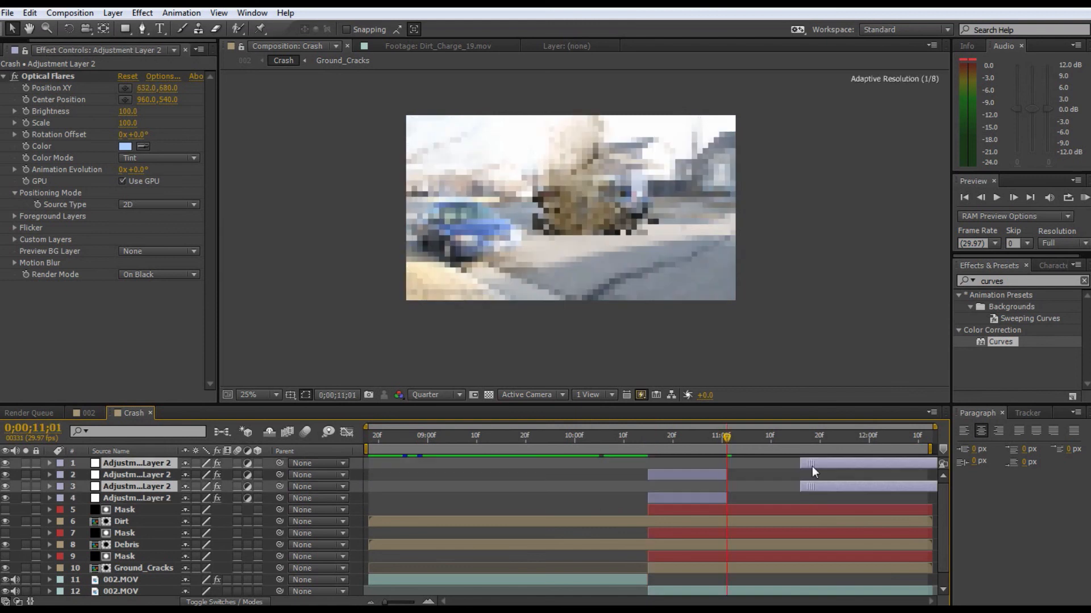
{"action": "left_click_drag", "start_coordinate": [728, 436], "coordinate": [884, 437]}
{"action": "type", "text": "gam"}
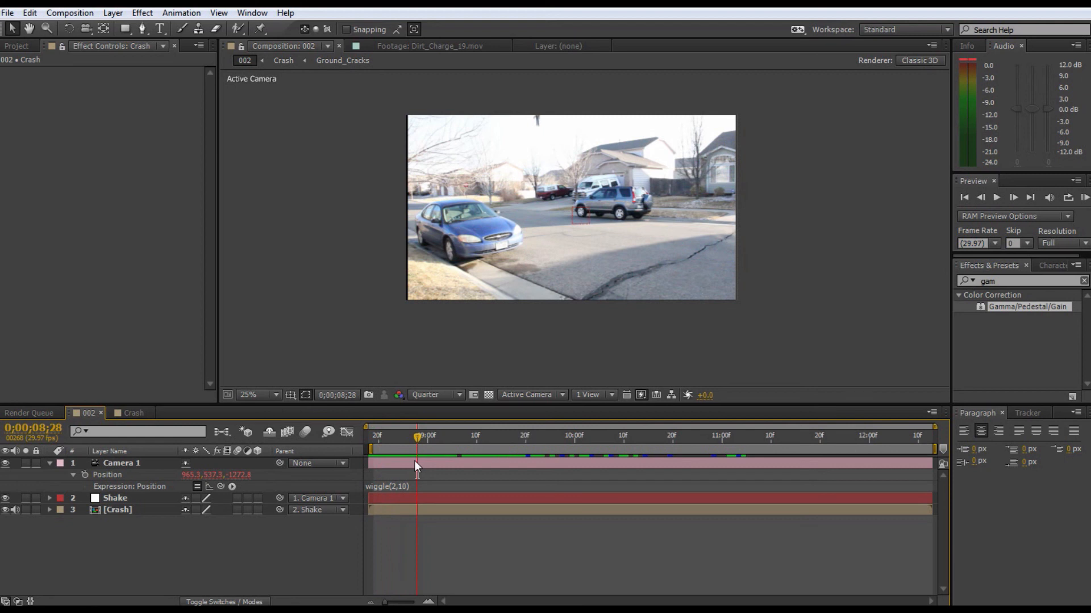
- Open the 002 comp holding the wiggling Camera 1, cancelling the new solid dialog
{"action": "left_click", "coordinate": [369, 436]}
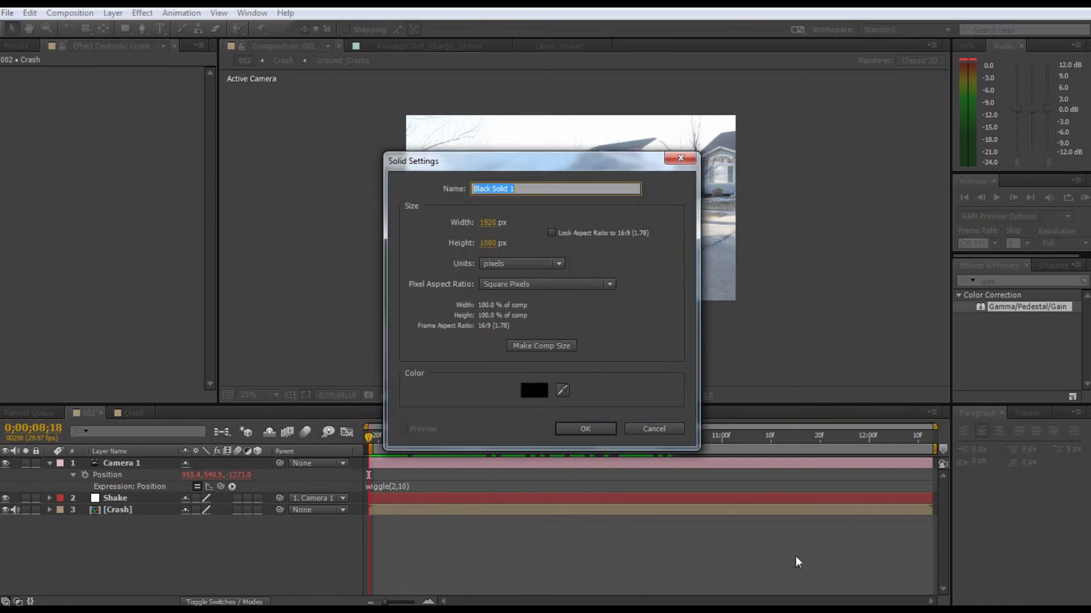
{"action": "left_click", "coordinate": [653, 429]}
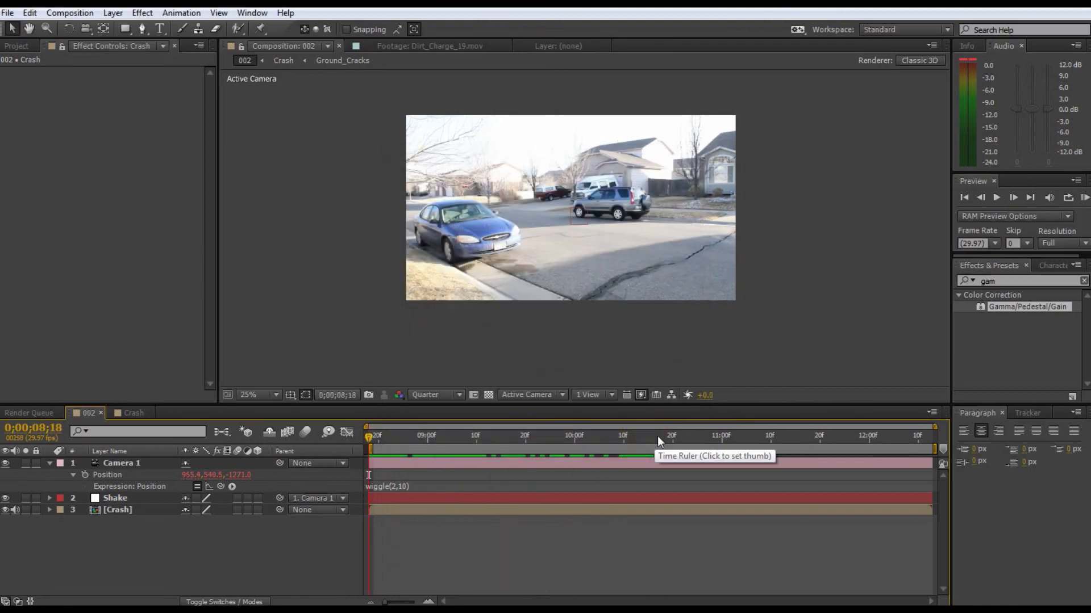